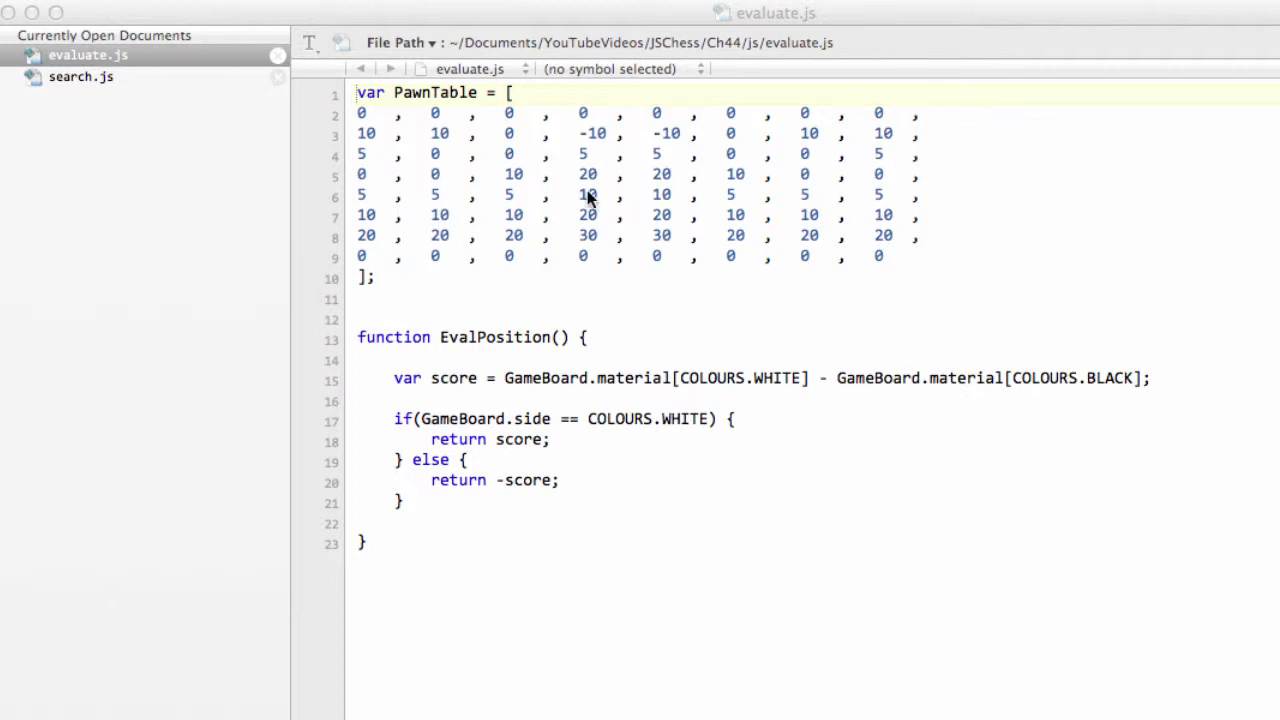
Paste the KnightTable, BishopTable and RookTable arrays on the empty line below PawnTable
drag(356, 92, 376, 278)
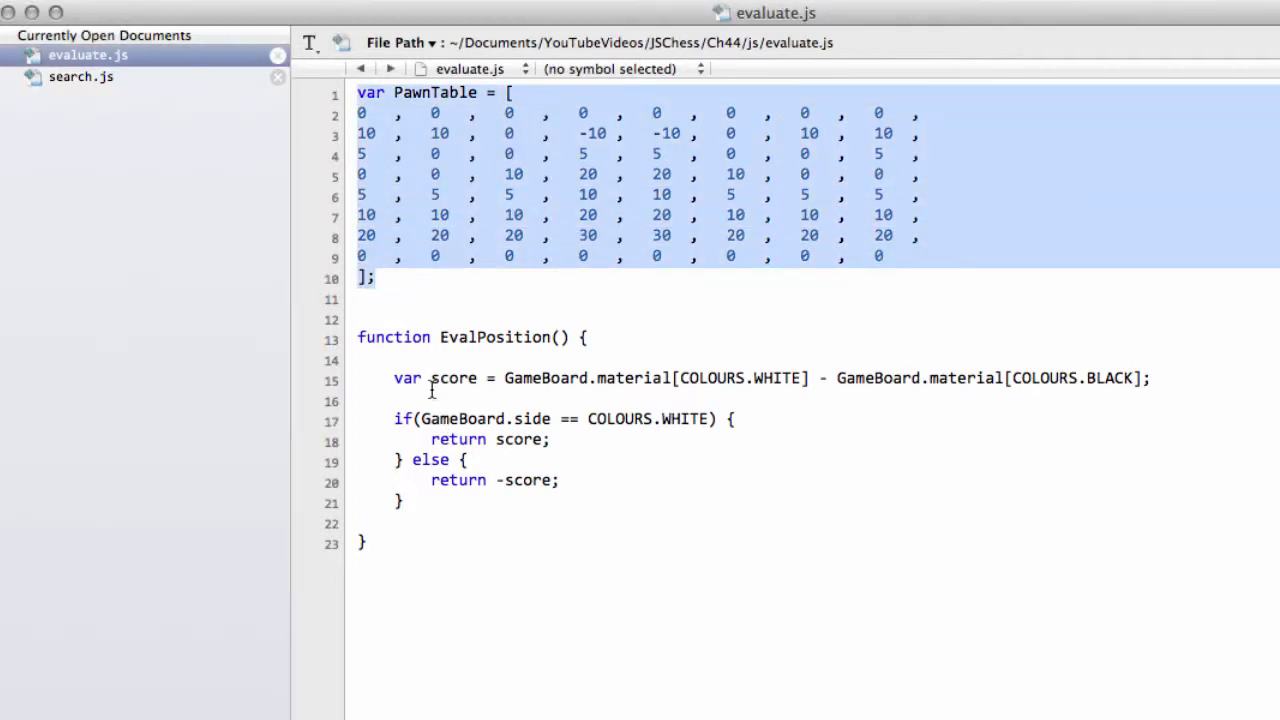
click(600, 378)
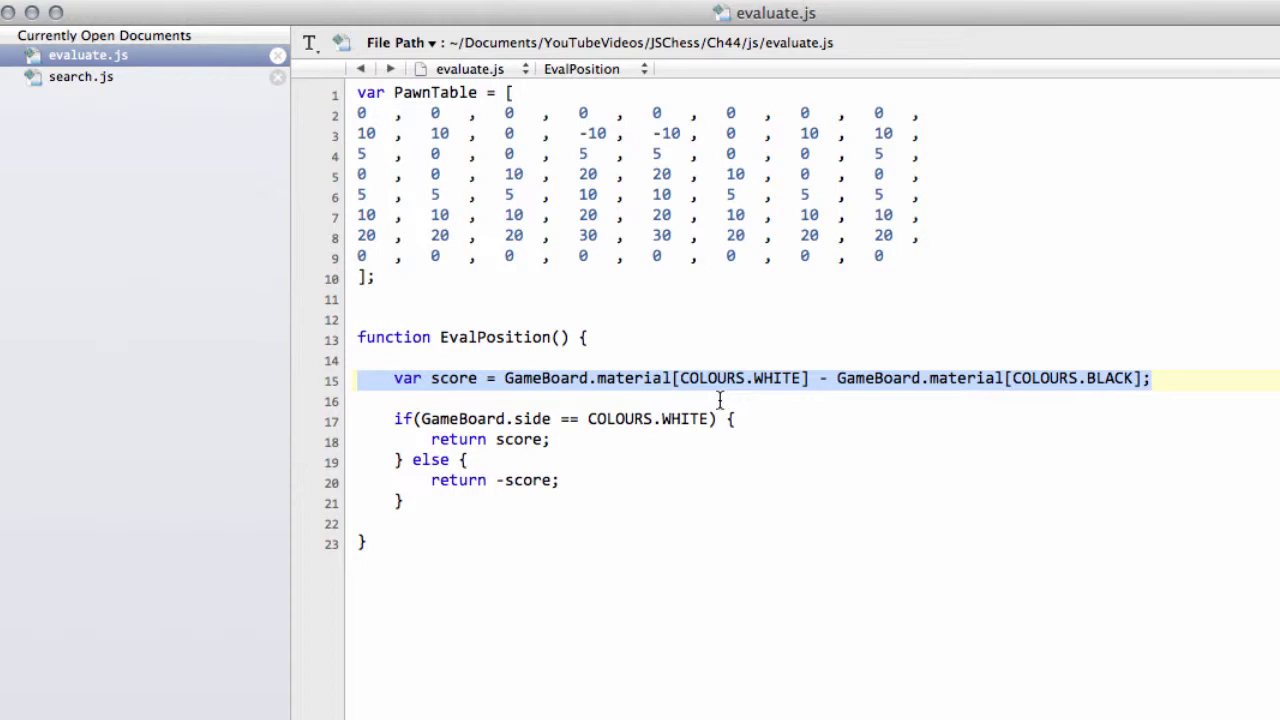
mouse_move(444, 464)
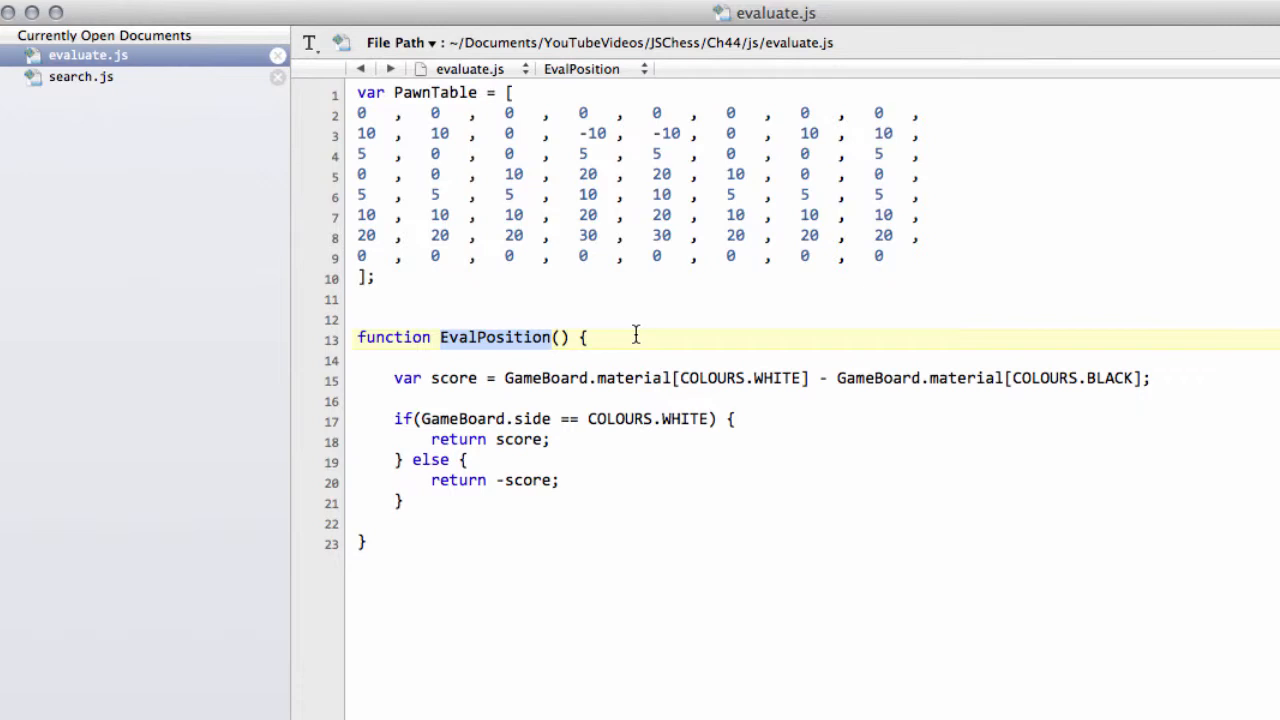
click(374, 276)
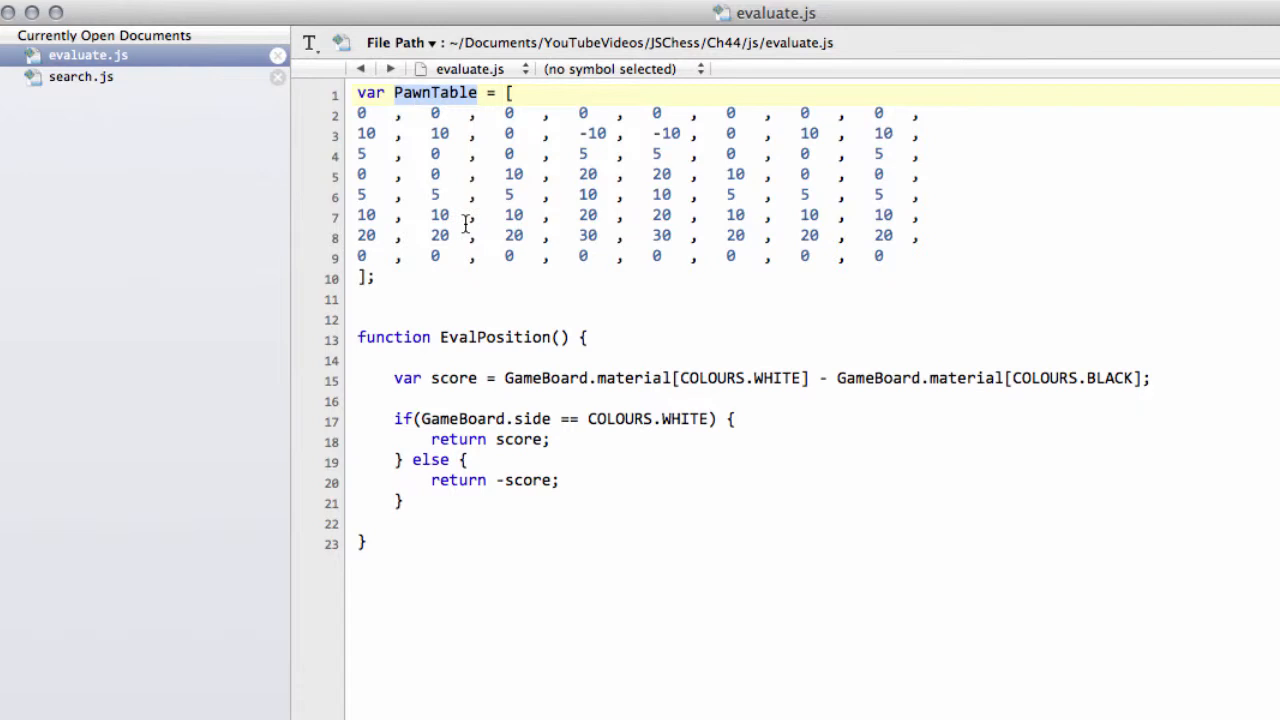
mouse_move(464, 224)
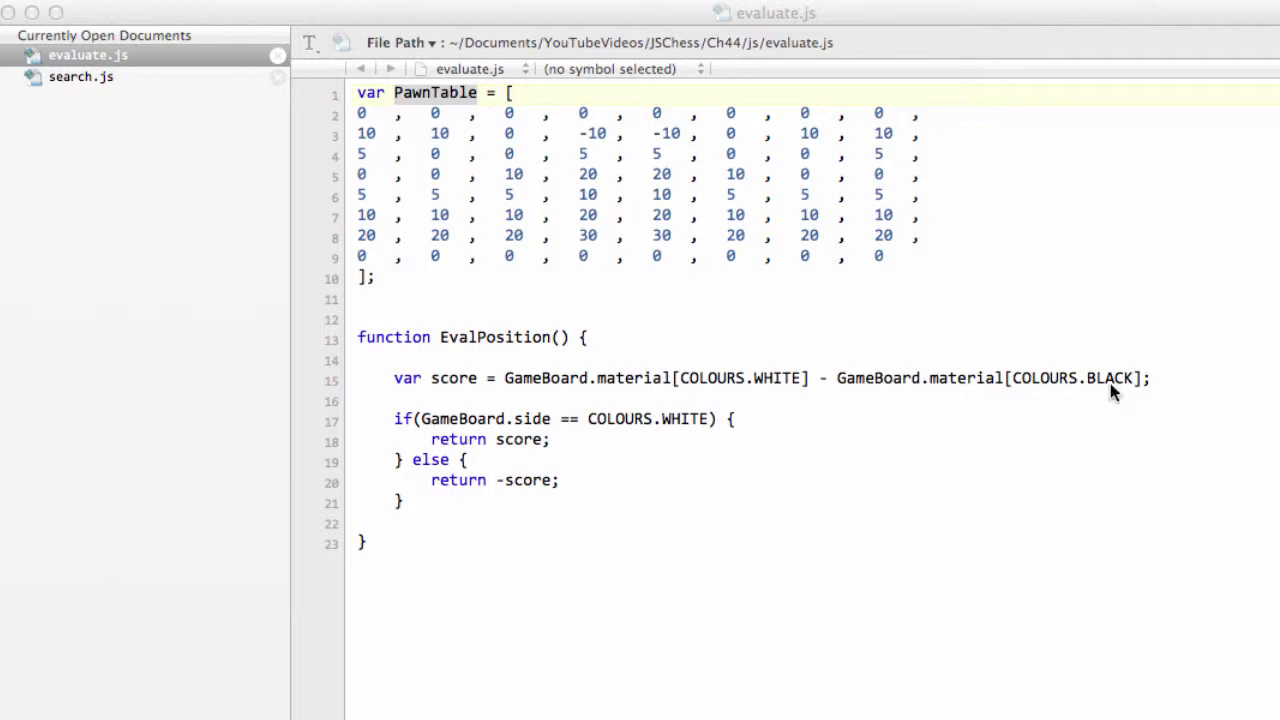
click(410, 276)
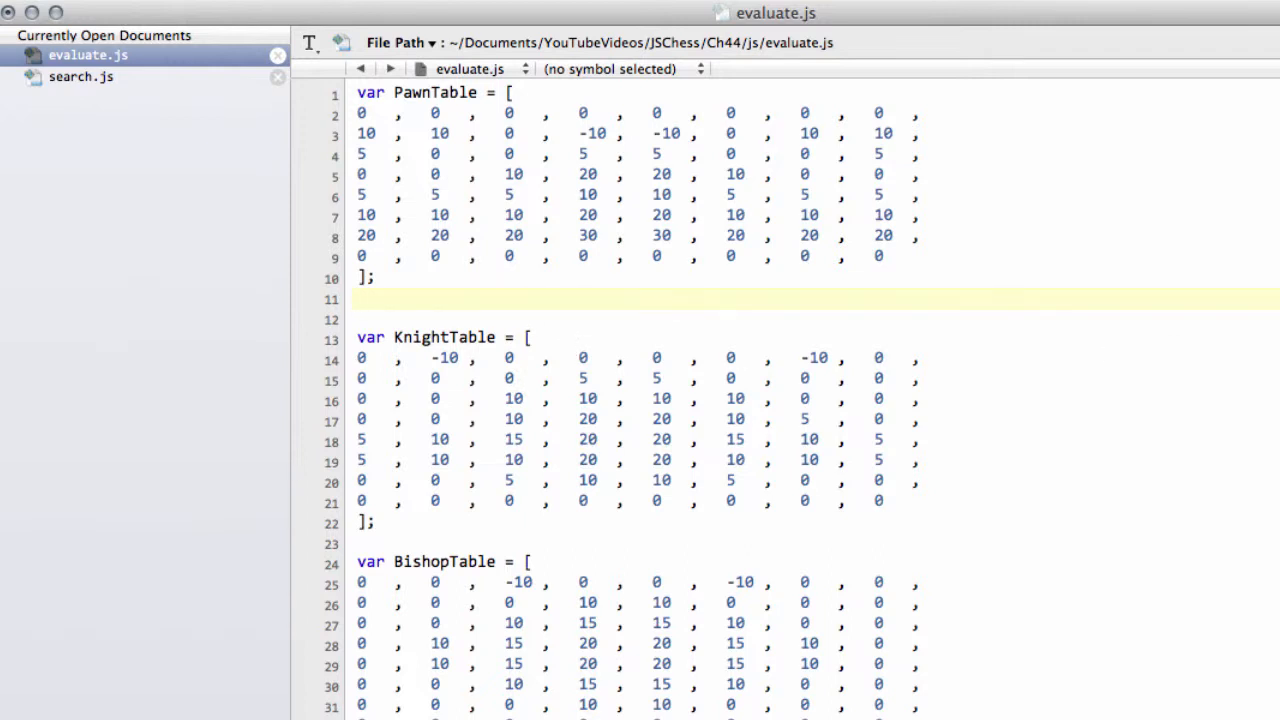
click(360, 300)
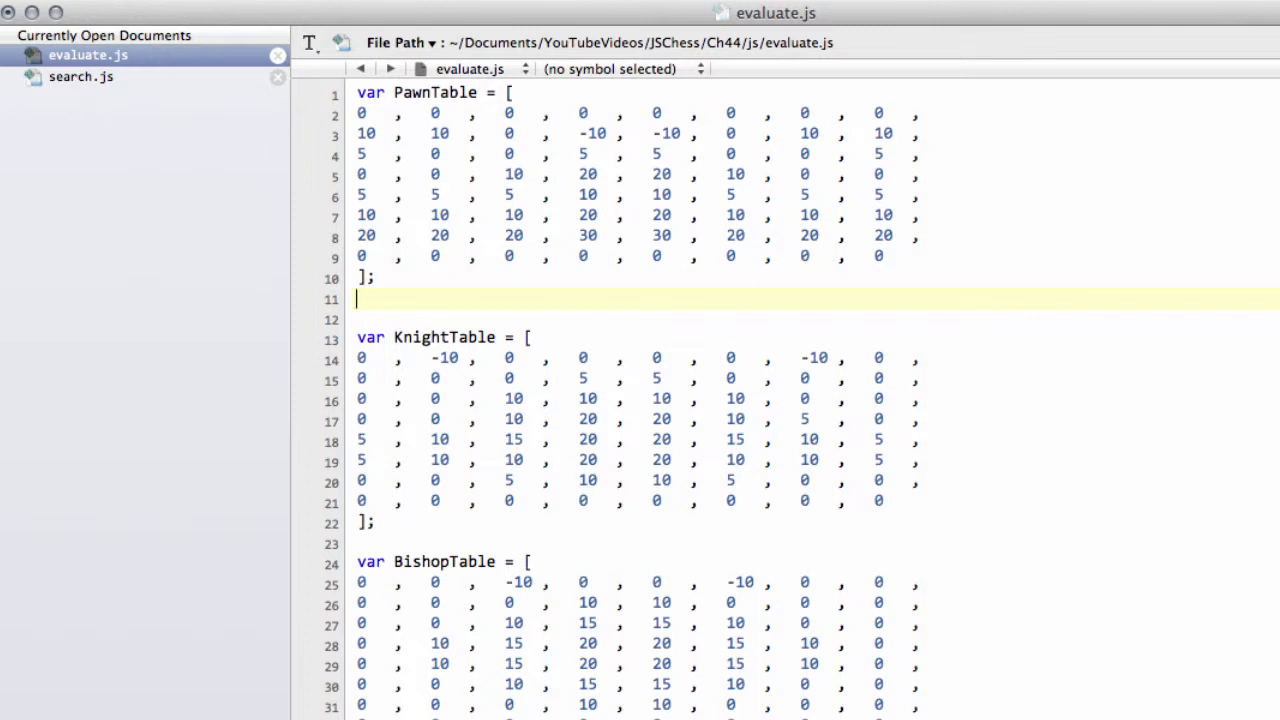
scroll(down, 3)
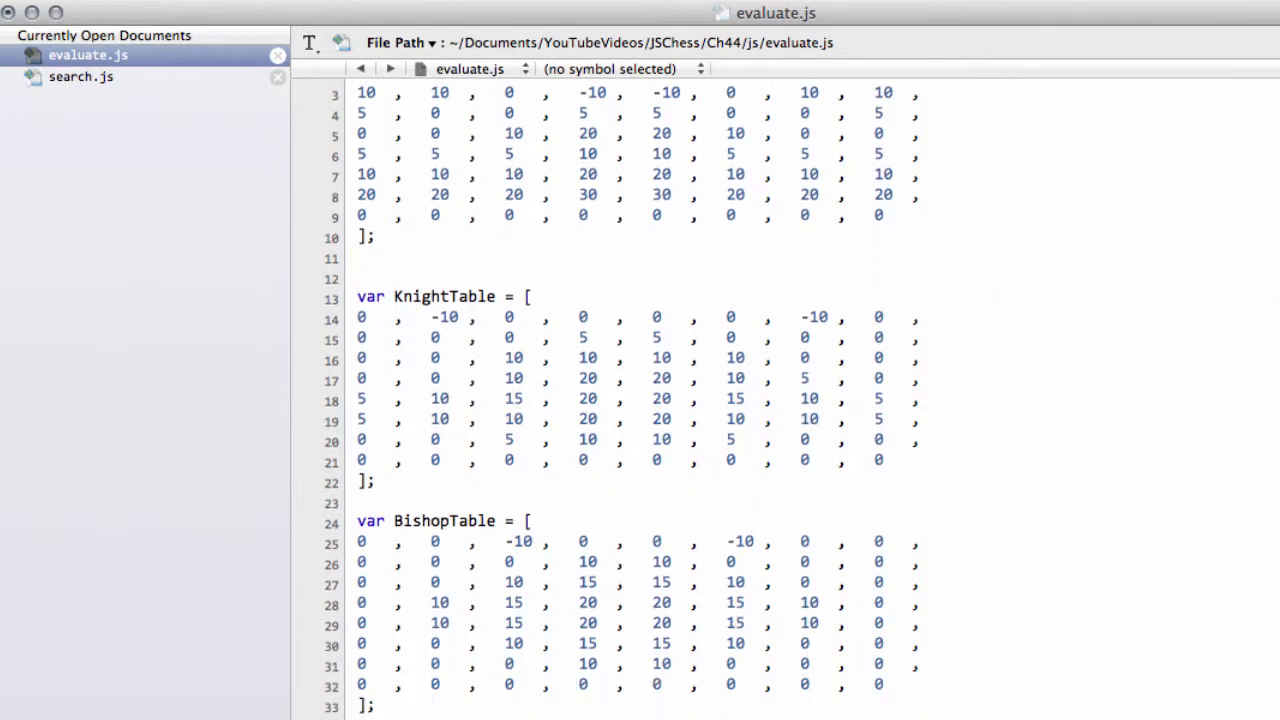
scroll(down, 3)
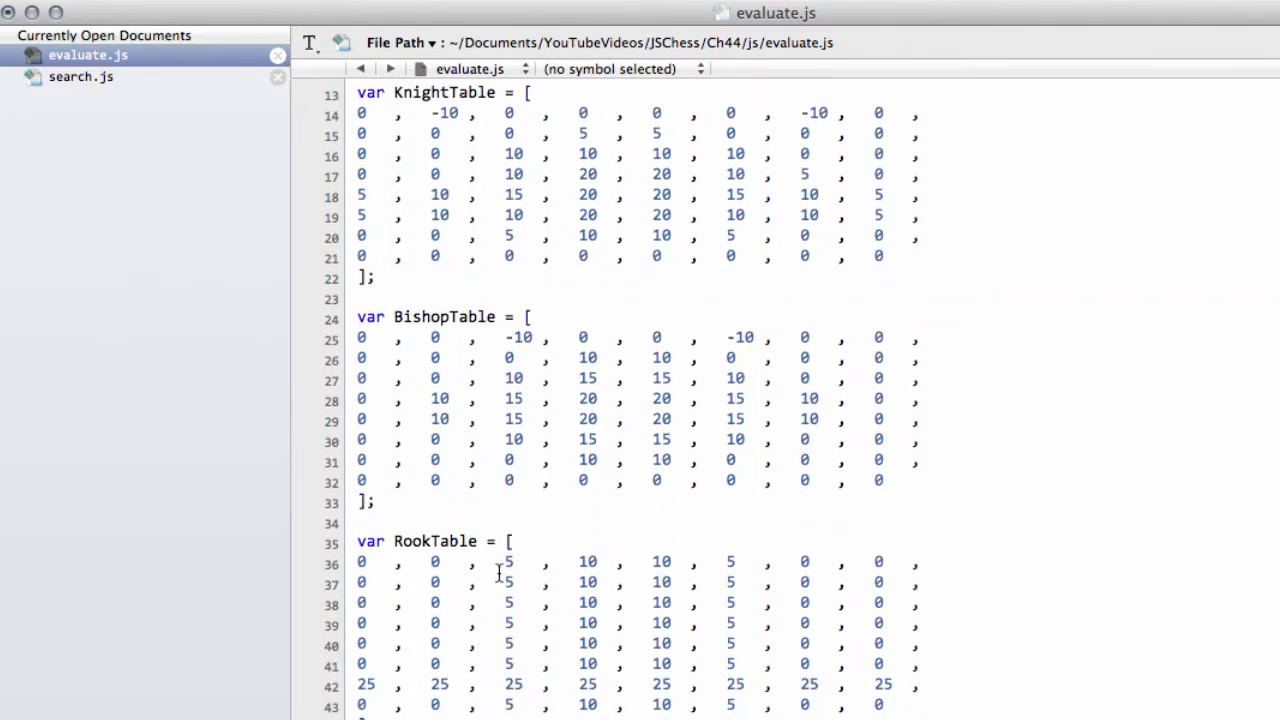
mouse_move(618, 196)
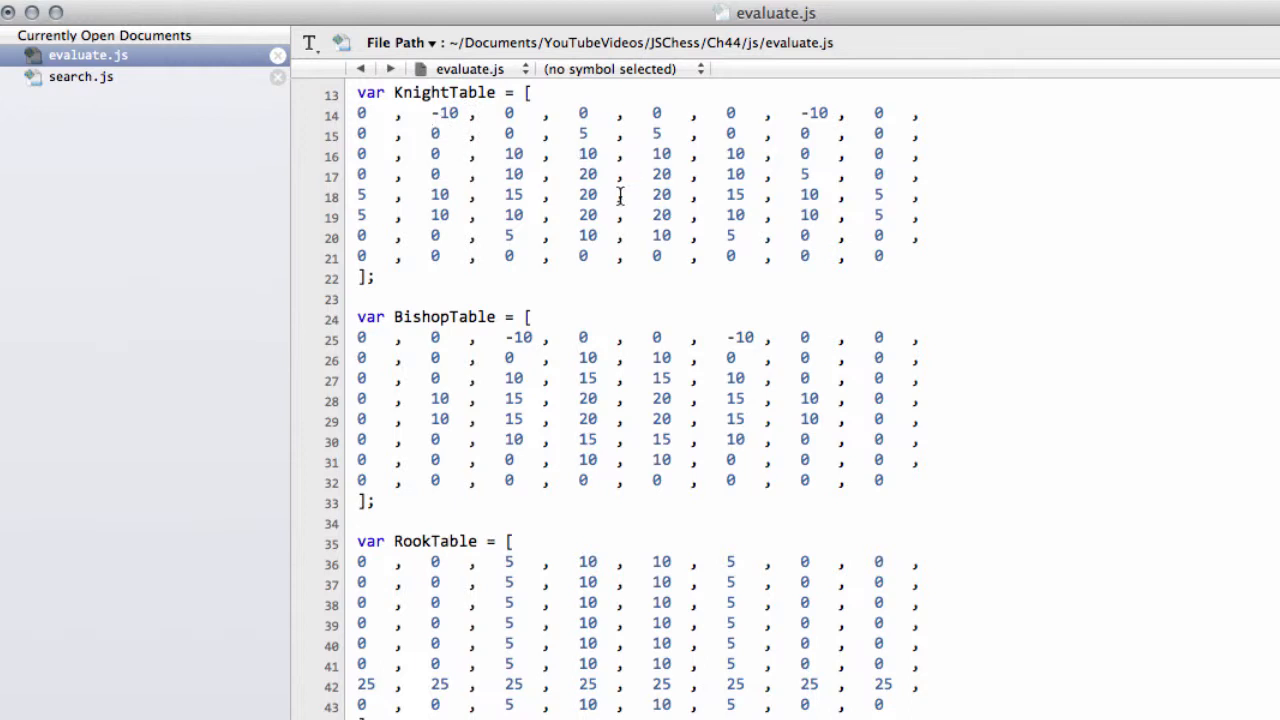
Review the knight table's rows, its centre values and the -10 edge entries
click(918, 216)
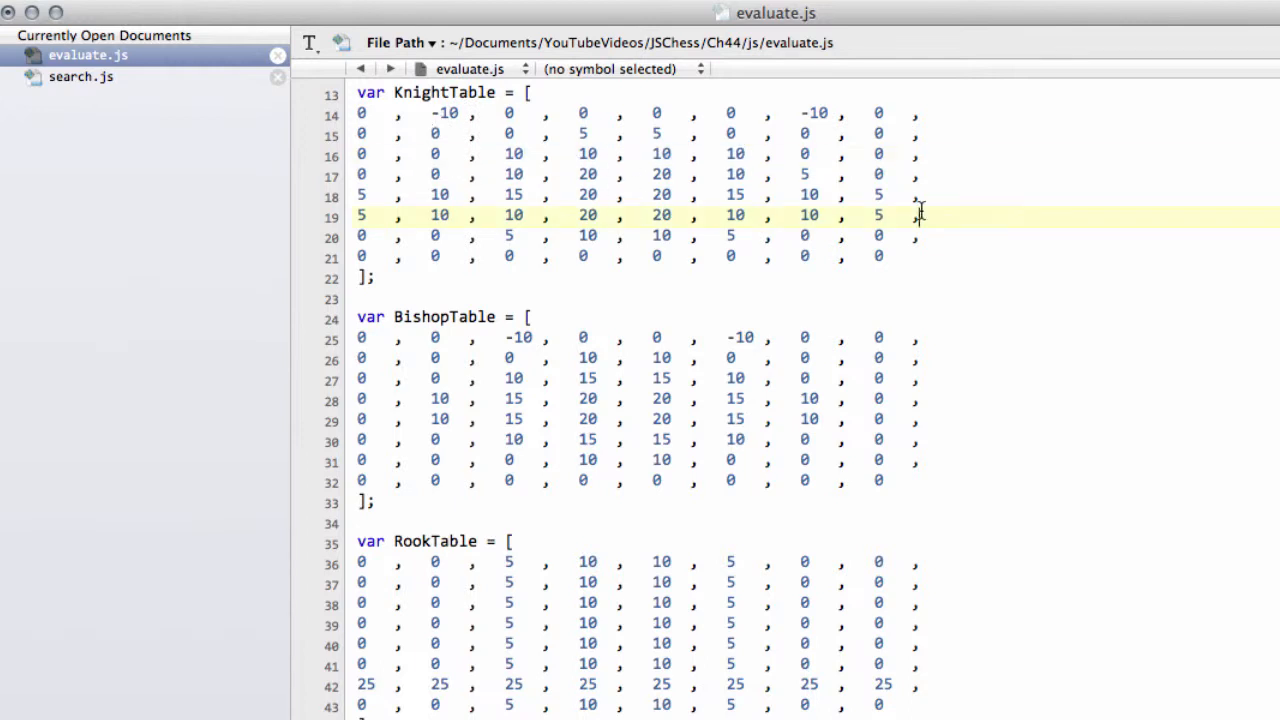
click(578, 174)
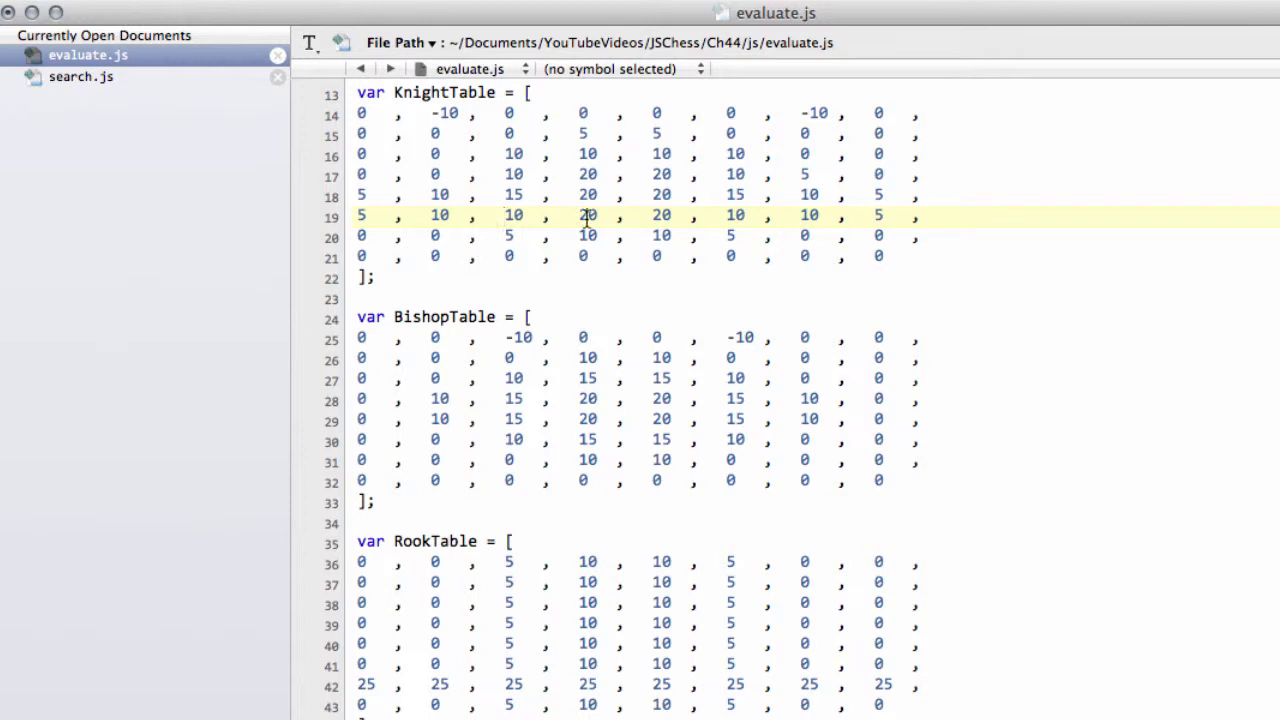
double_click(660, 216)
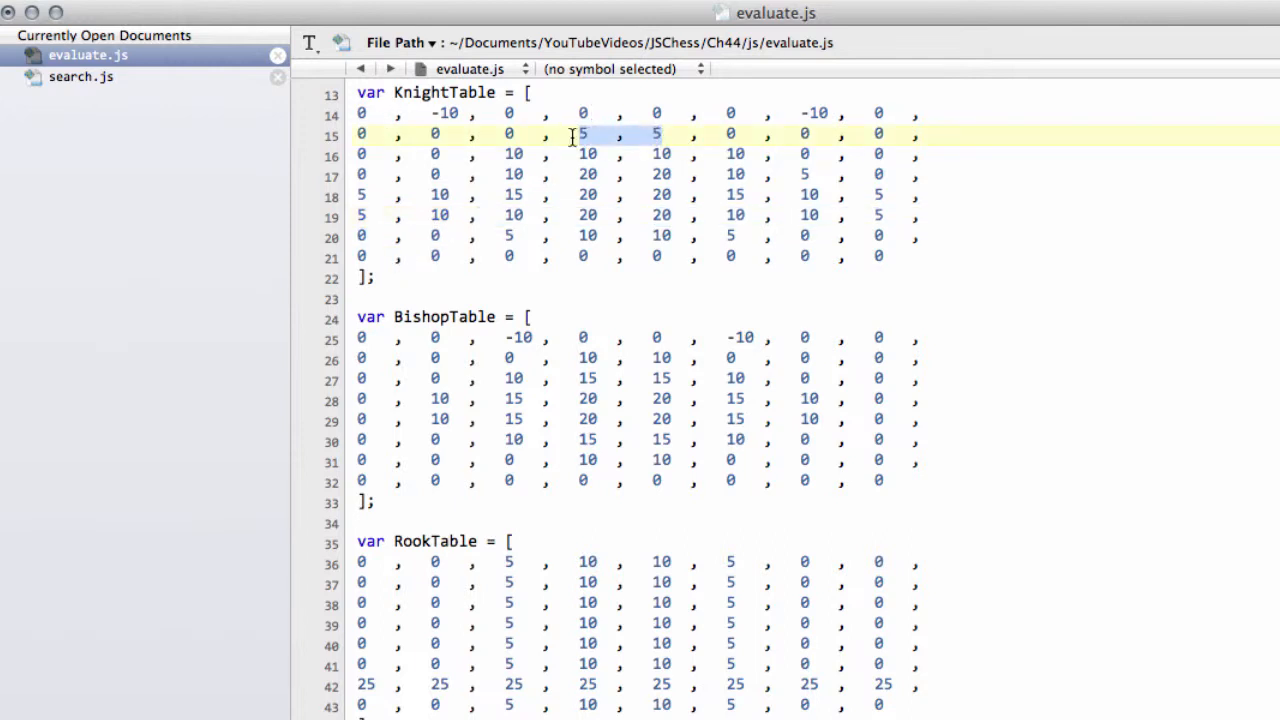
mouse_move(608, 112)
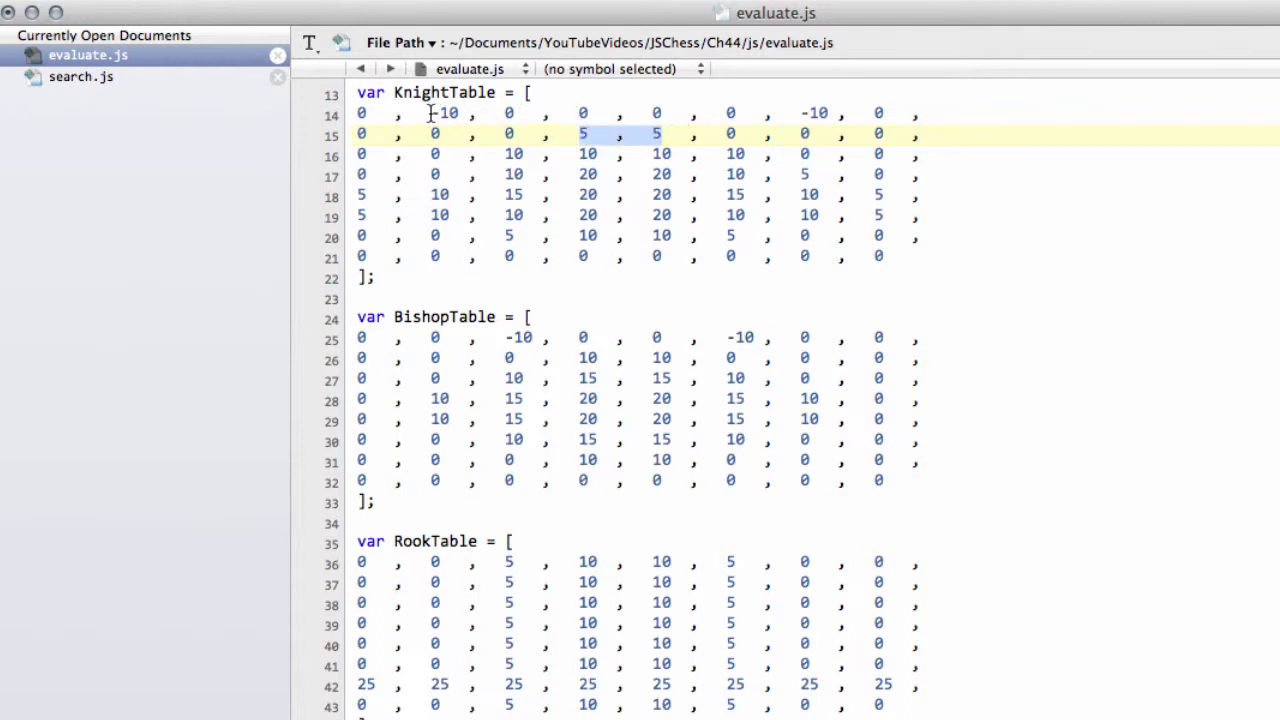
click(810, 112)
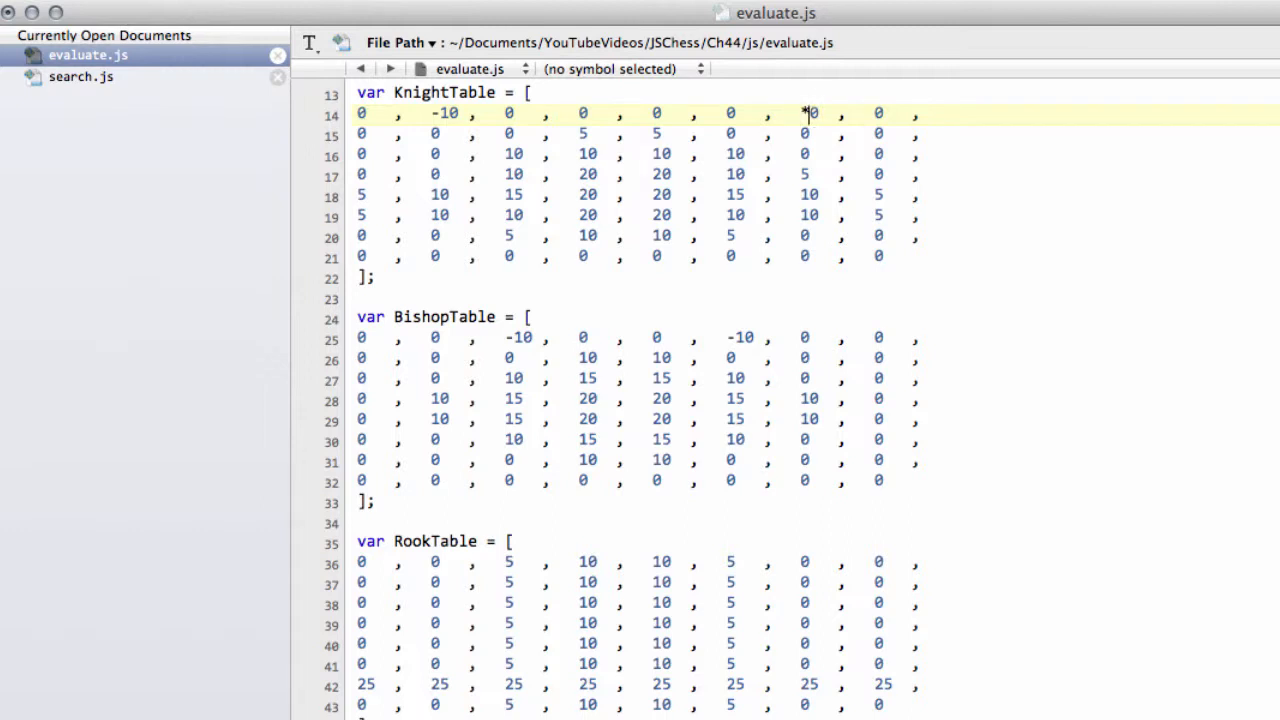
text(-1)
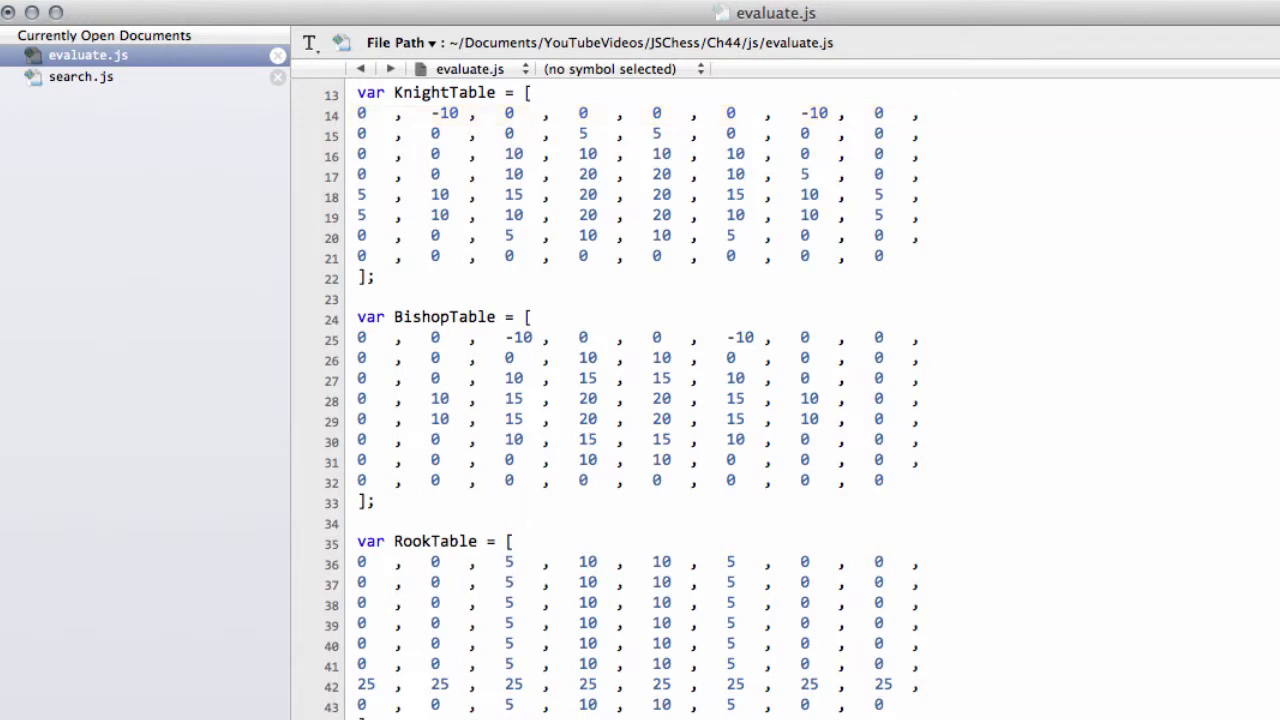
scroll(down, 3)
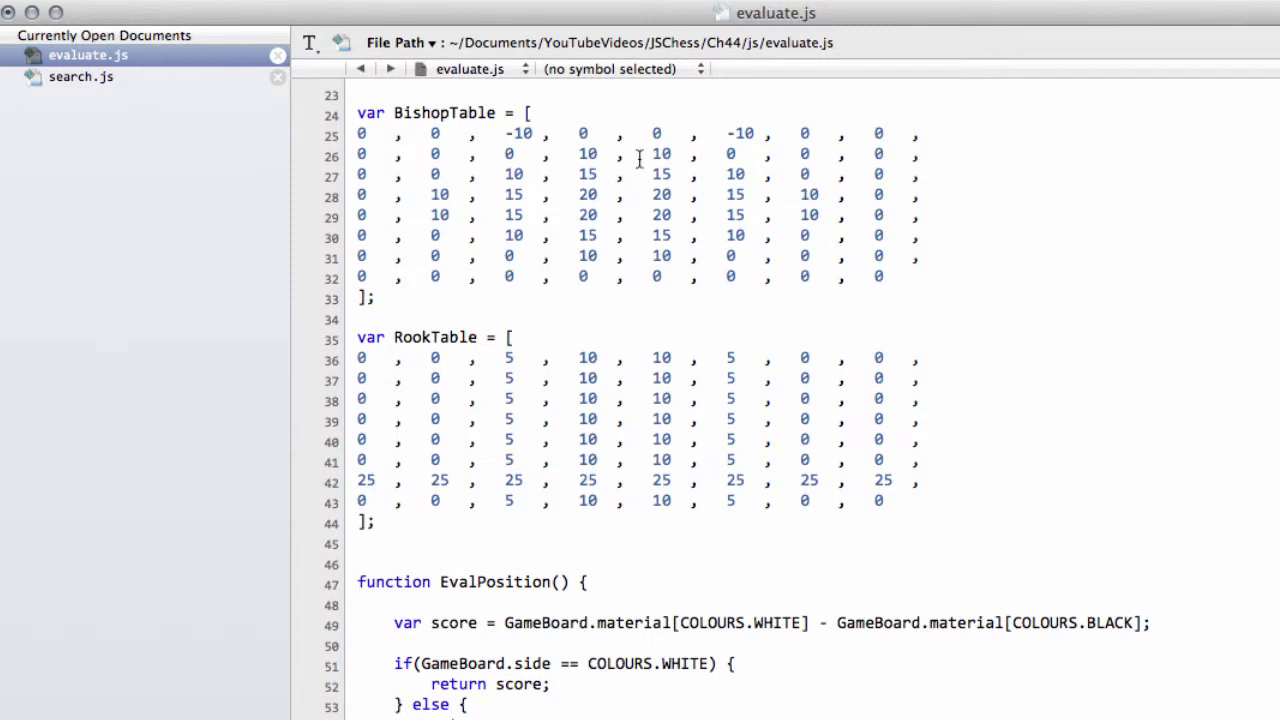
mouse_move(758, 200)
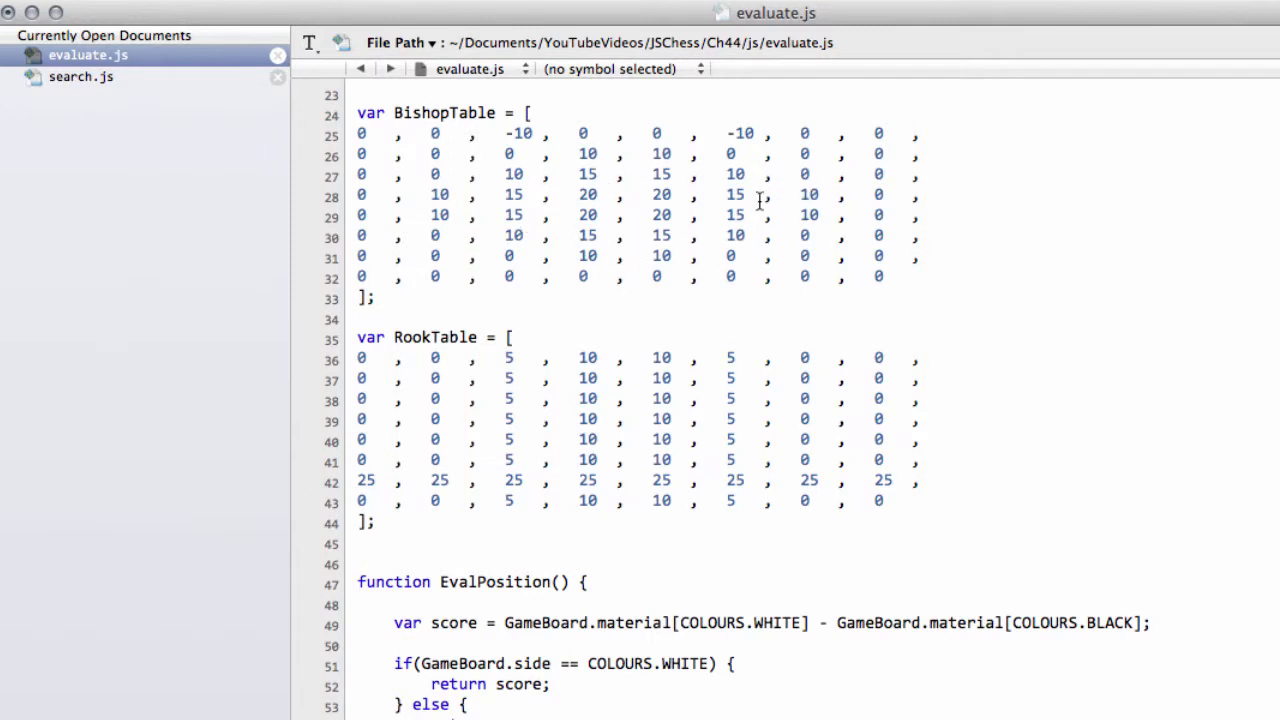
mouse_move(718, 164)
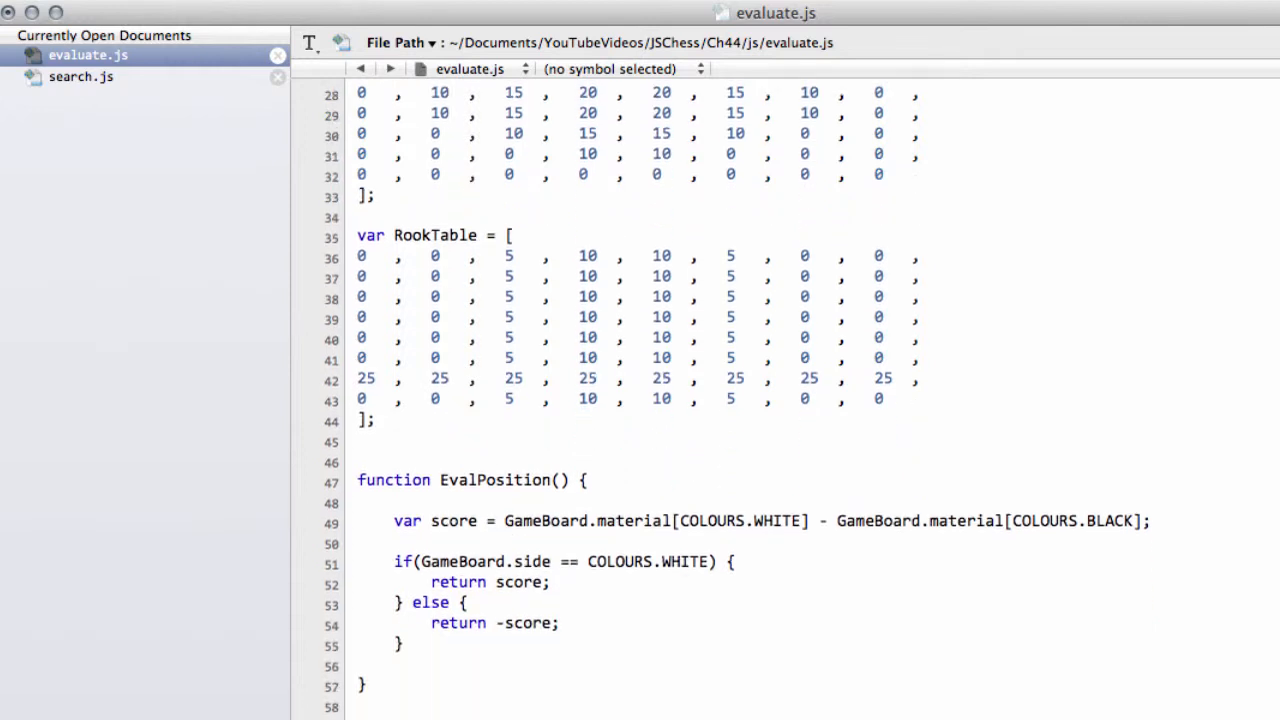
scroll(down, 3)
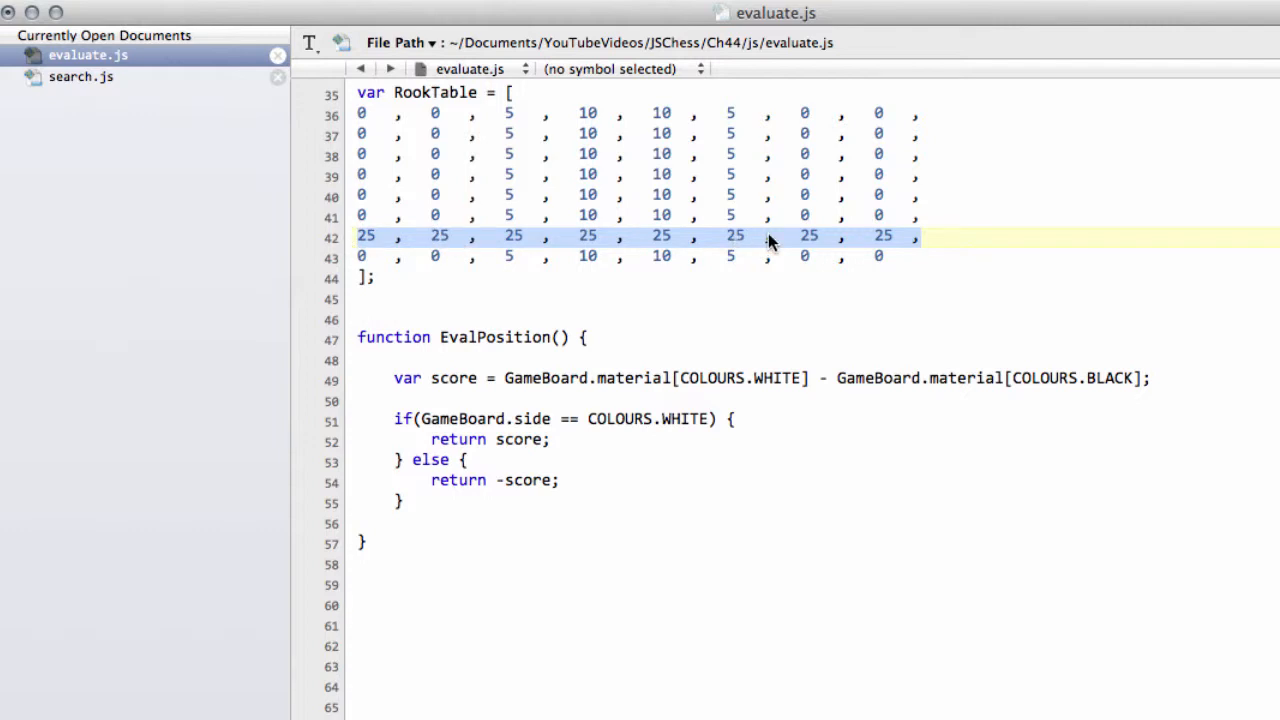
click(400, 300)
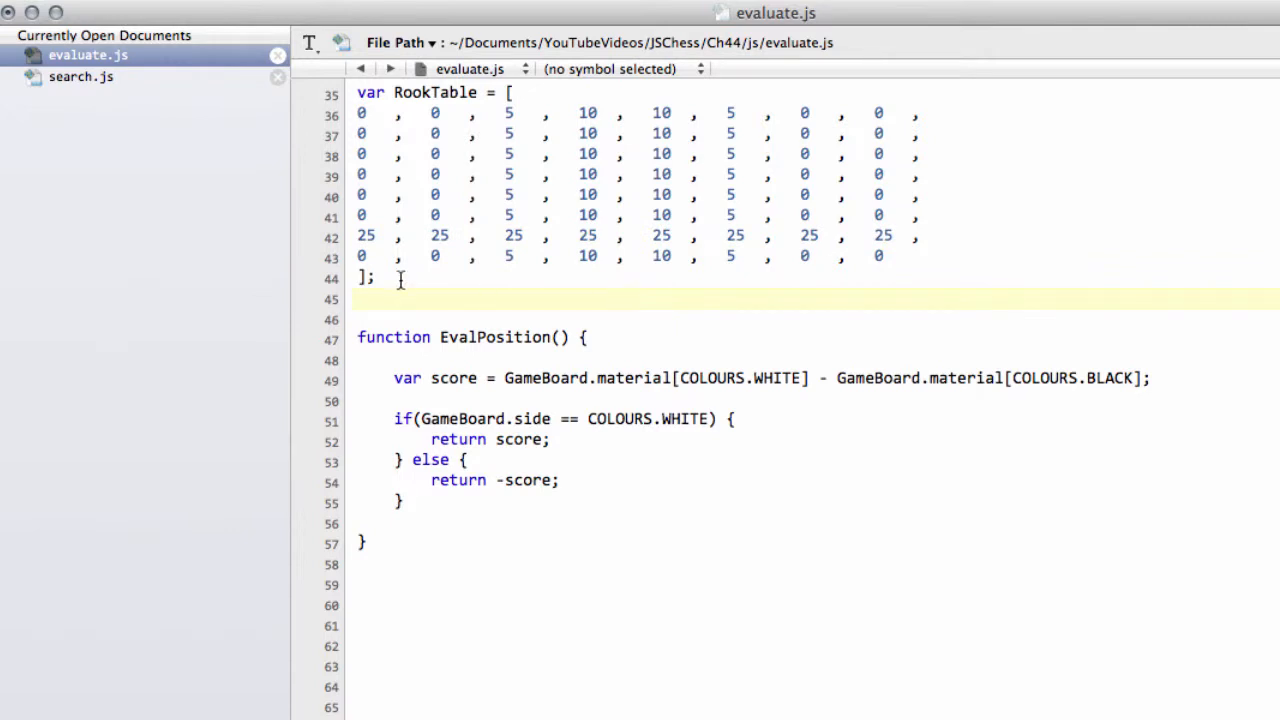
scroll(down, 3)
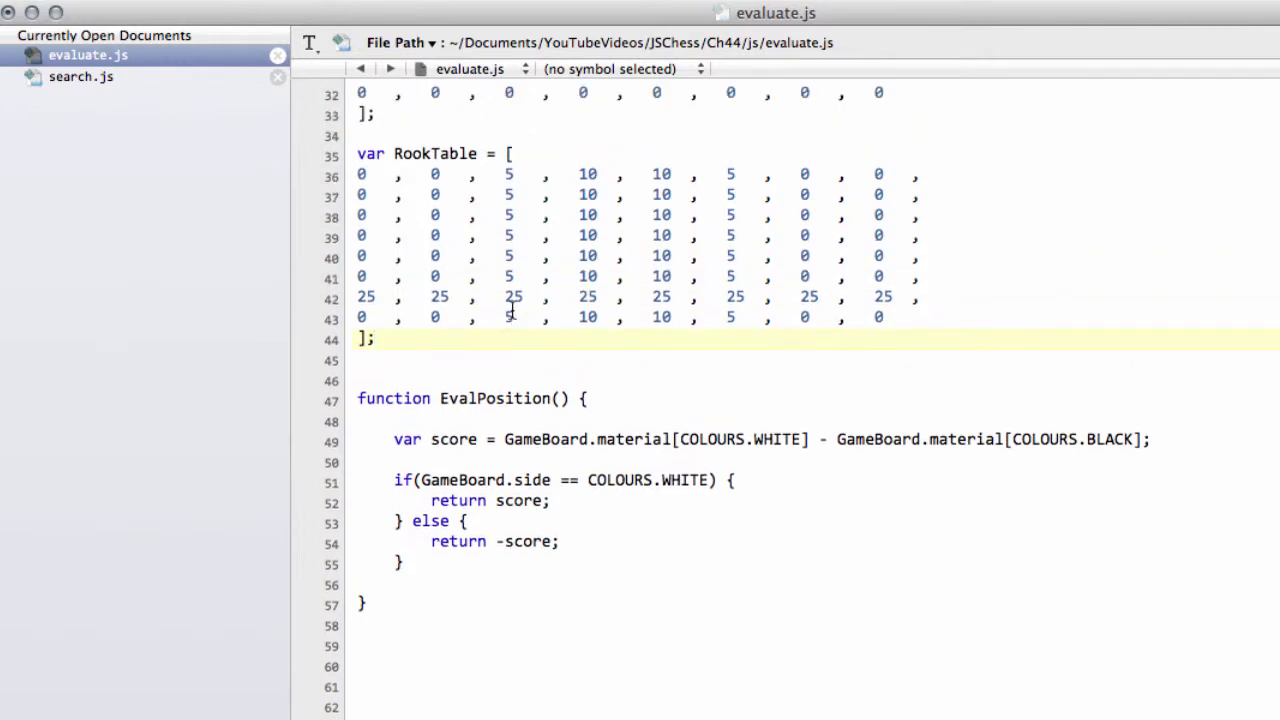
scroll(up, 3)
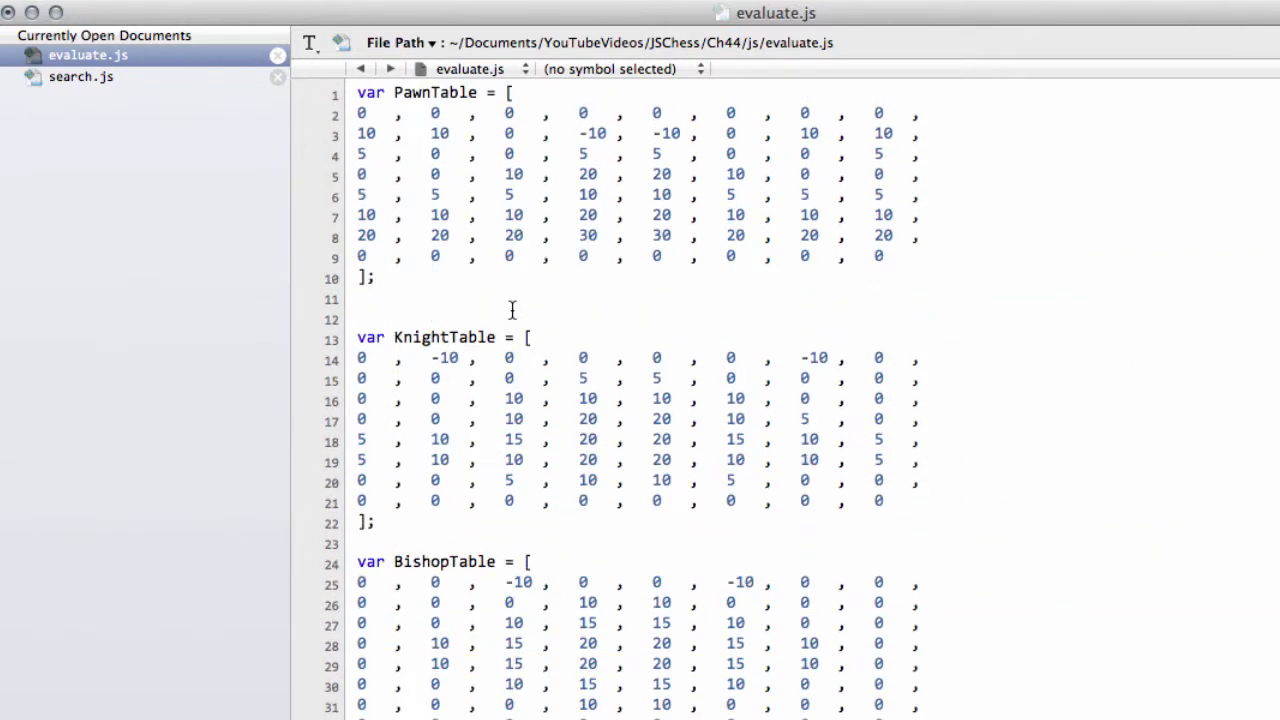
scroll(down, 3)
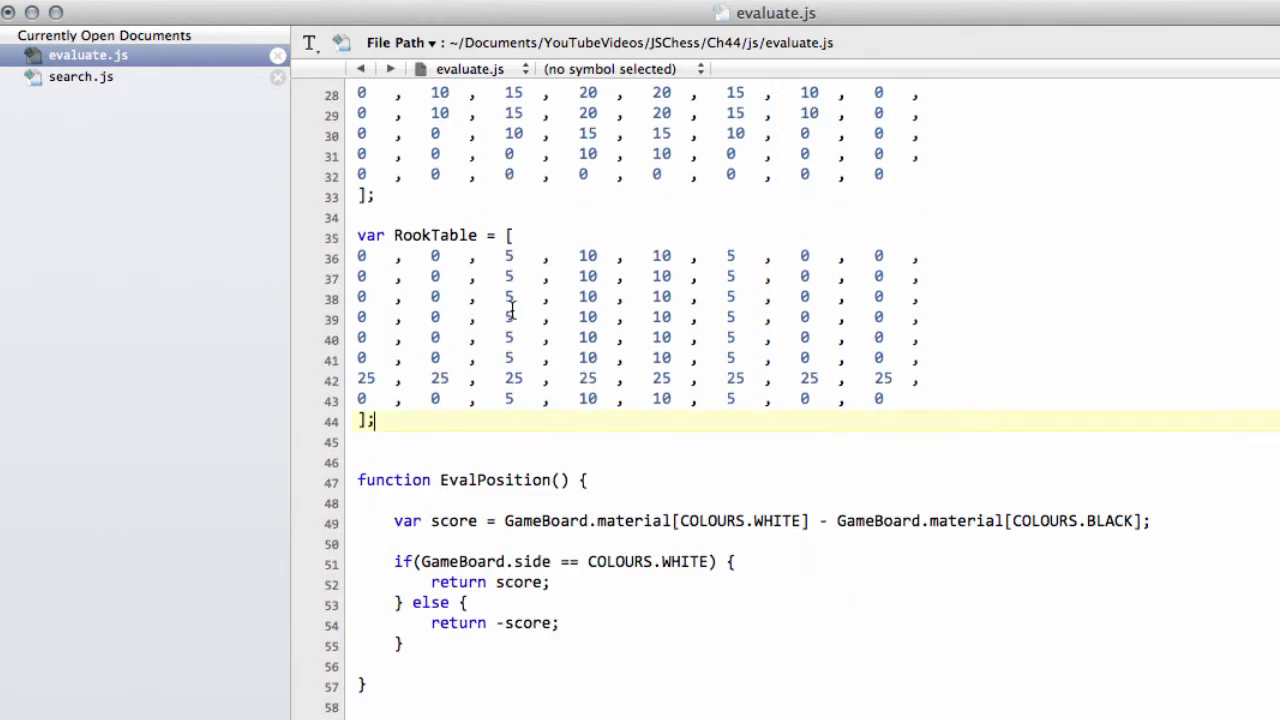
scroll(down, 3)
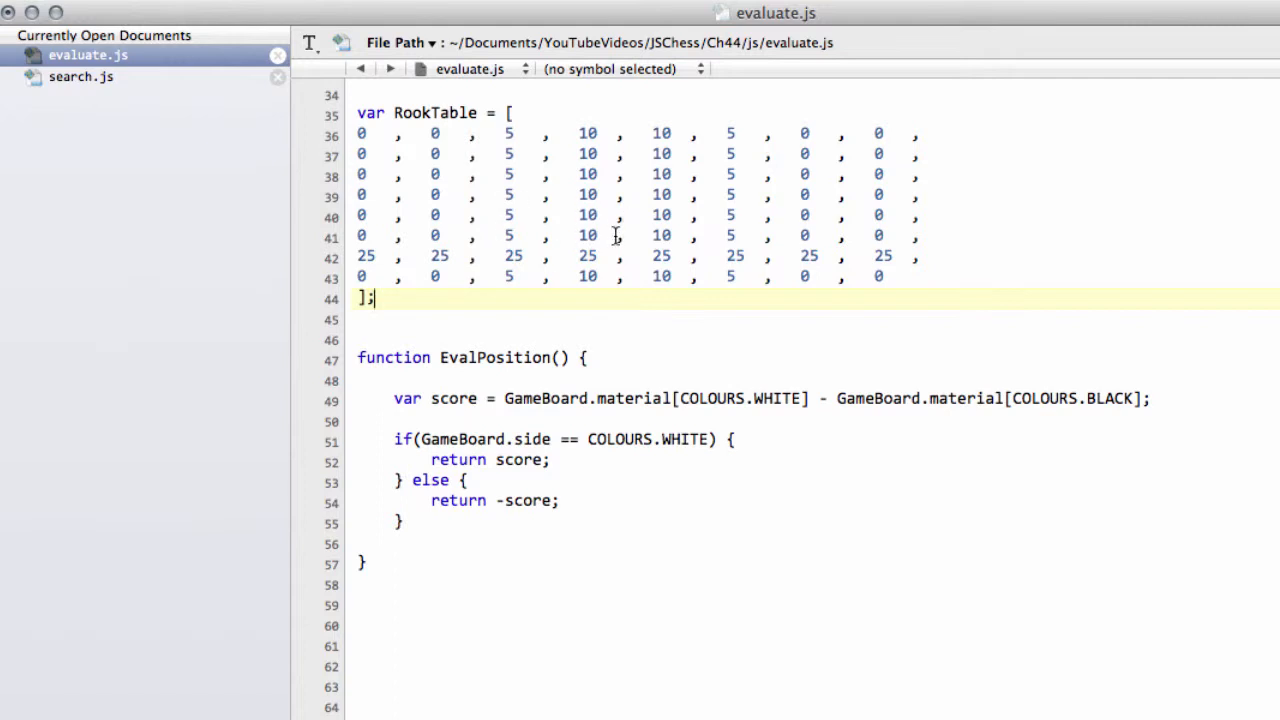
mouse_move(740, 370)
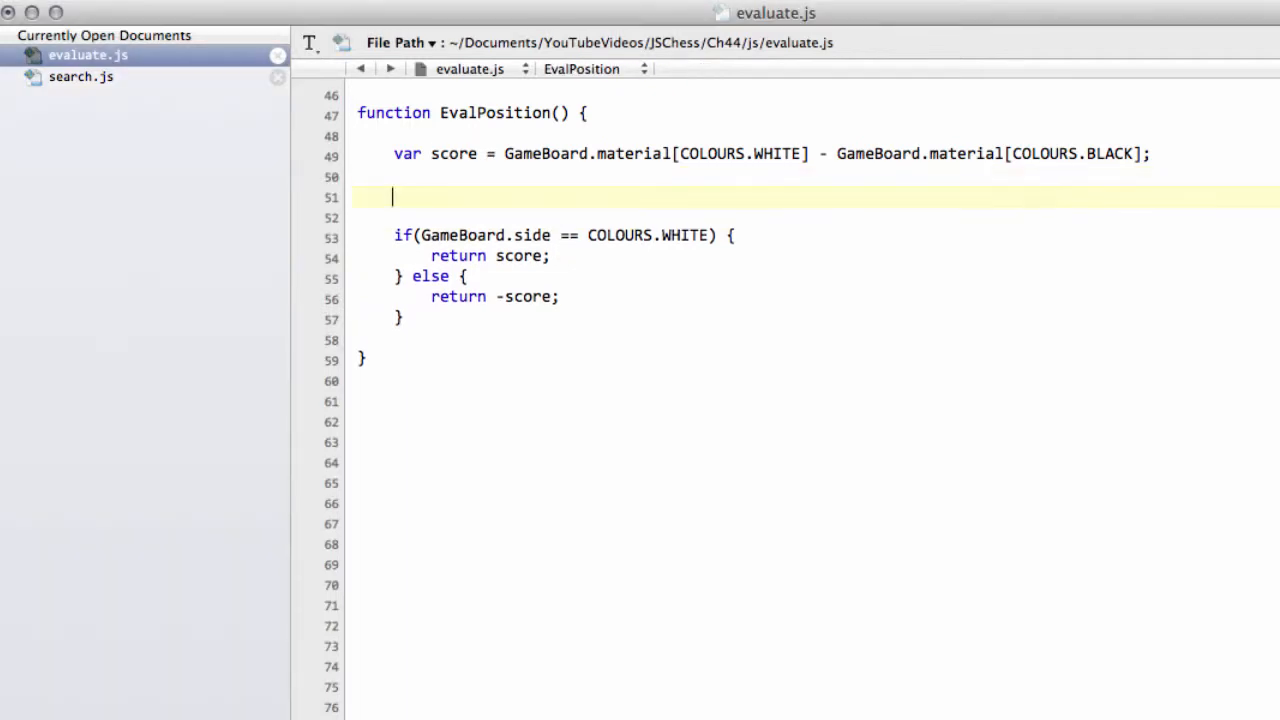
Declare var pce; and var sq; at the start of EvalPosition
text(var q)
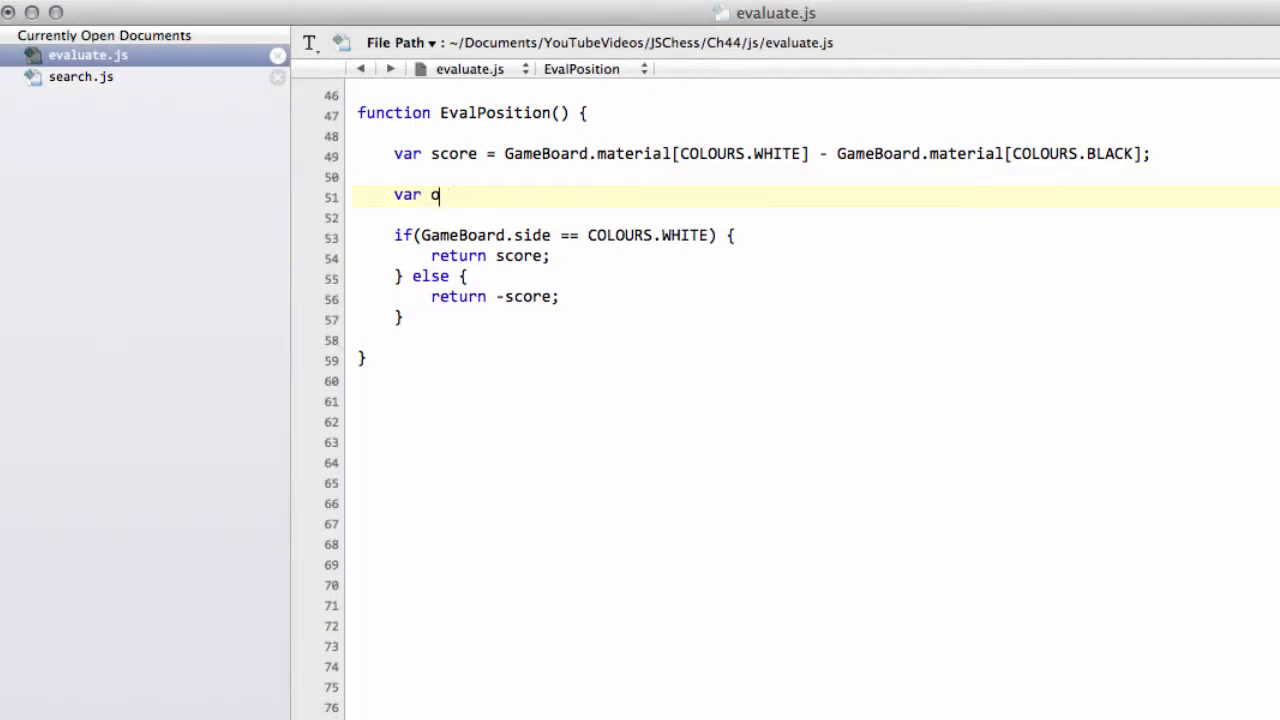
text(ce;)
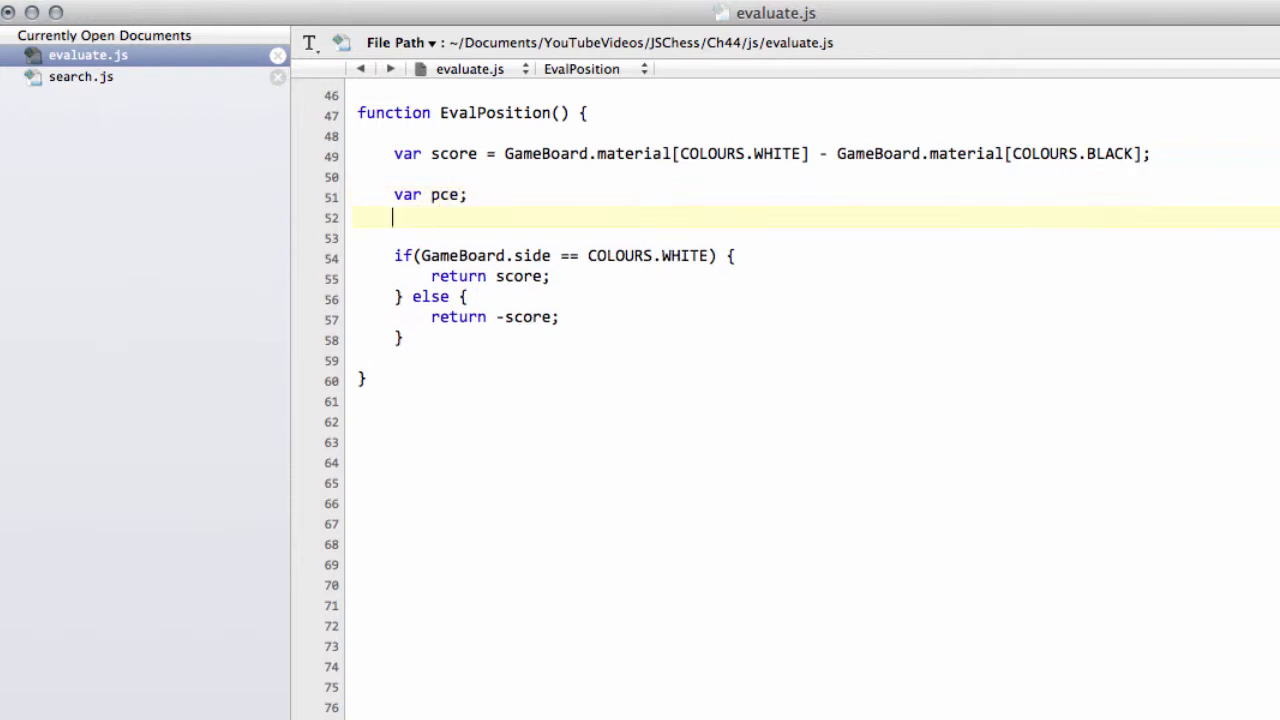
text(var sq;)
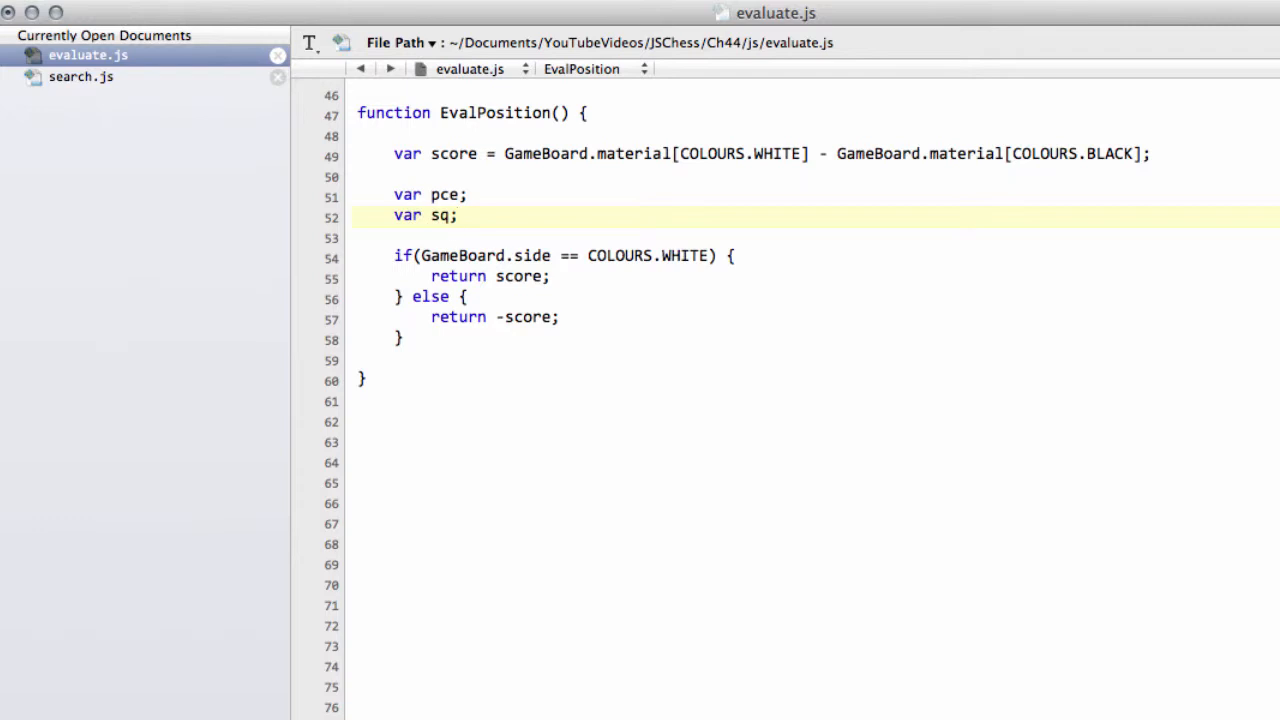
key(enter)
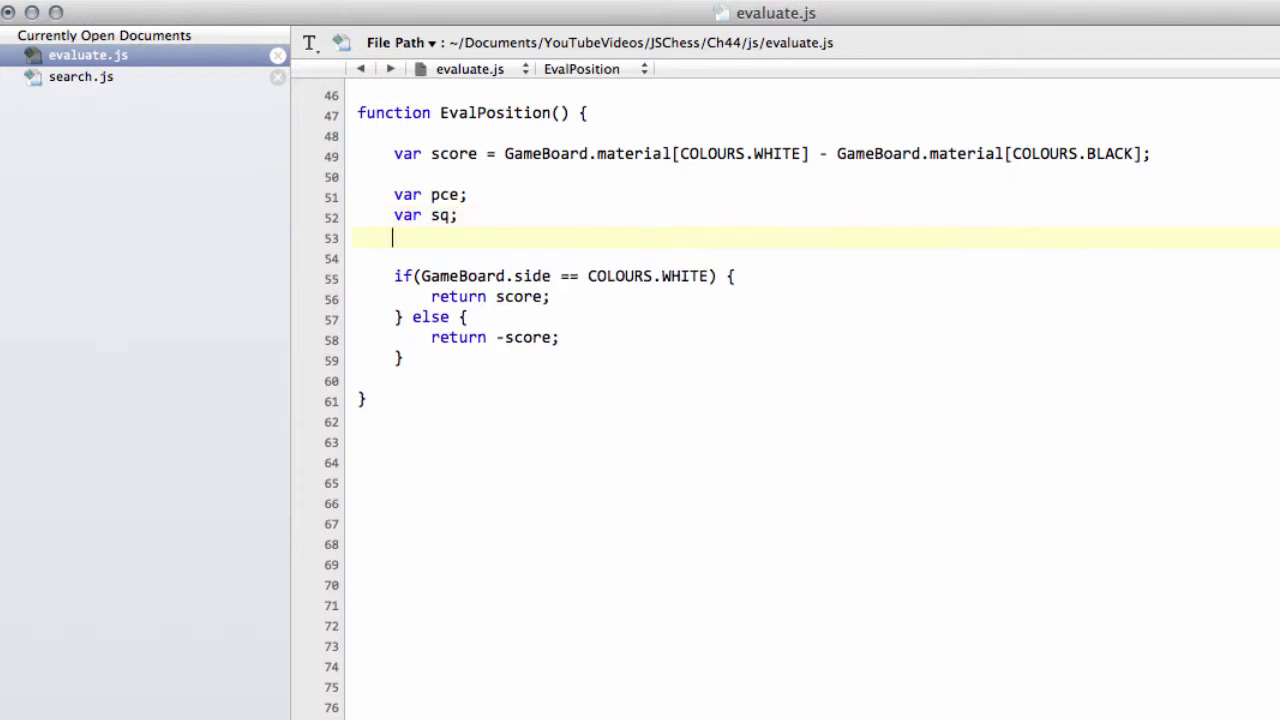
Set pce = PIECES.wP; and begin a for( loop on the next line
text(pce)
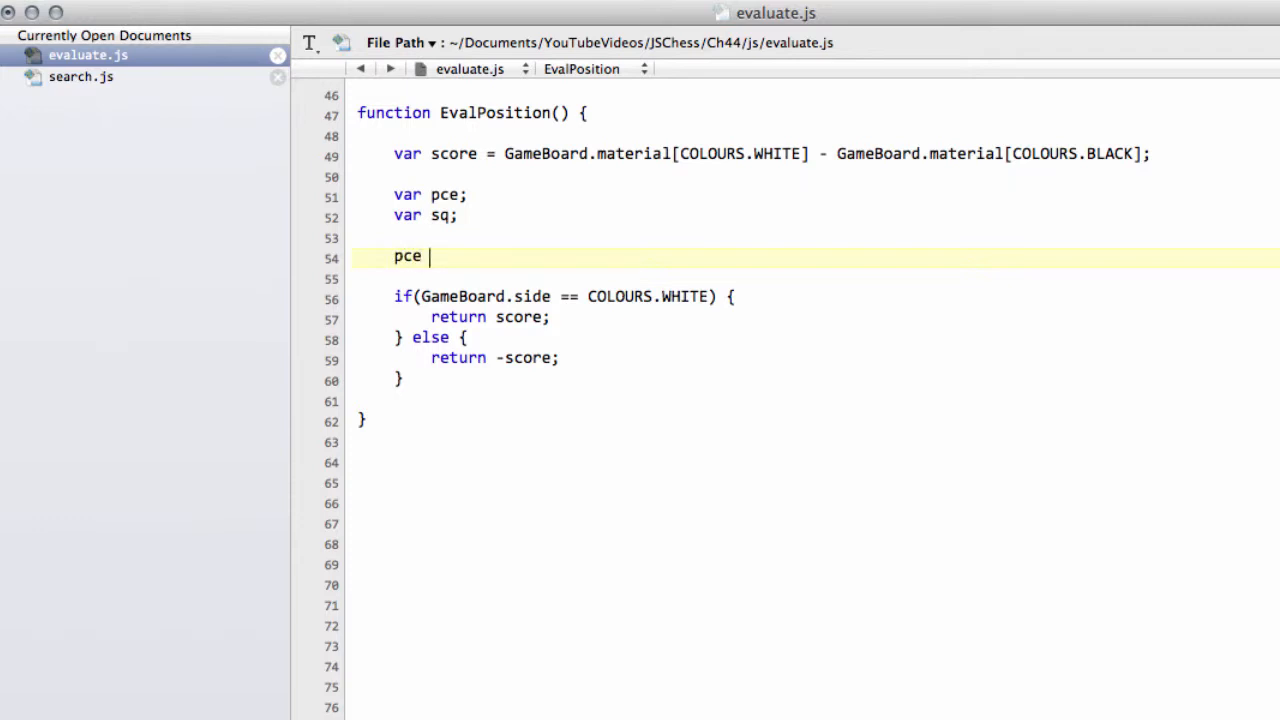
text(= PIECES.wP;)
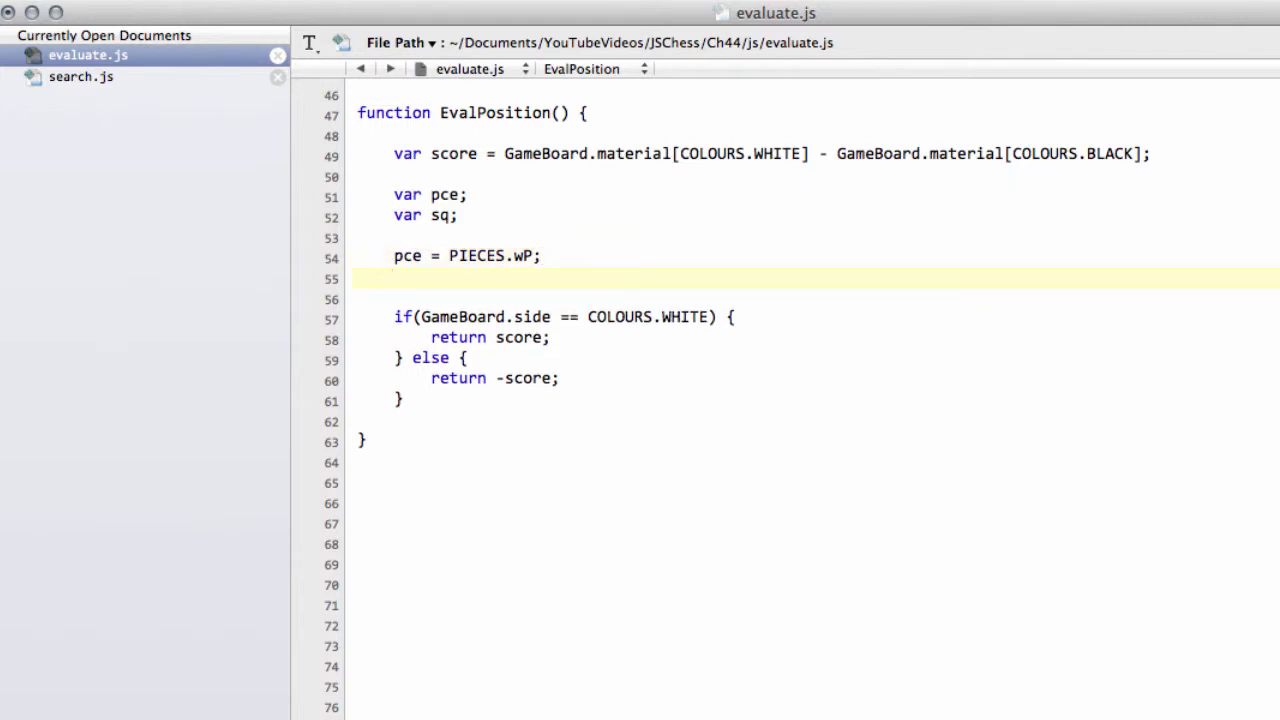
text(for()
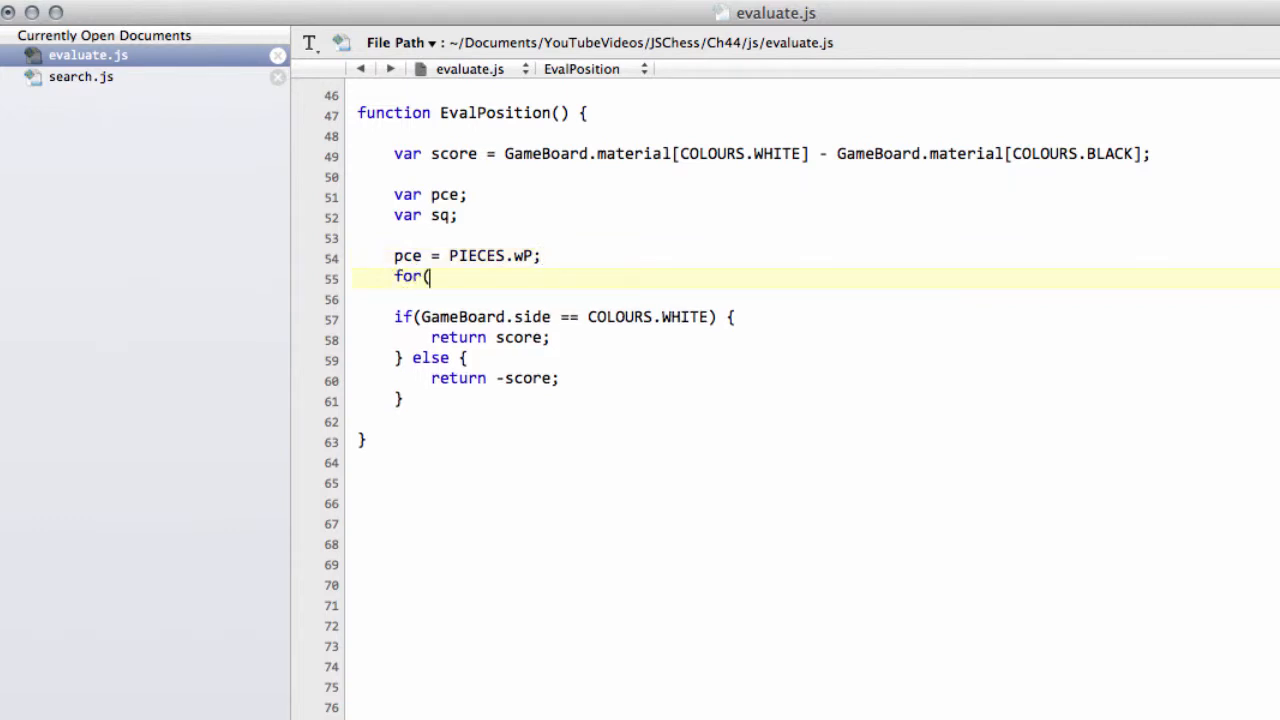
Declare var pceNum; after the sq declaration
click(544, 168)
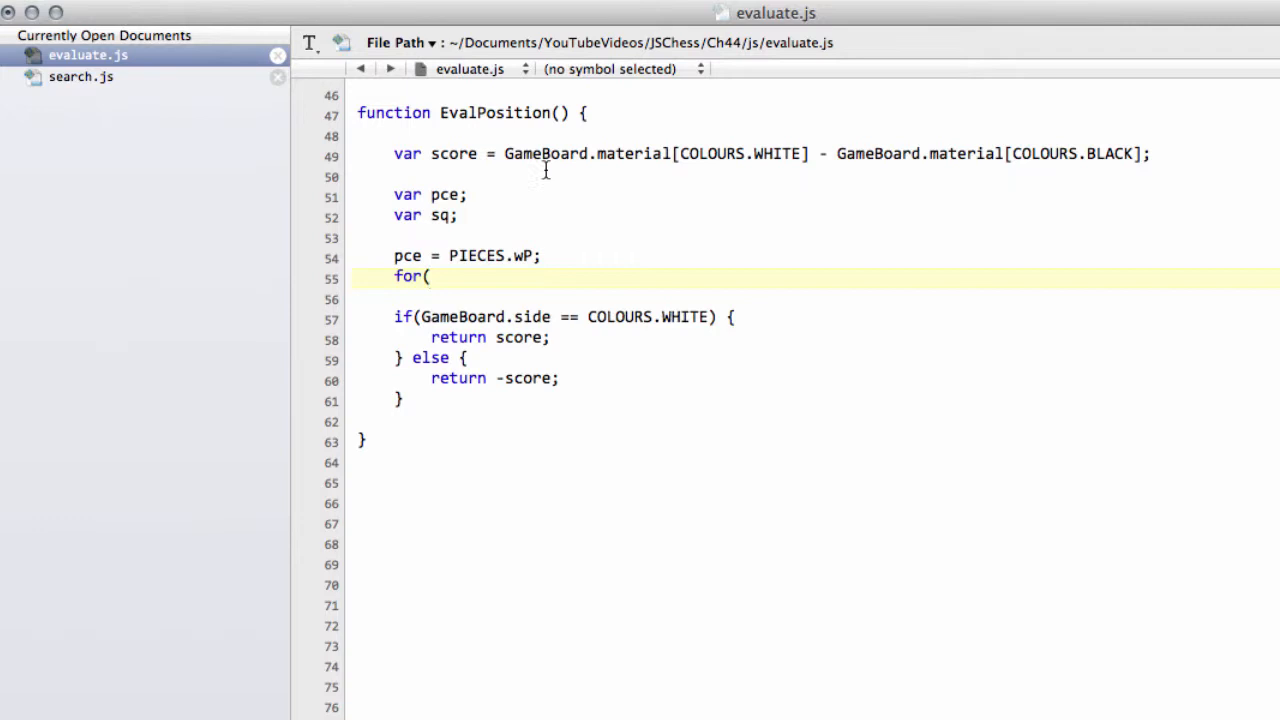
text(vr)
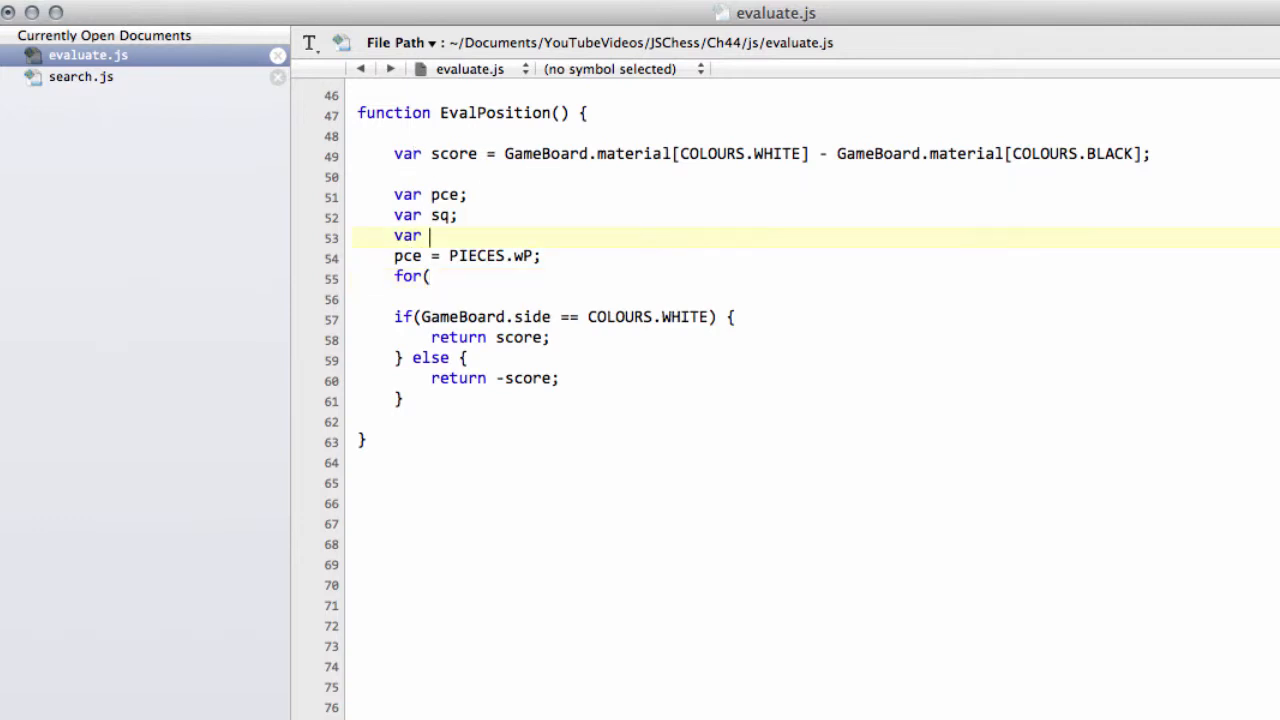
text(pceNum;)
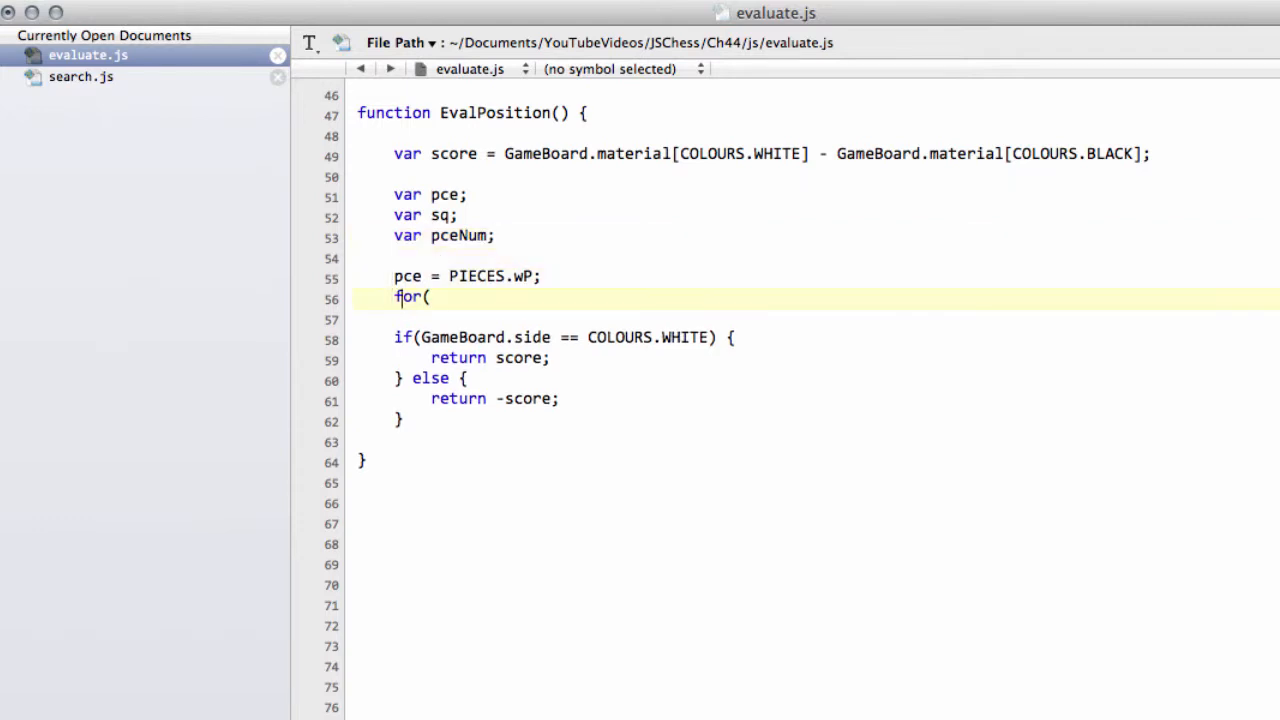
Write the loop header for(pceNum = 0; pceNum < GameBoard.pceNum[pce]; ++pceNum)
text(pceNum)
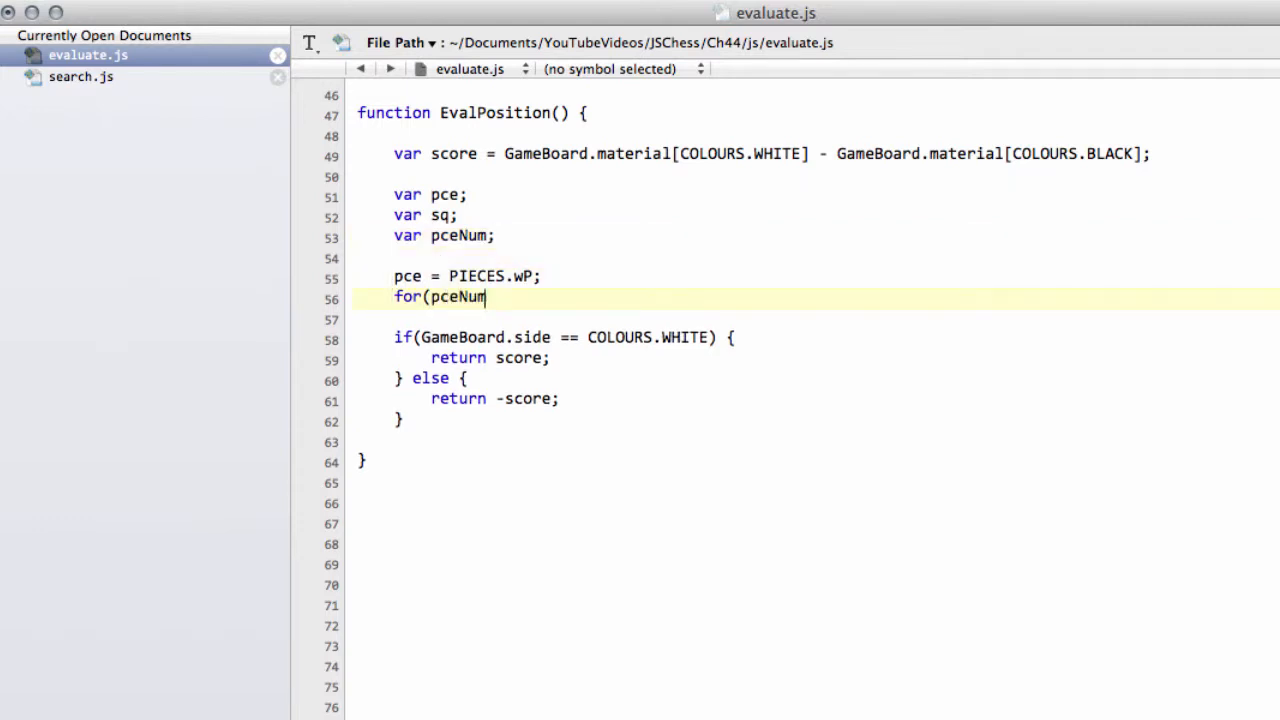
text(= 0;)
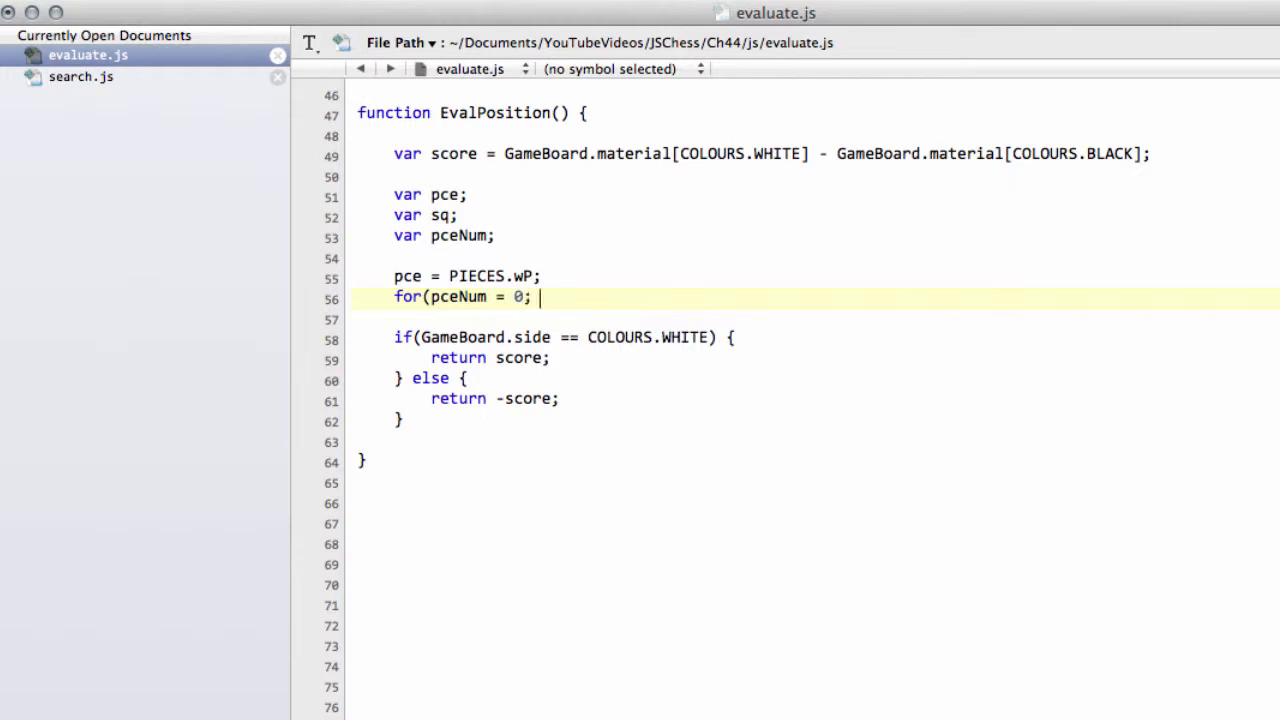
text(pceNum)
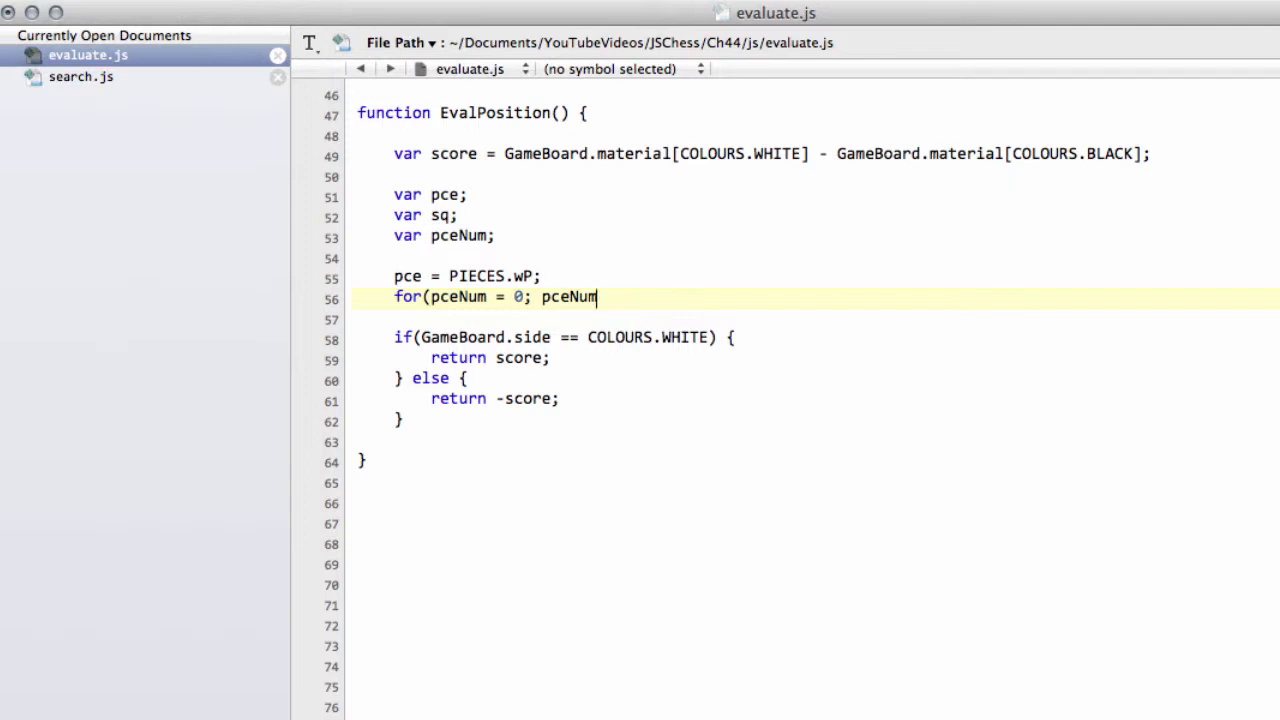
text(< GameBar)
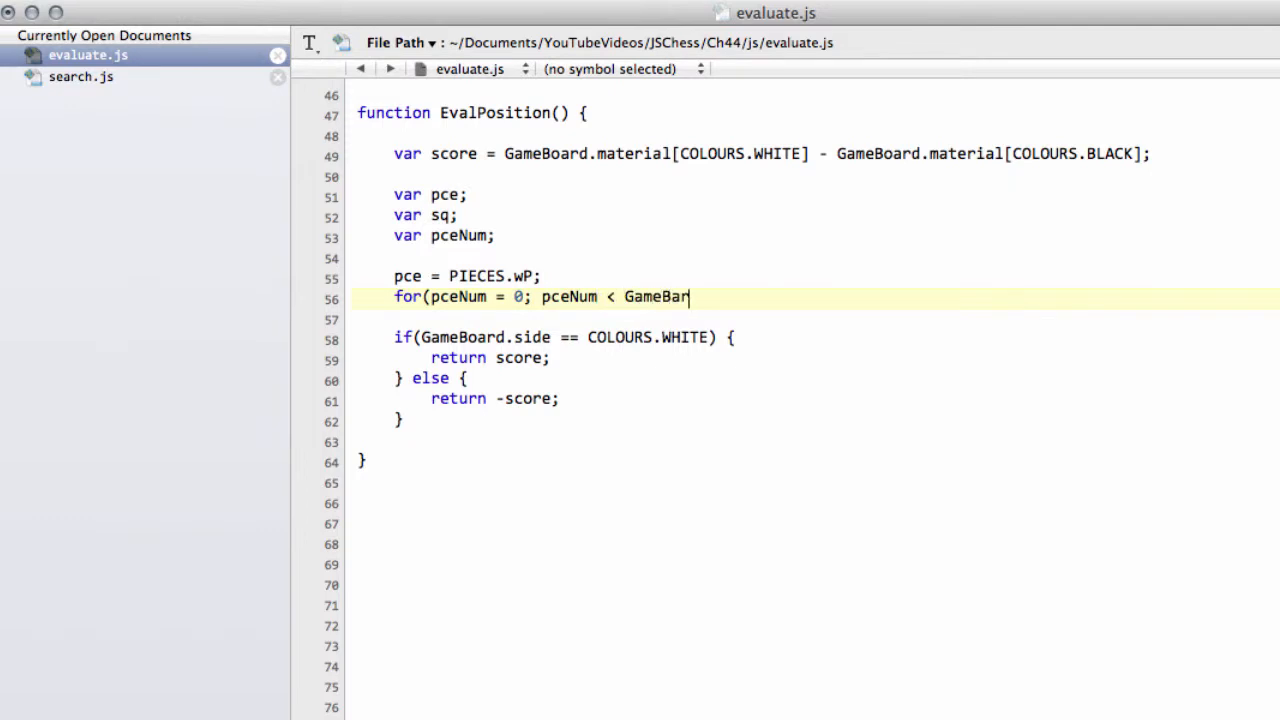
text(d.)
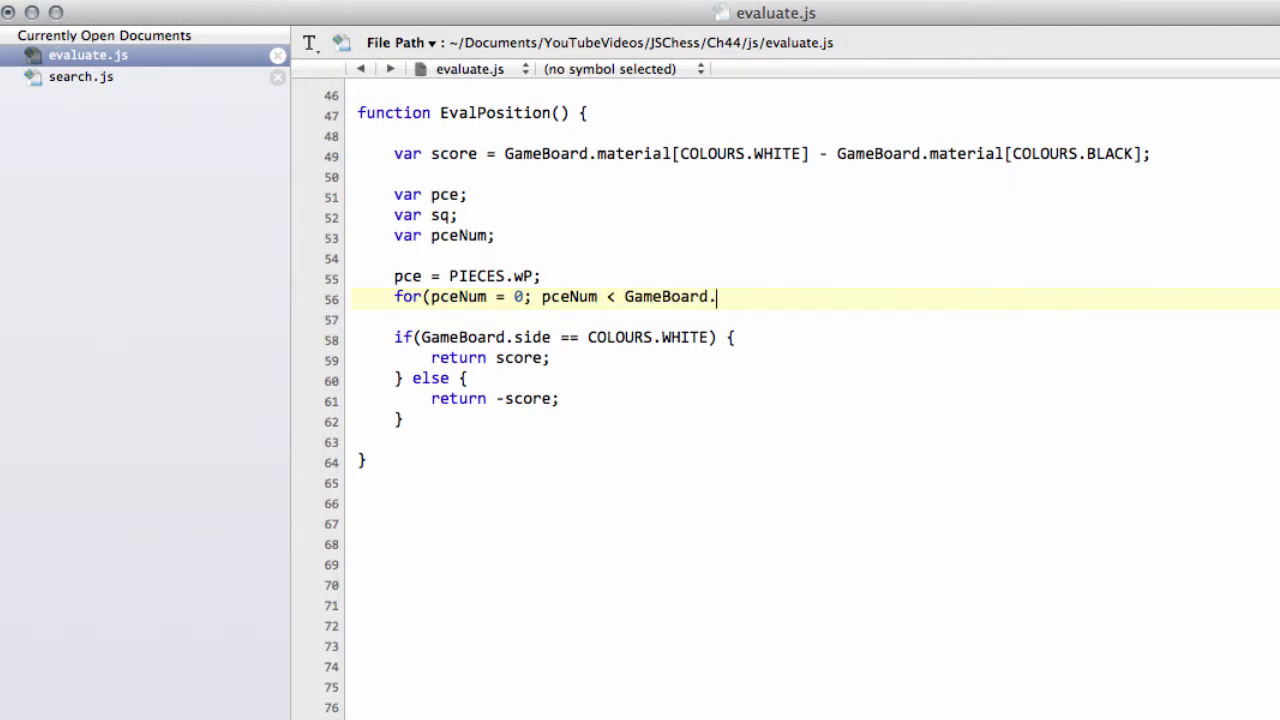
text(pceNum)
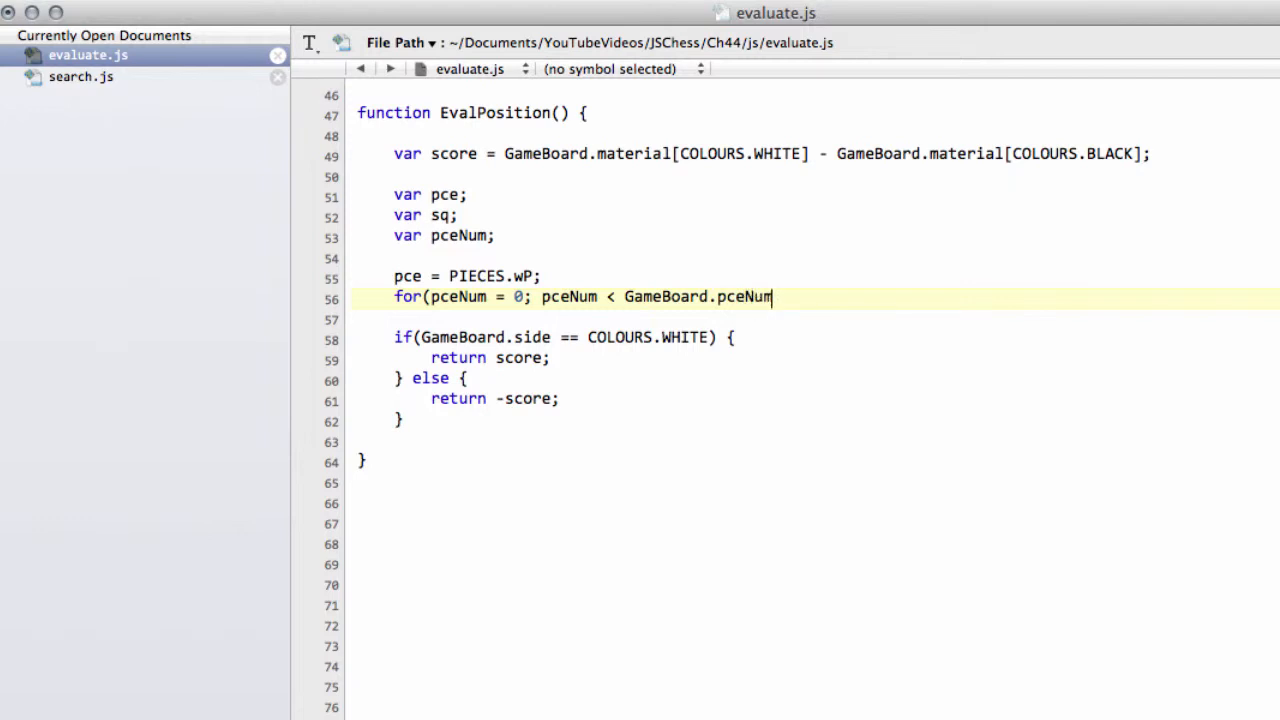
text([])
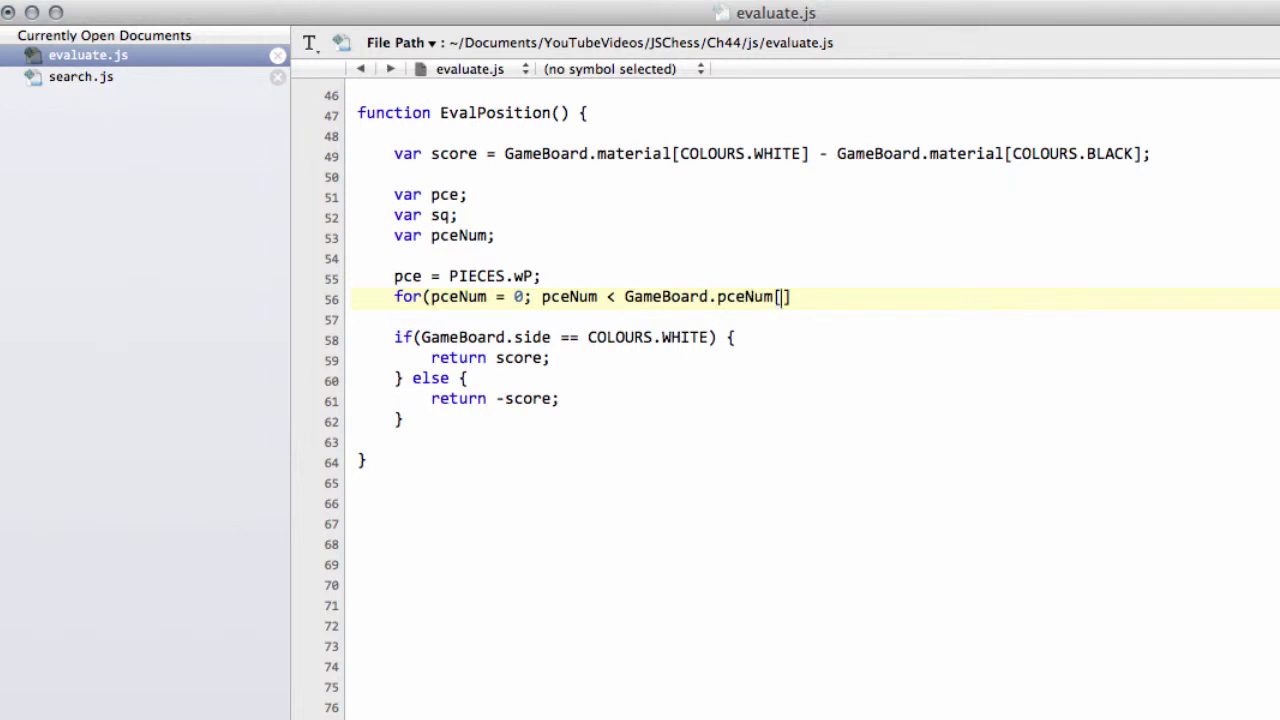
text(pce];)
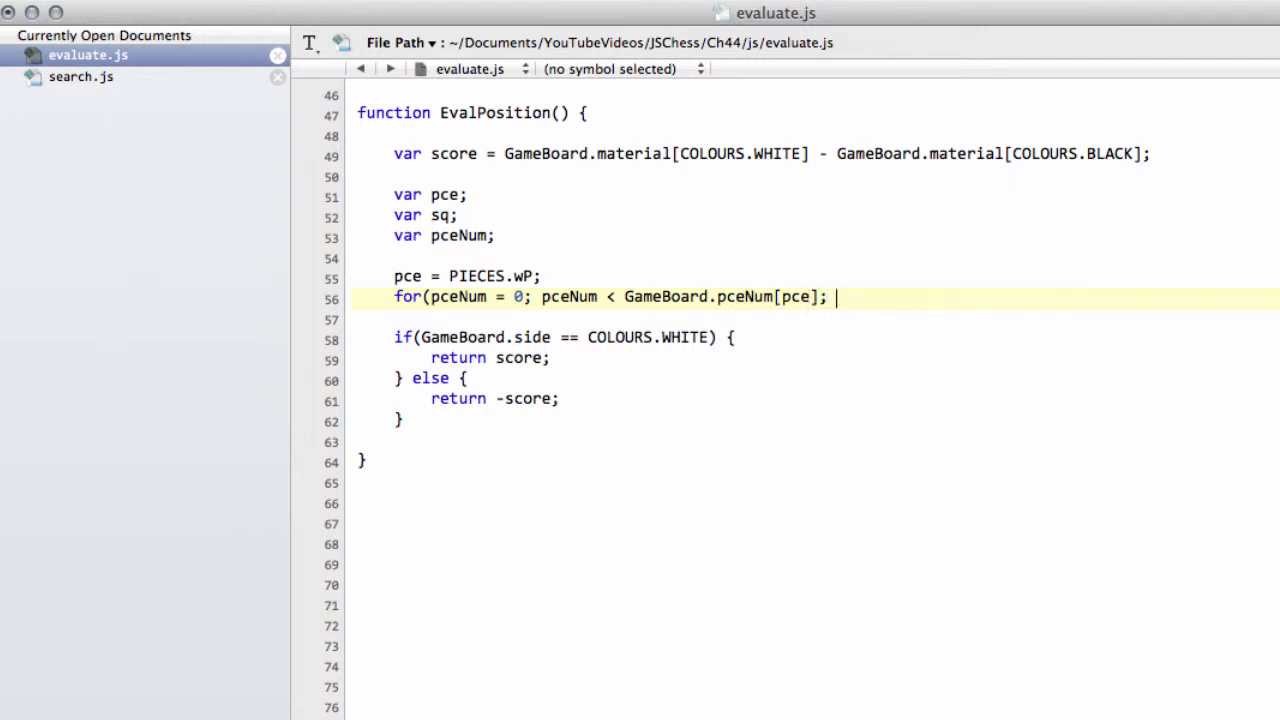
text(++pceNum) {)
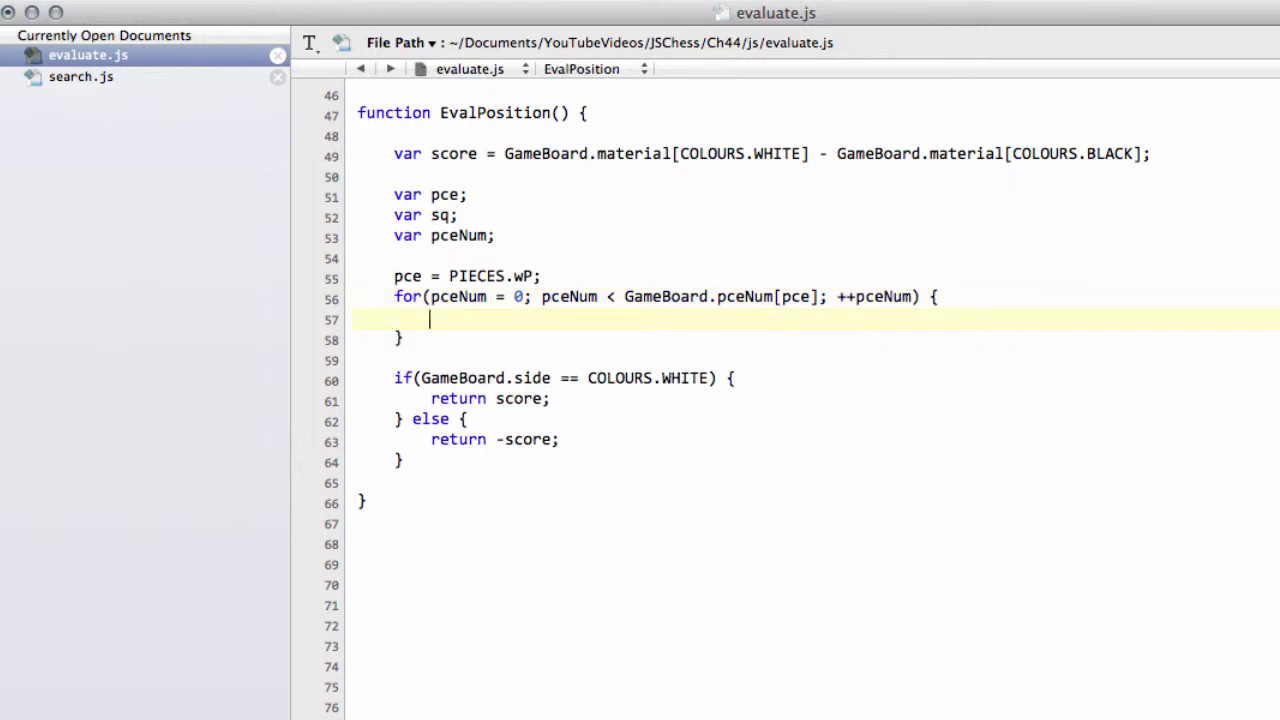
Set sq = GameBoard.pList[PCEINDEX(pce,pceNum)]; inside the loop
text(sq =)
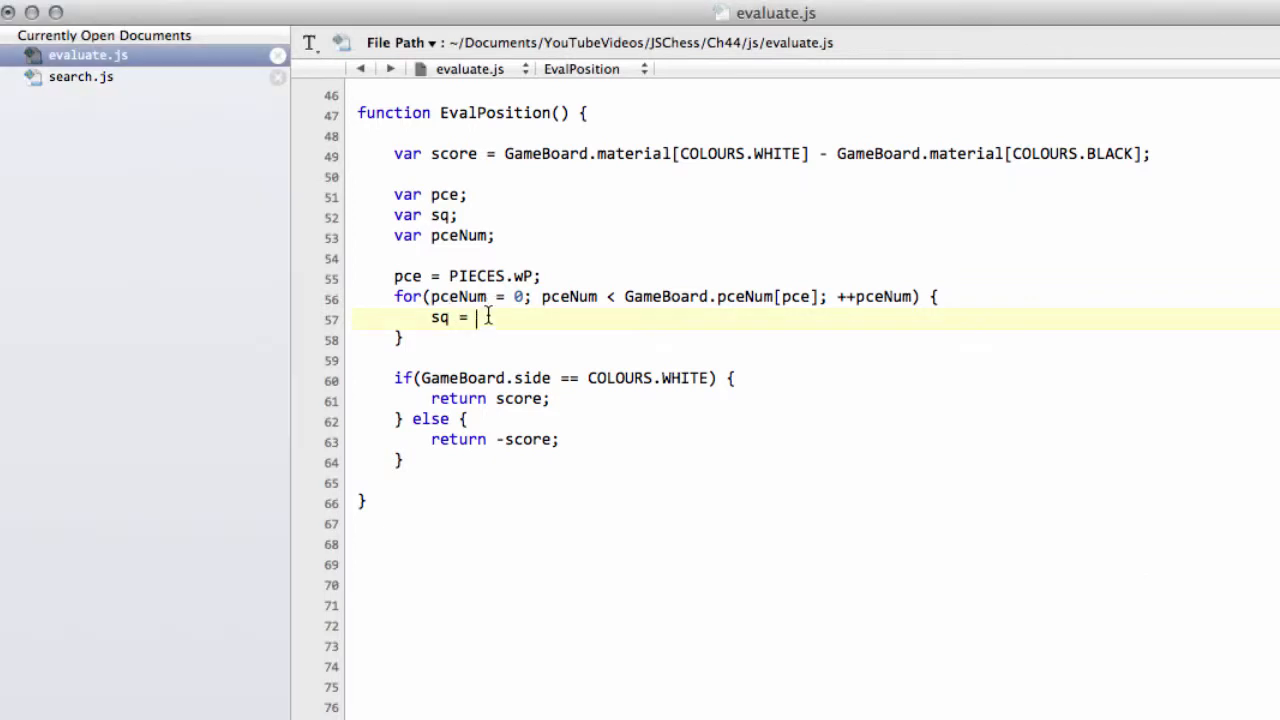
text(GameBoard.pList[PCEINDEX(pce,pceNum)];)
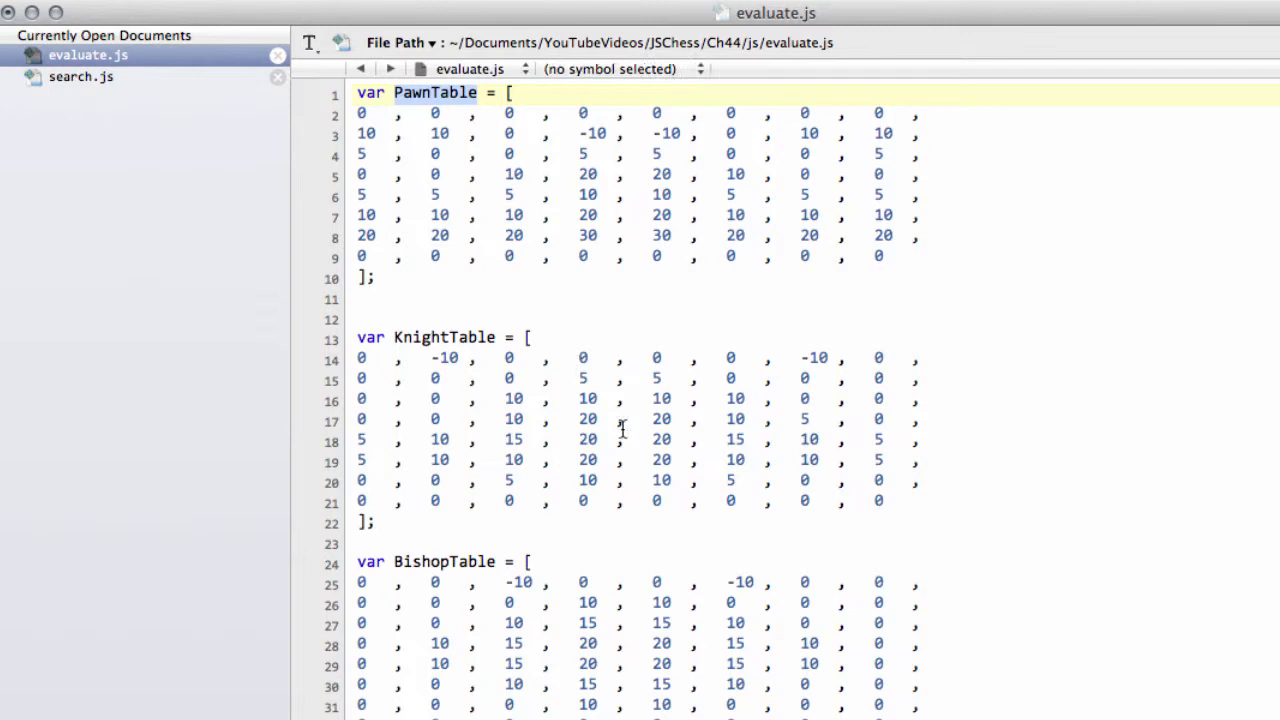
scroll(down, 3)
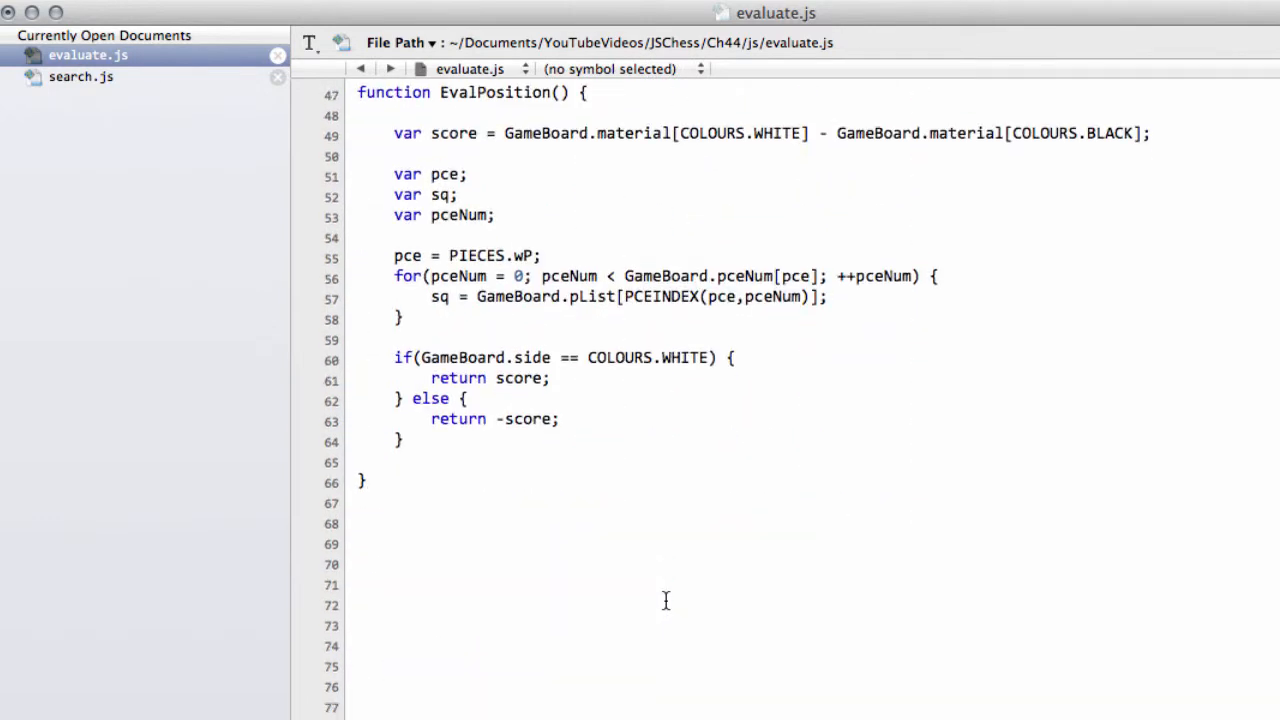
click(828, 296)
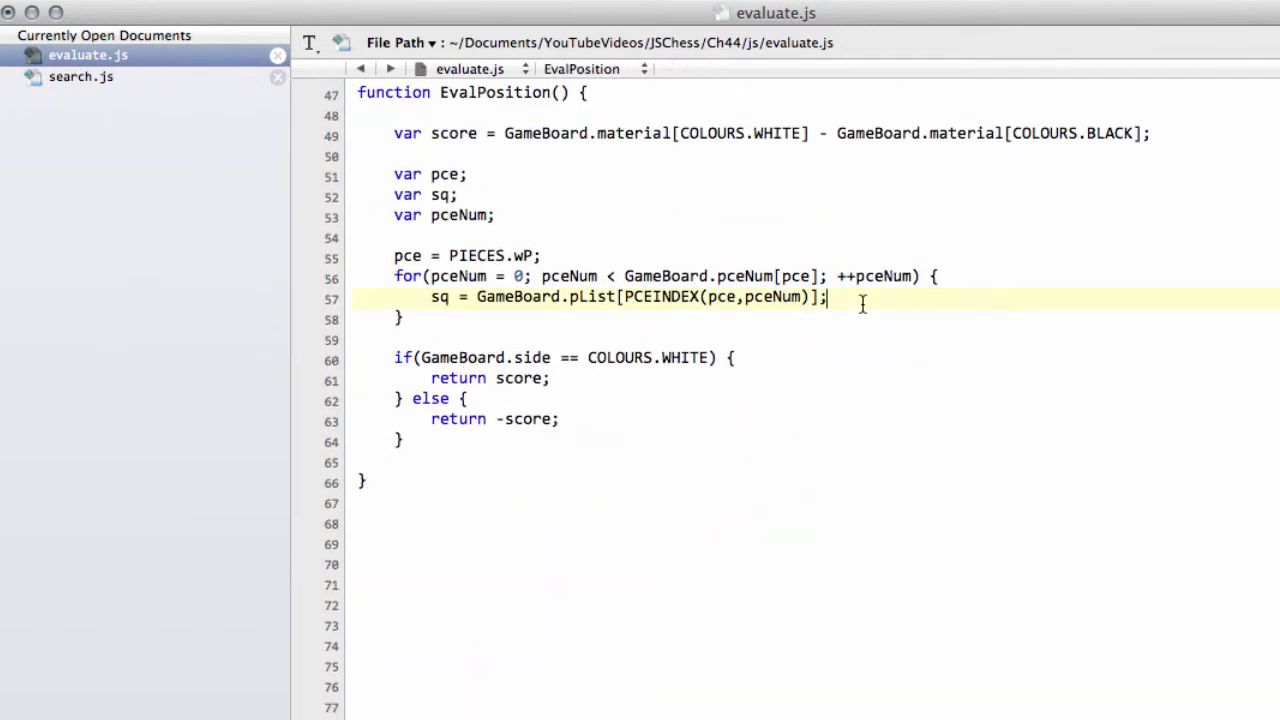
Add score += PawnTable[SQ64(sq)]; for each white pawn
text(score)
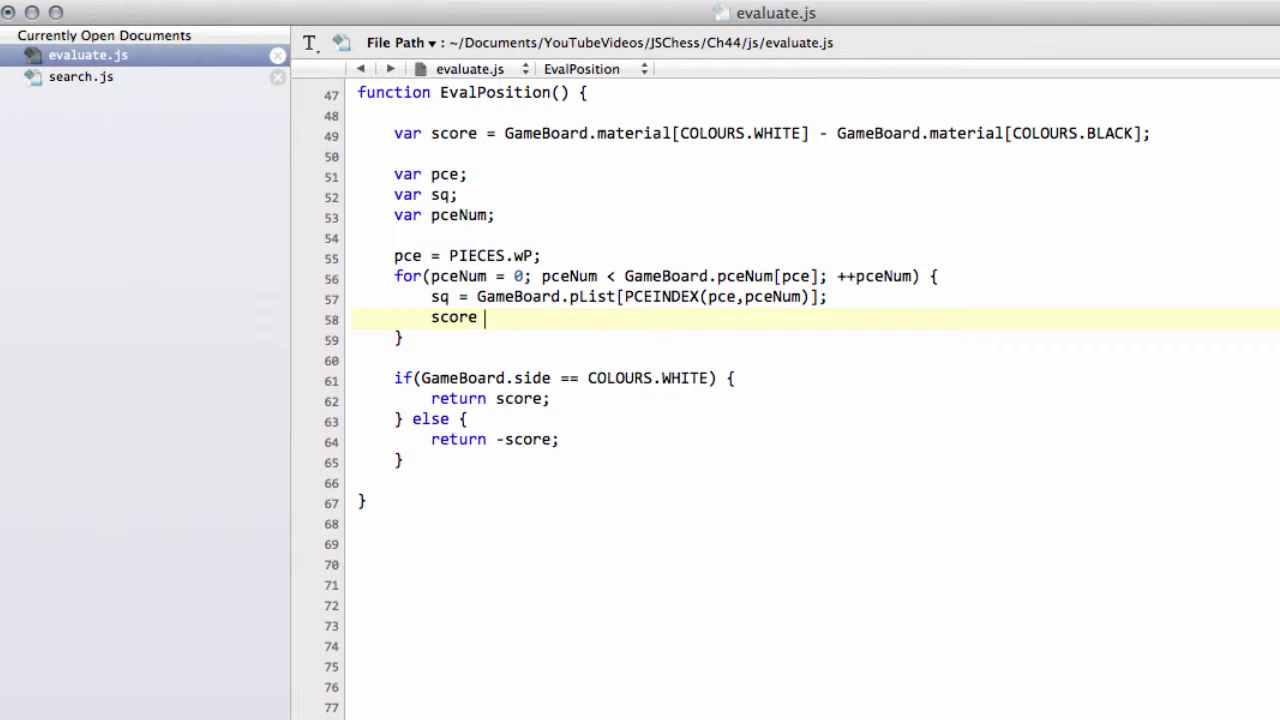
text(+=)
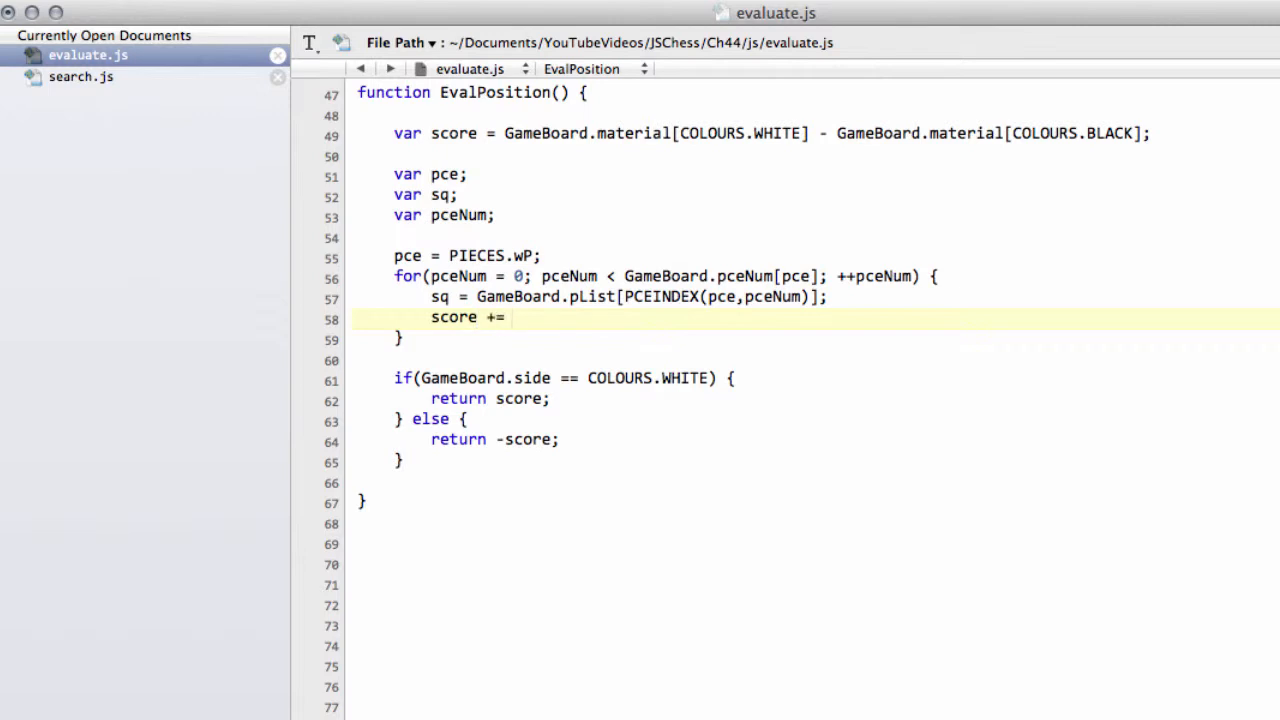
text(PawnTable)
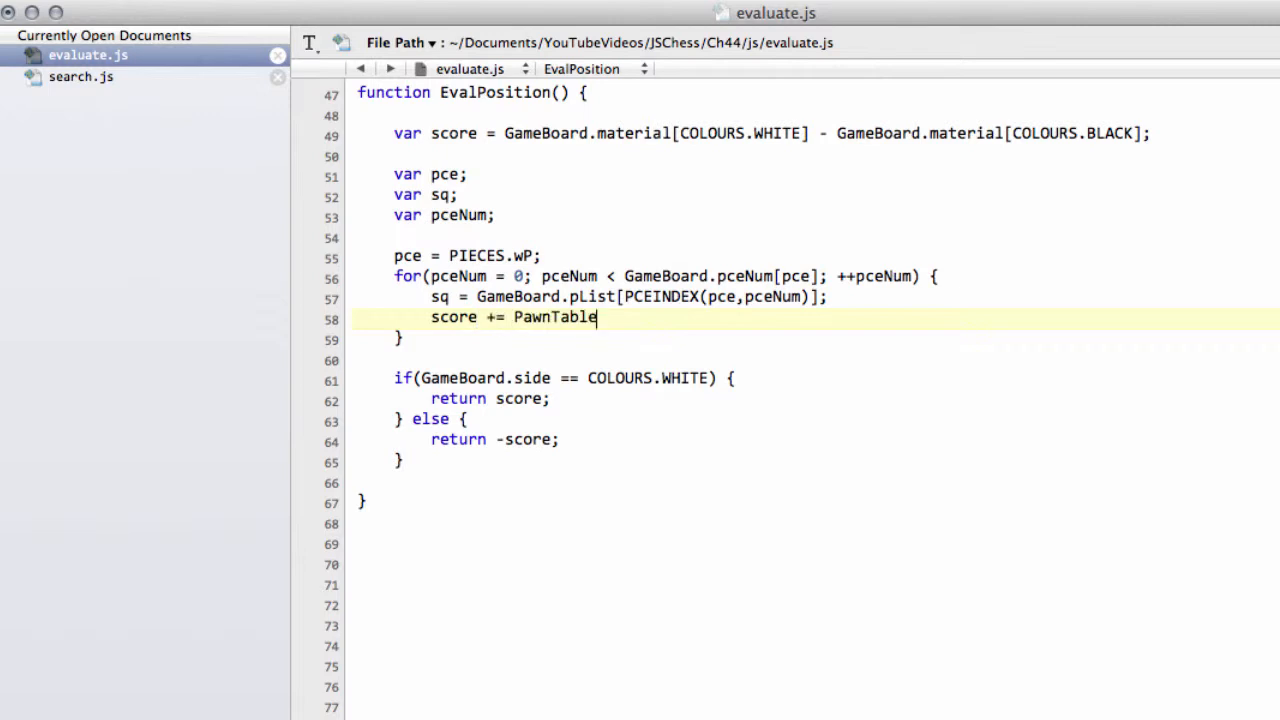
text([])
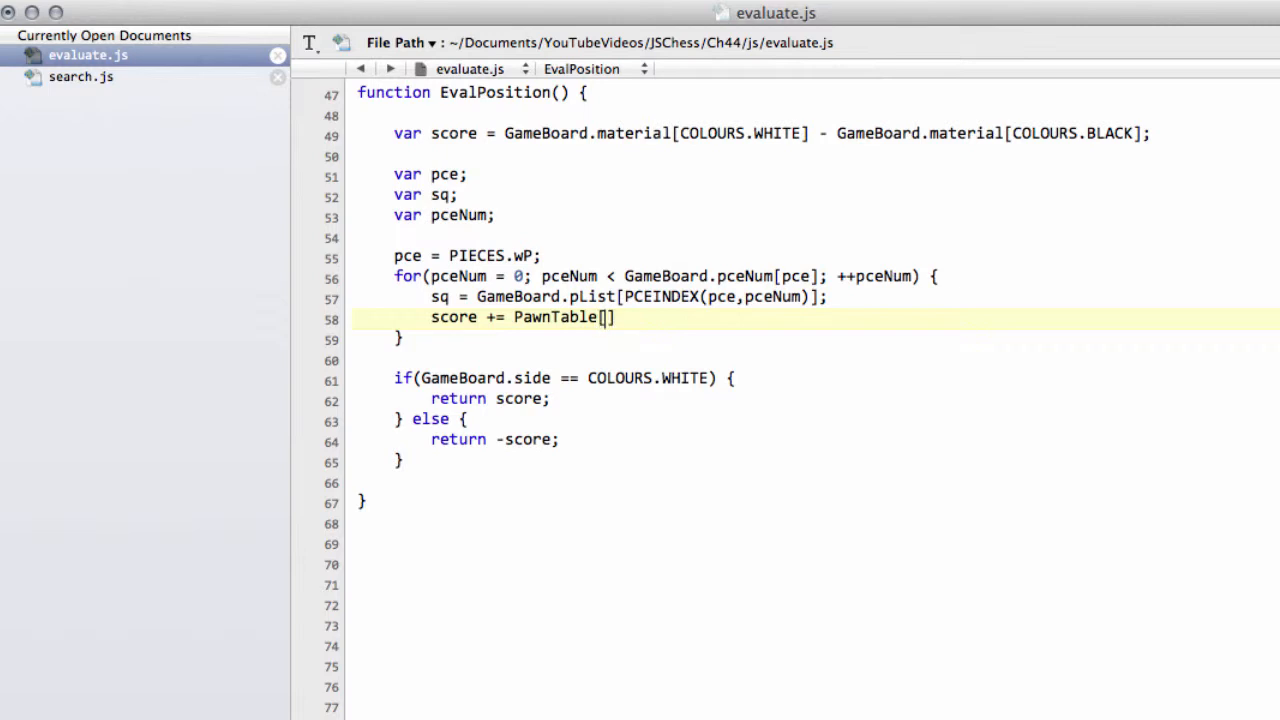
text(SQ64())
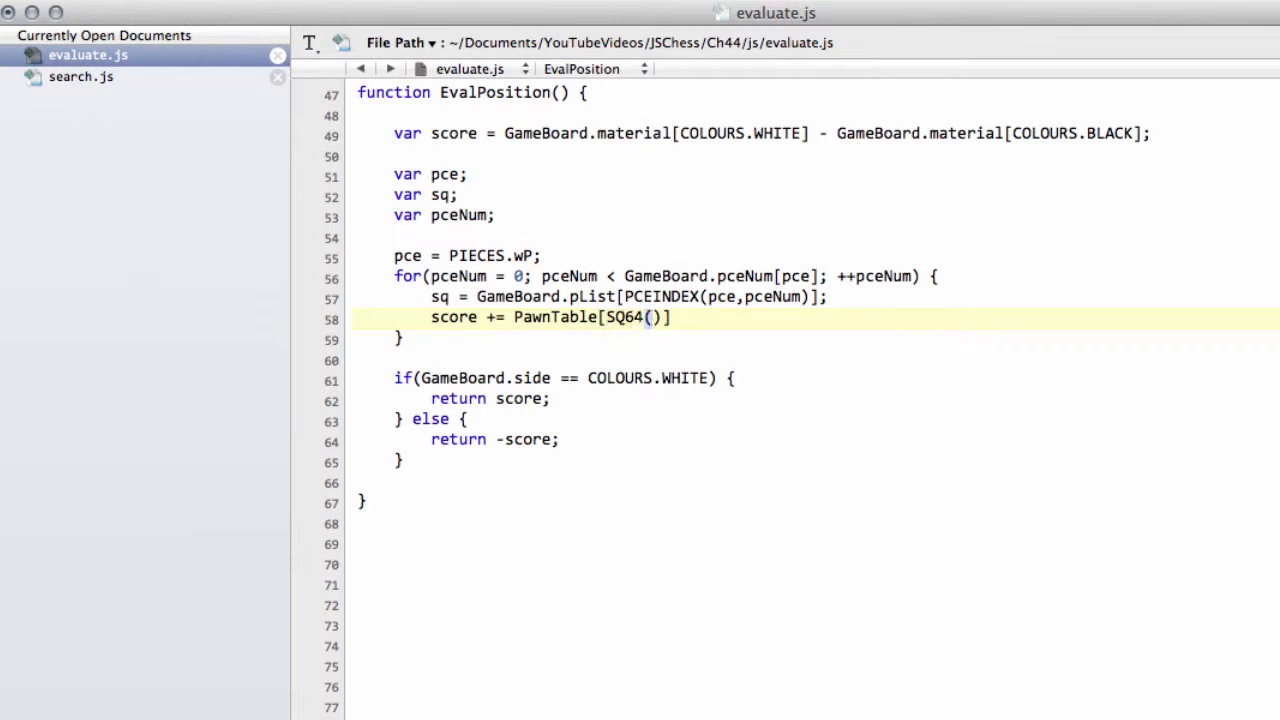
text(s)
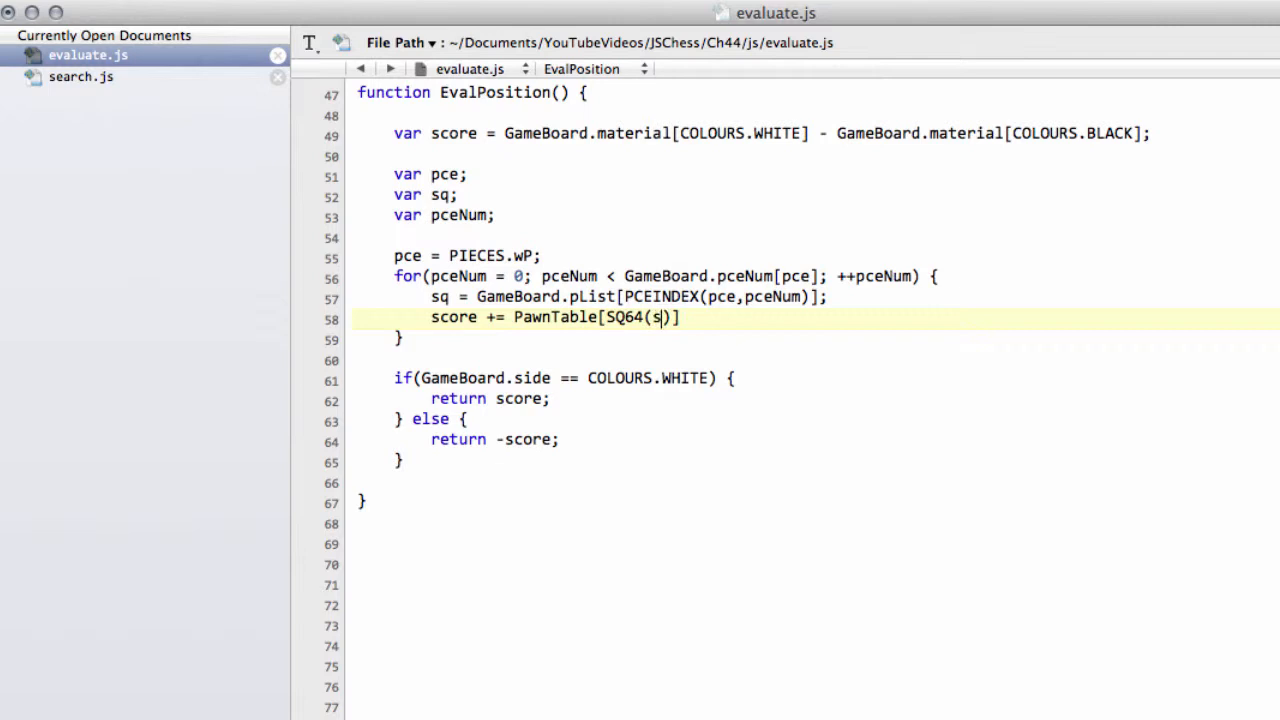
text(q)
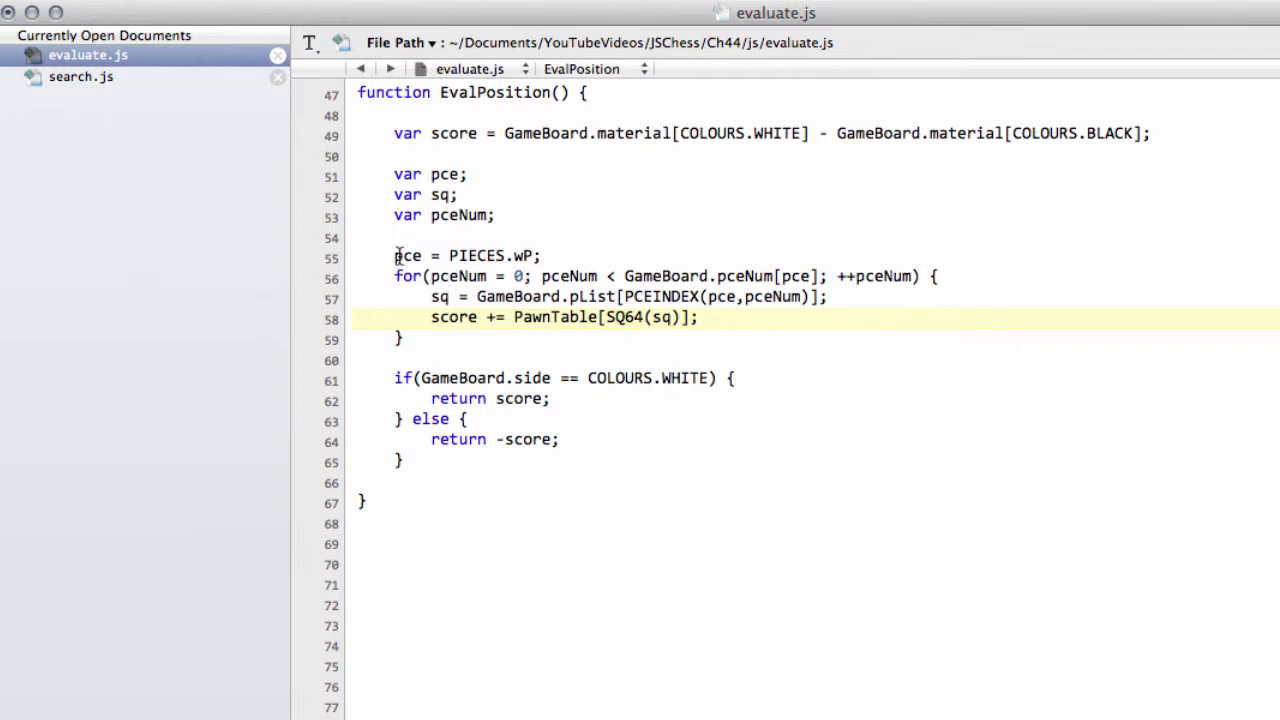
Copy the white pawn loop for PIECES.bP using score -= PawnTable[MIRROR64(SQ64(sq))];
click(404, 340)
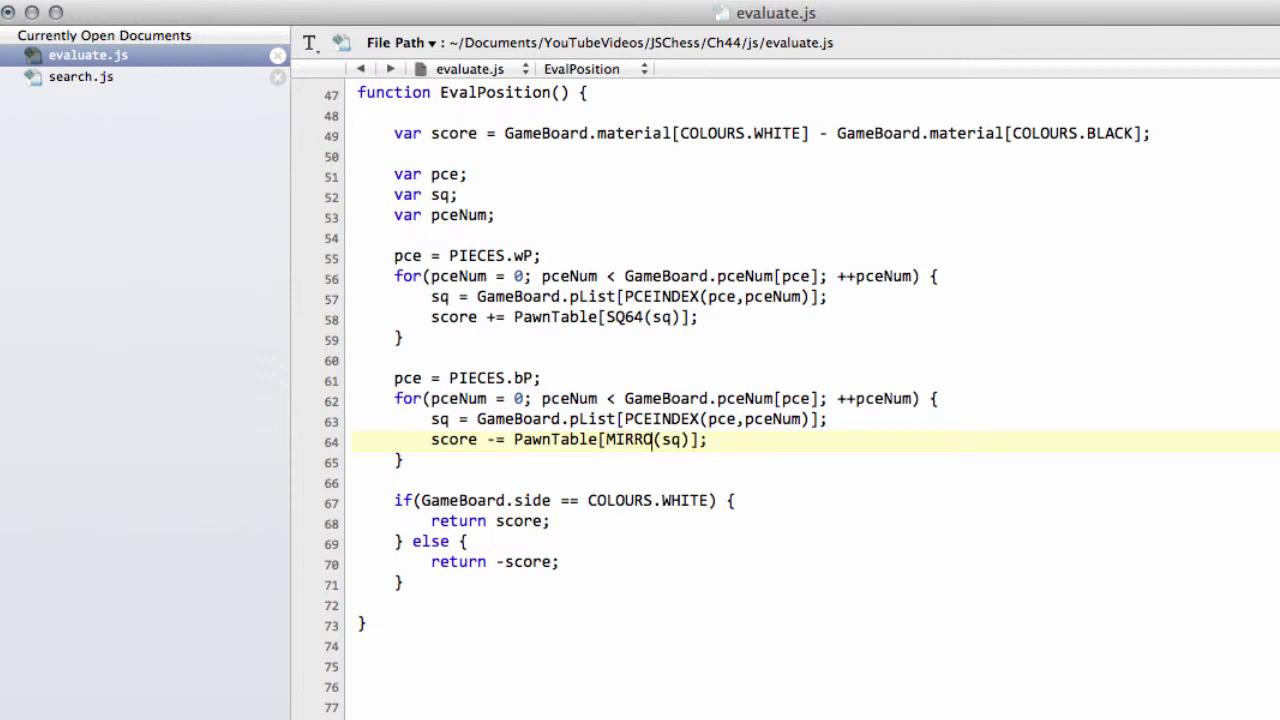
text(64)
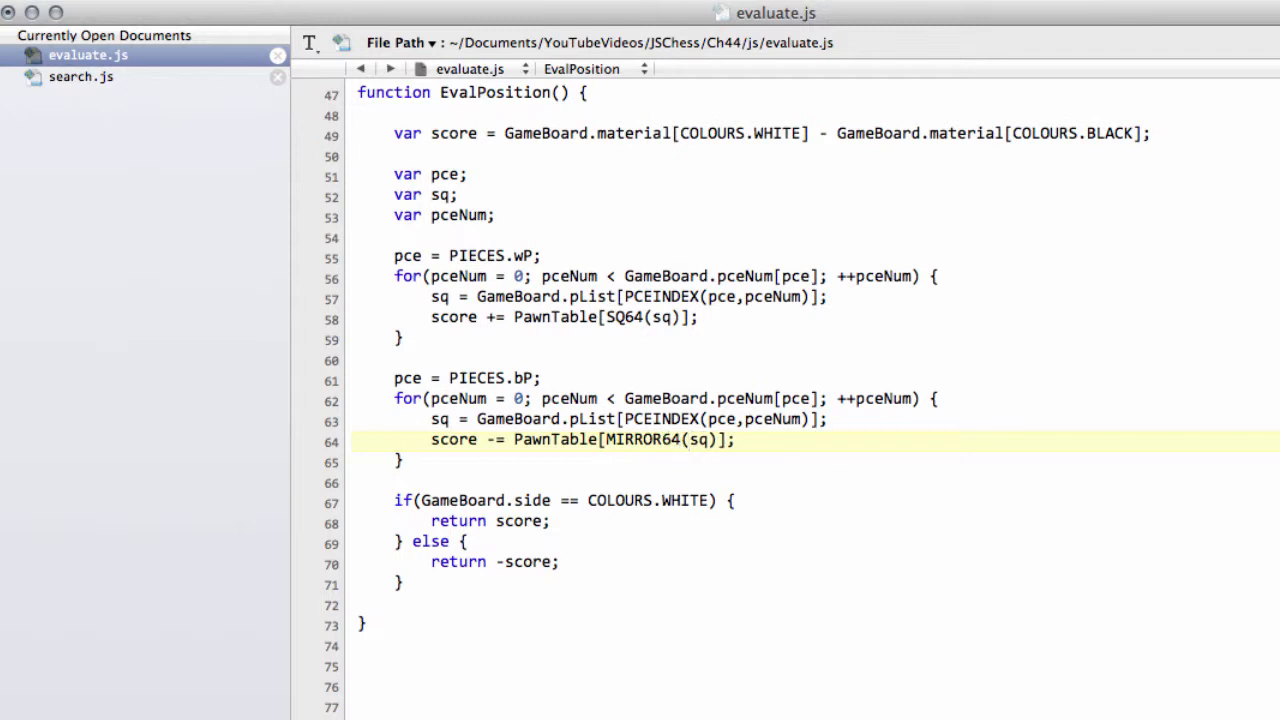
text(SQ64()
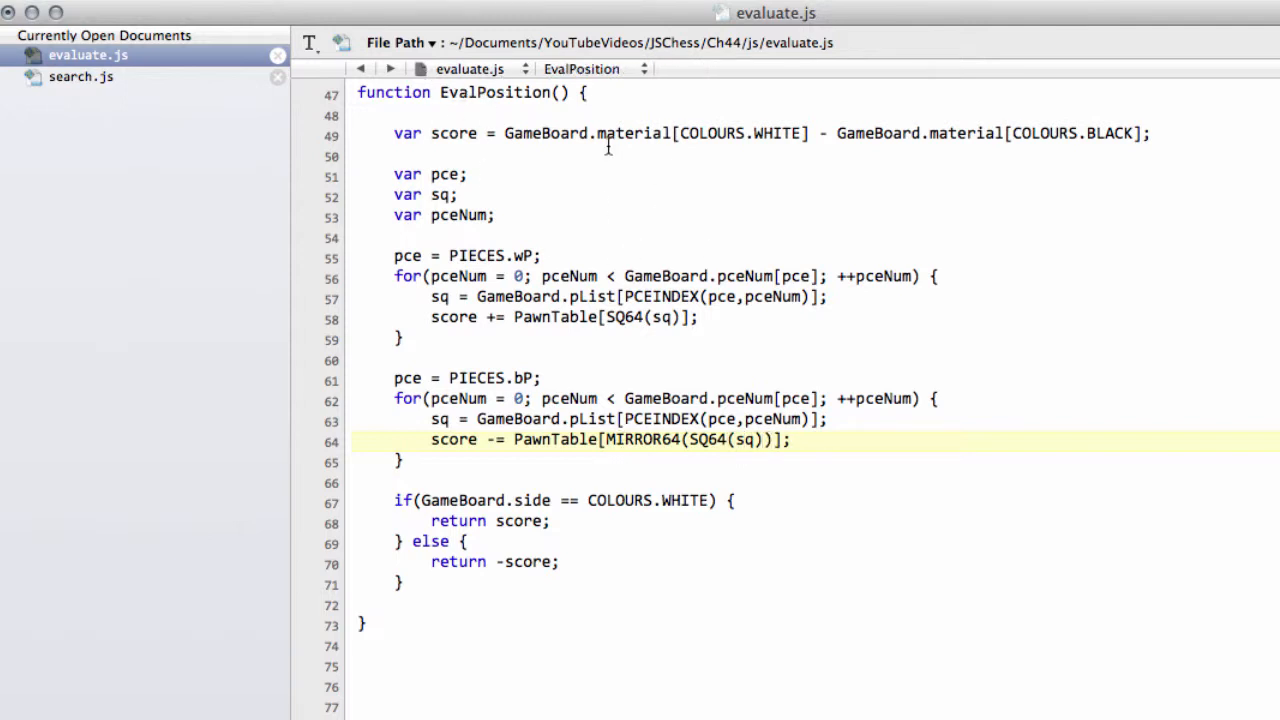
mouse_move(628, 388)
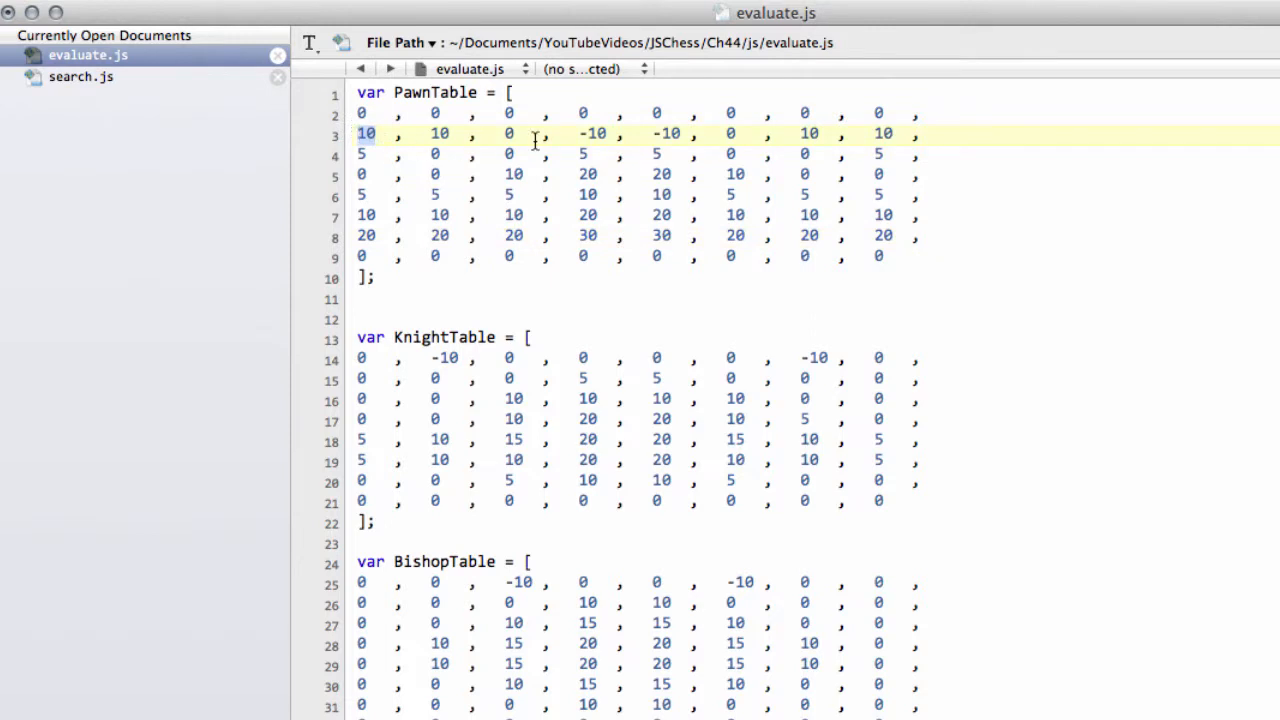
Review the loops down to the final negated return of score
scroll(down, 3)
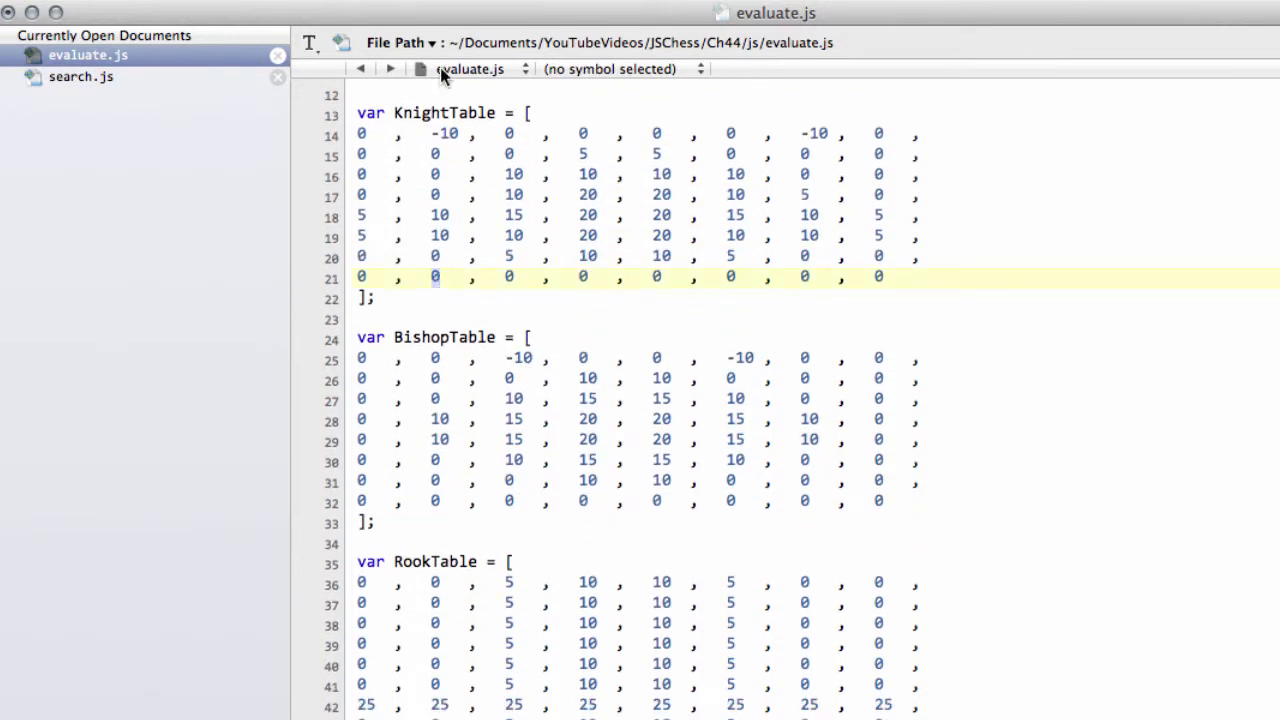
scroll(down, 3)
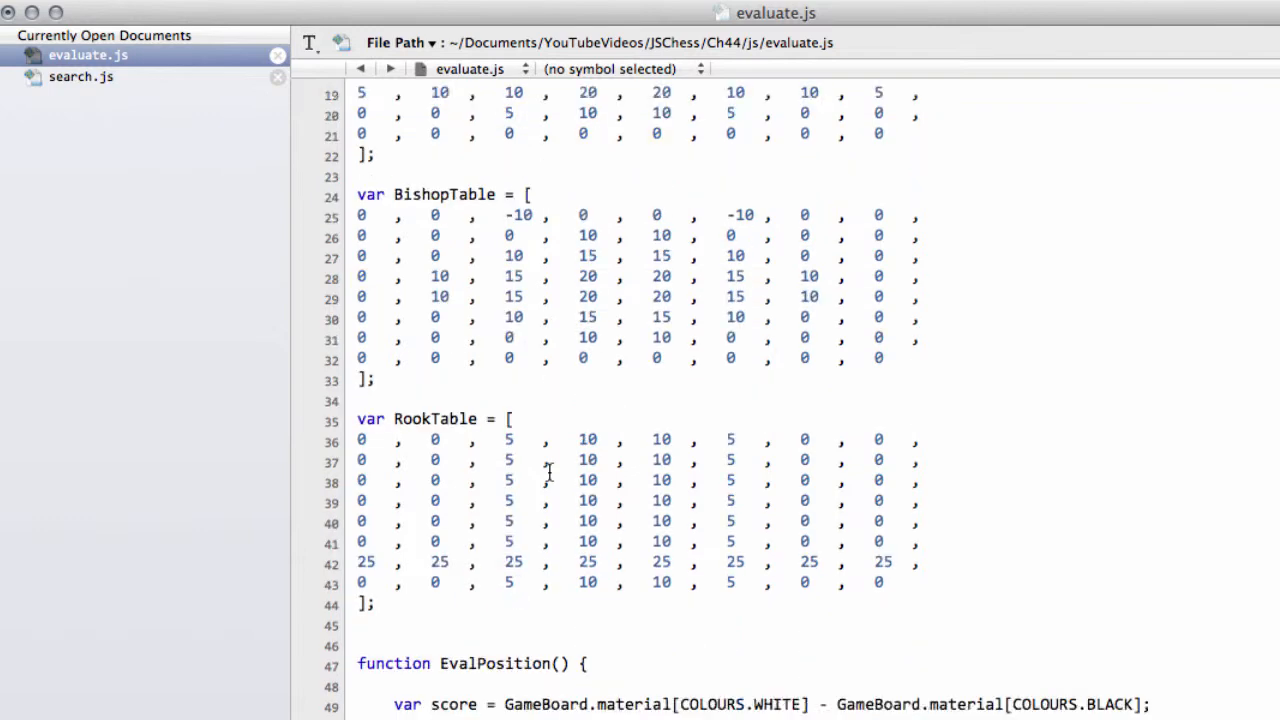
scroll(down, 3)
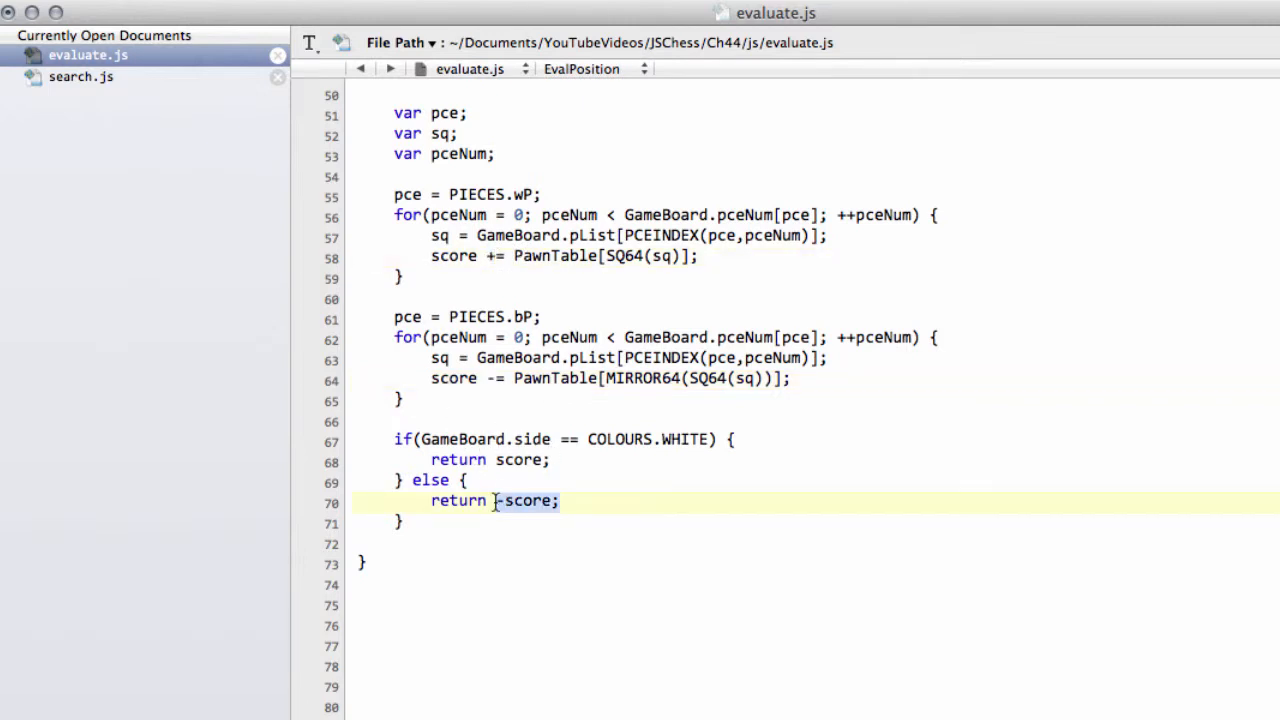
double_click(452, 256)
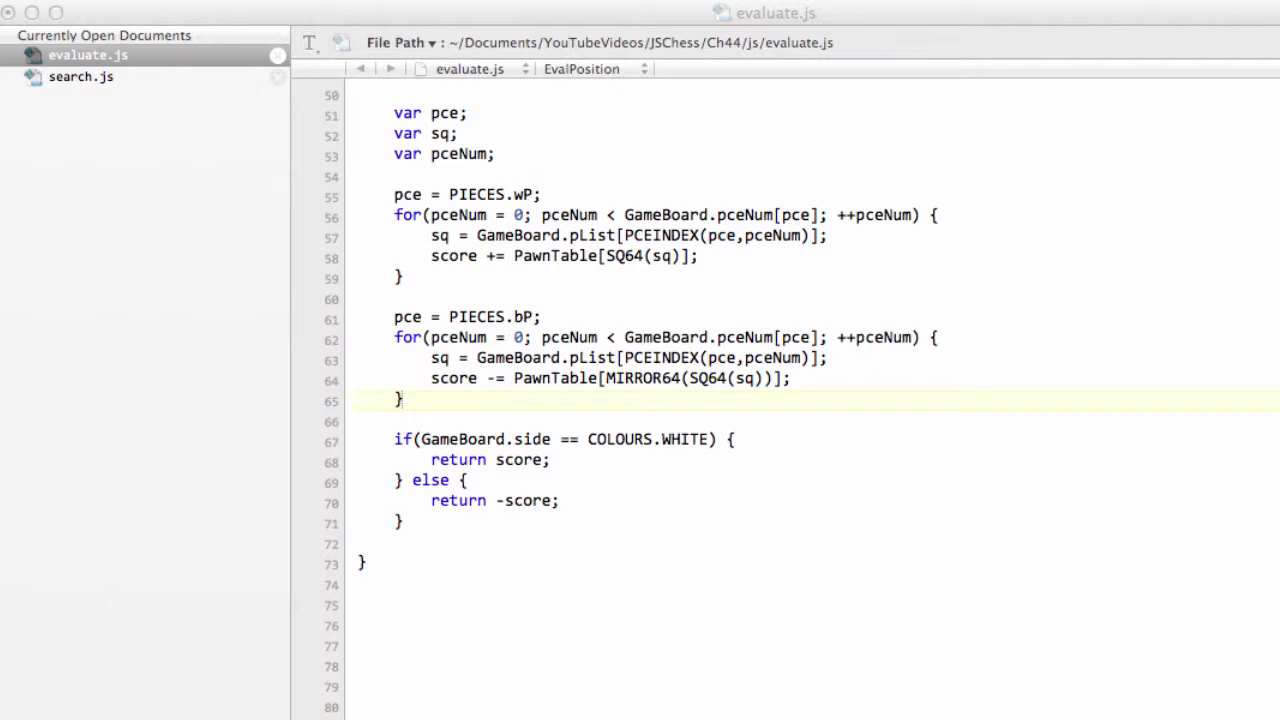
mouse_move(388, 430)
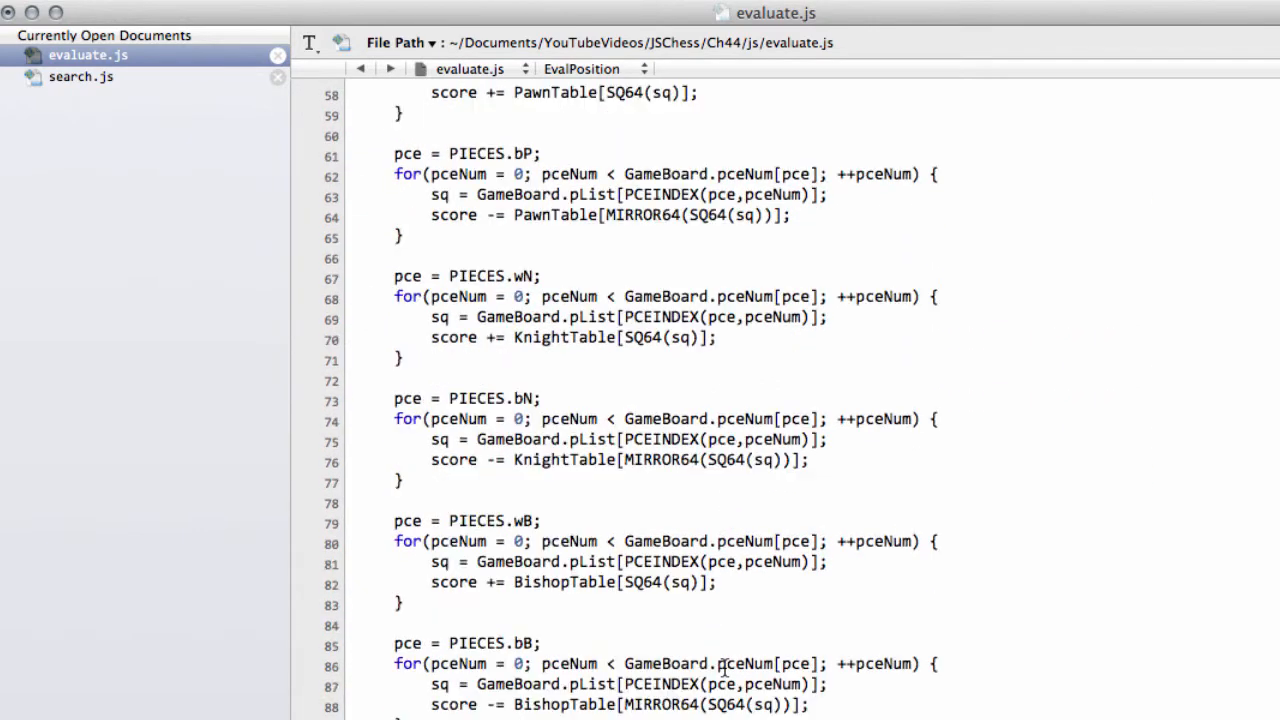
Add wN/bN, wB/bB, wR/bR and wQ/bQ loops using KnightTable, BishopTable, RookTable (halved for queens)
scroll(down, 3)
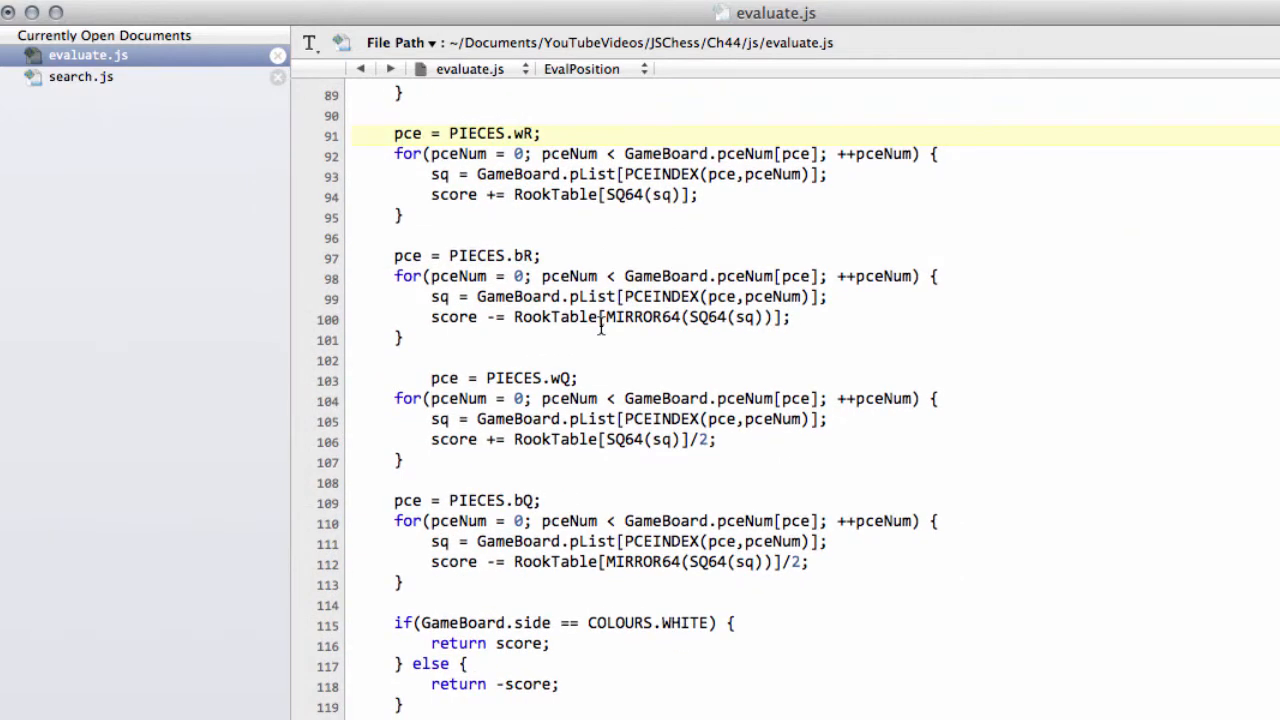
click(556, 440)
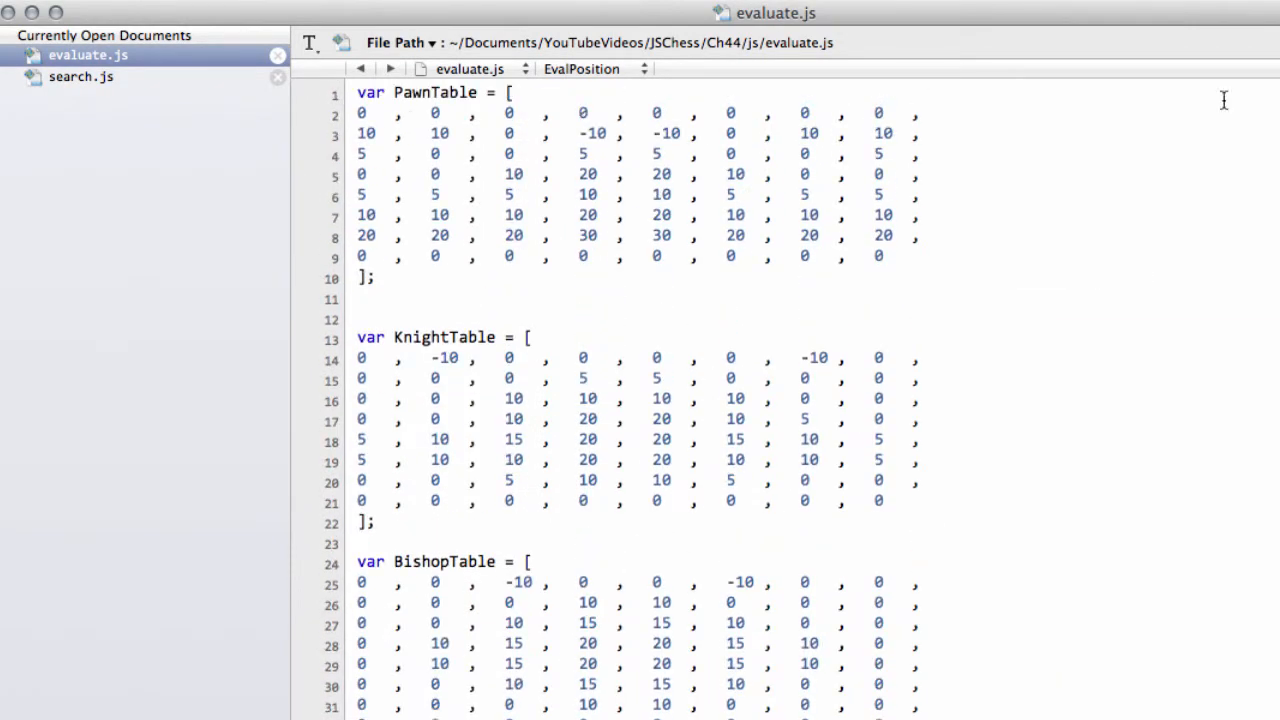
Write var BishopPair = 40; just above function EvalPosition
scroll(down, 3)
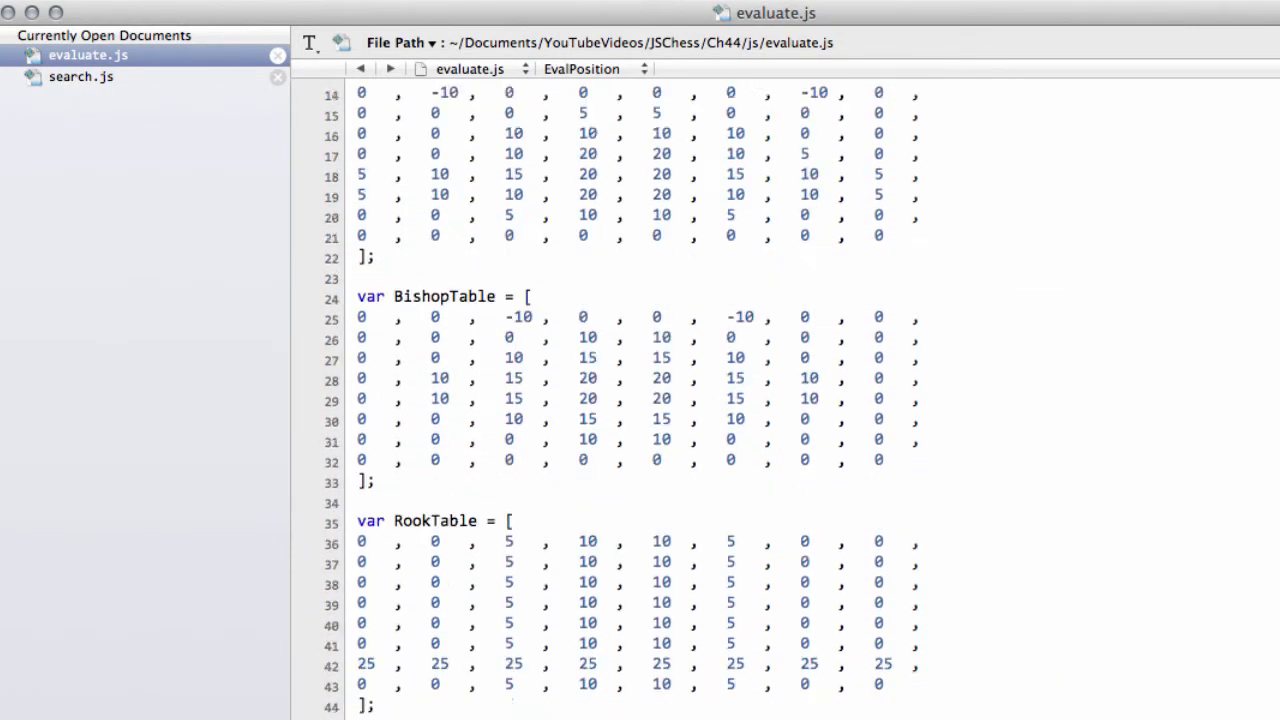
scroll(down, 3)
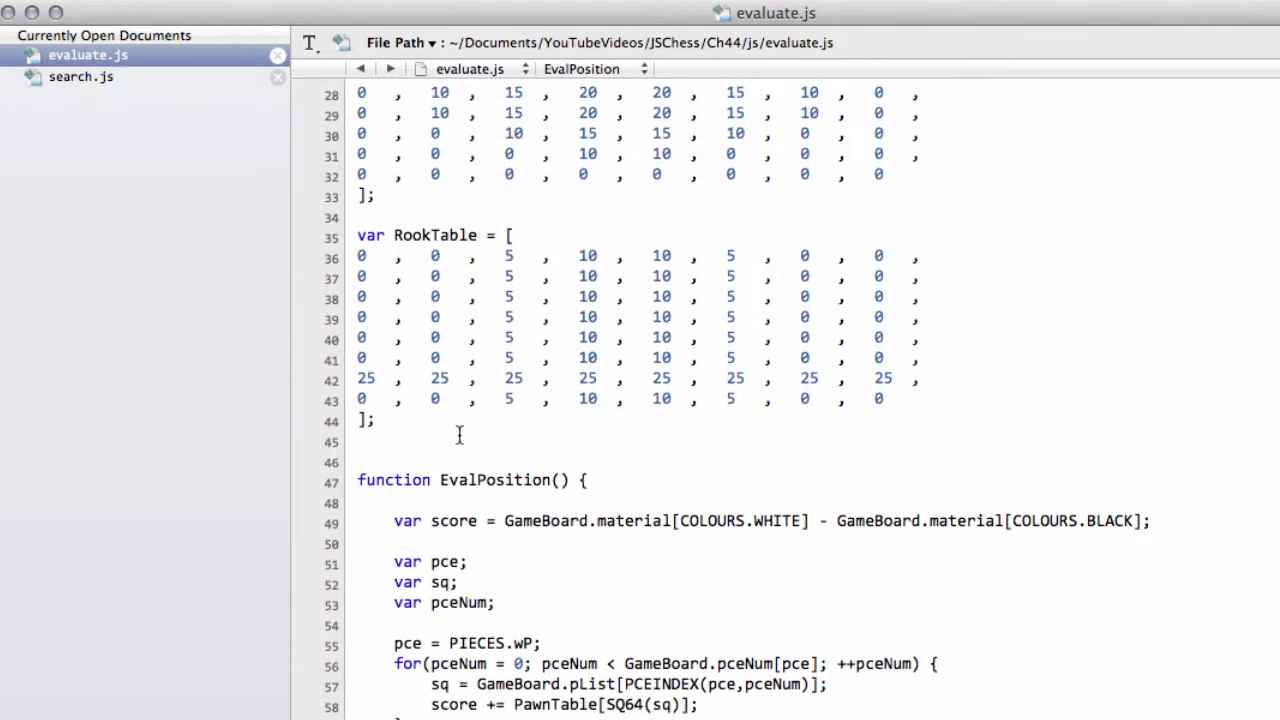
text(var)
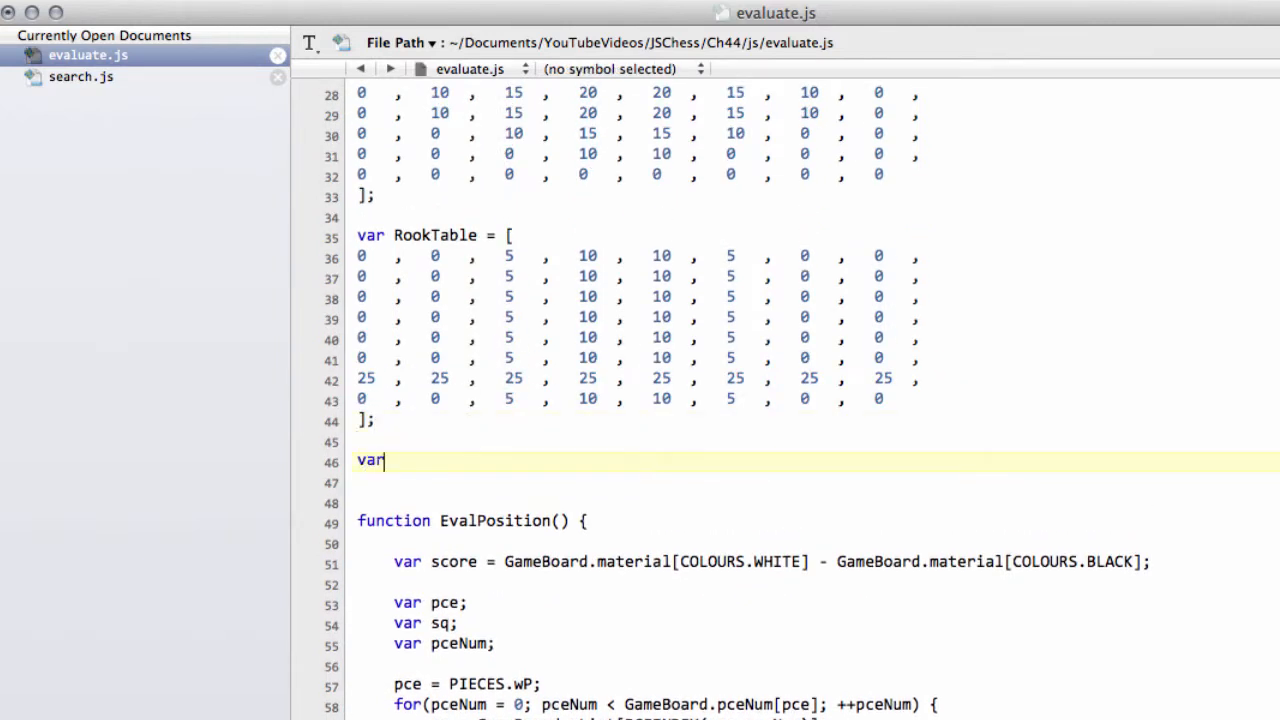
text(Nish)
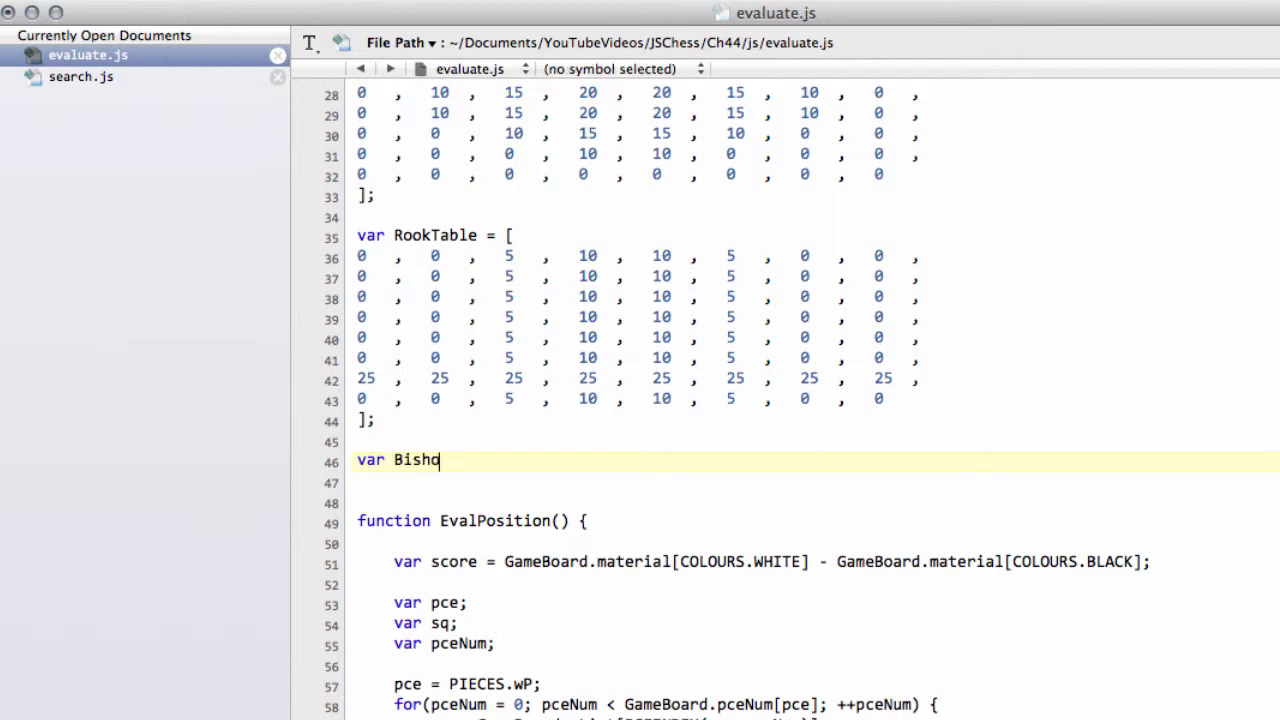
text(pPair =)
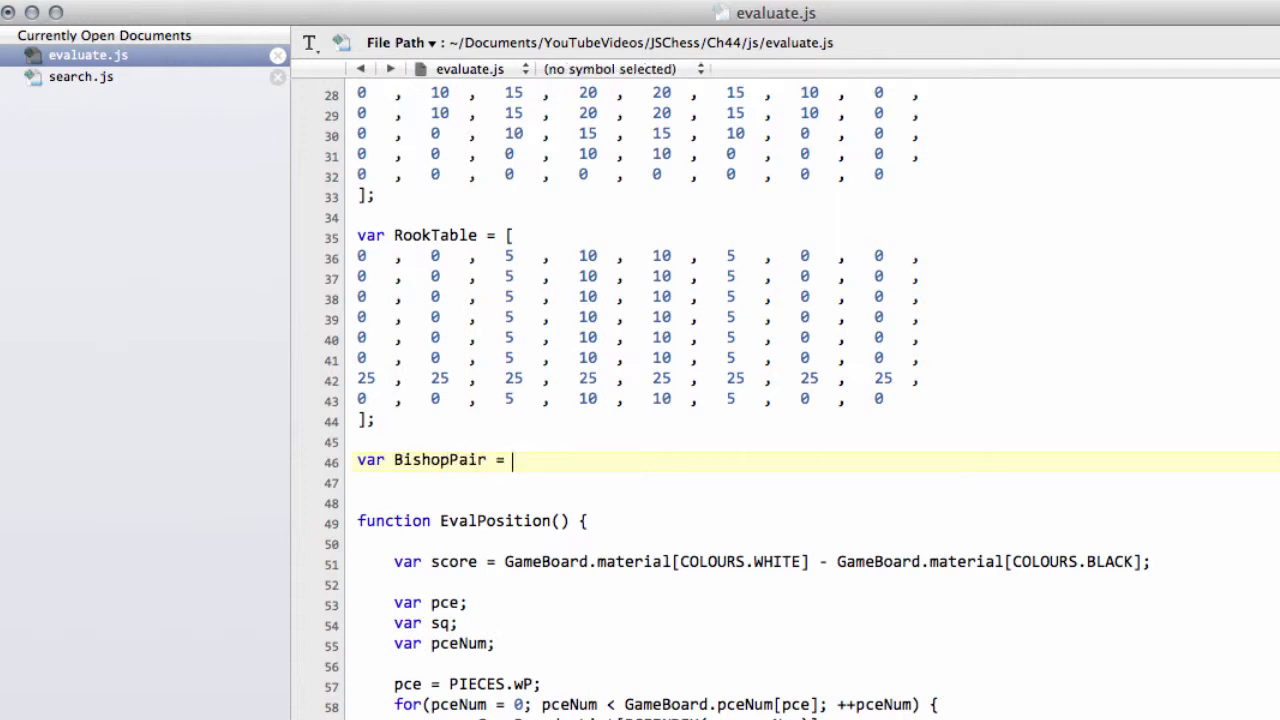
text(40;)
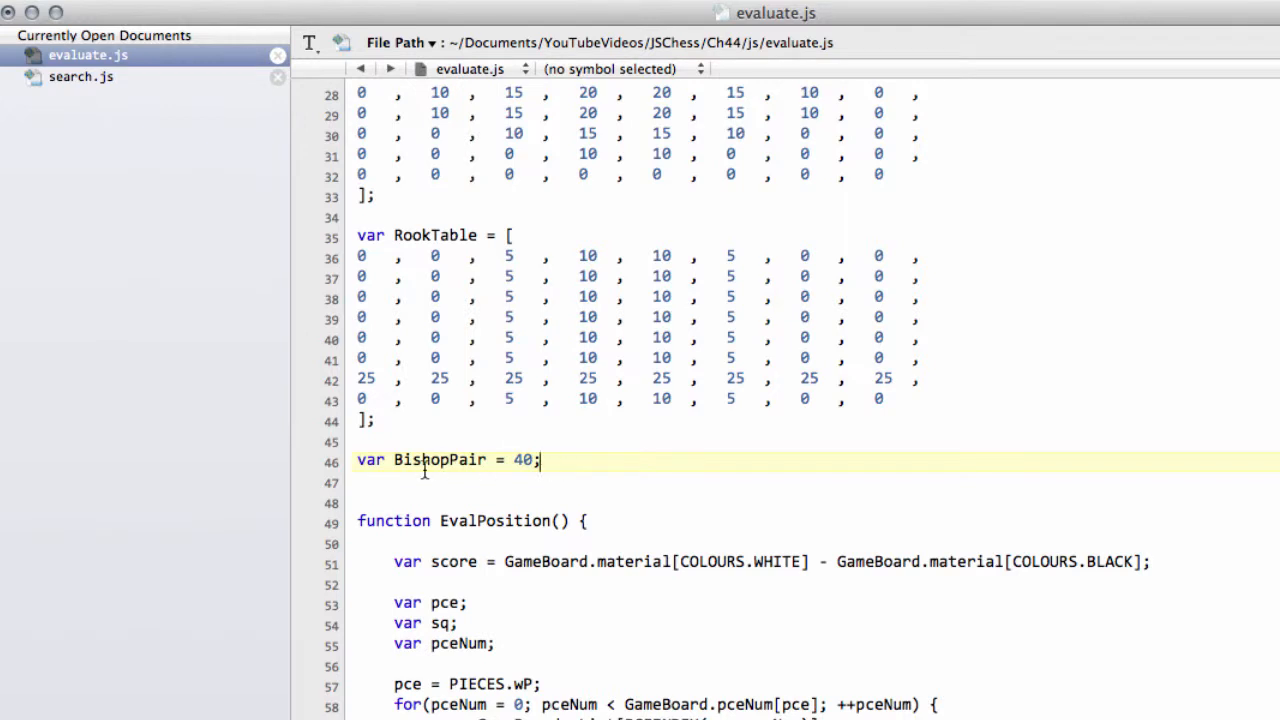
Copy the BishopPair name and move down to the end of EvalPosition
double_click(438, 460)
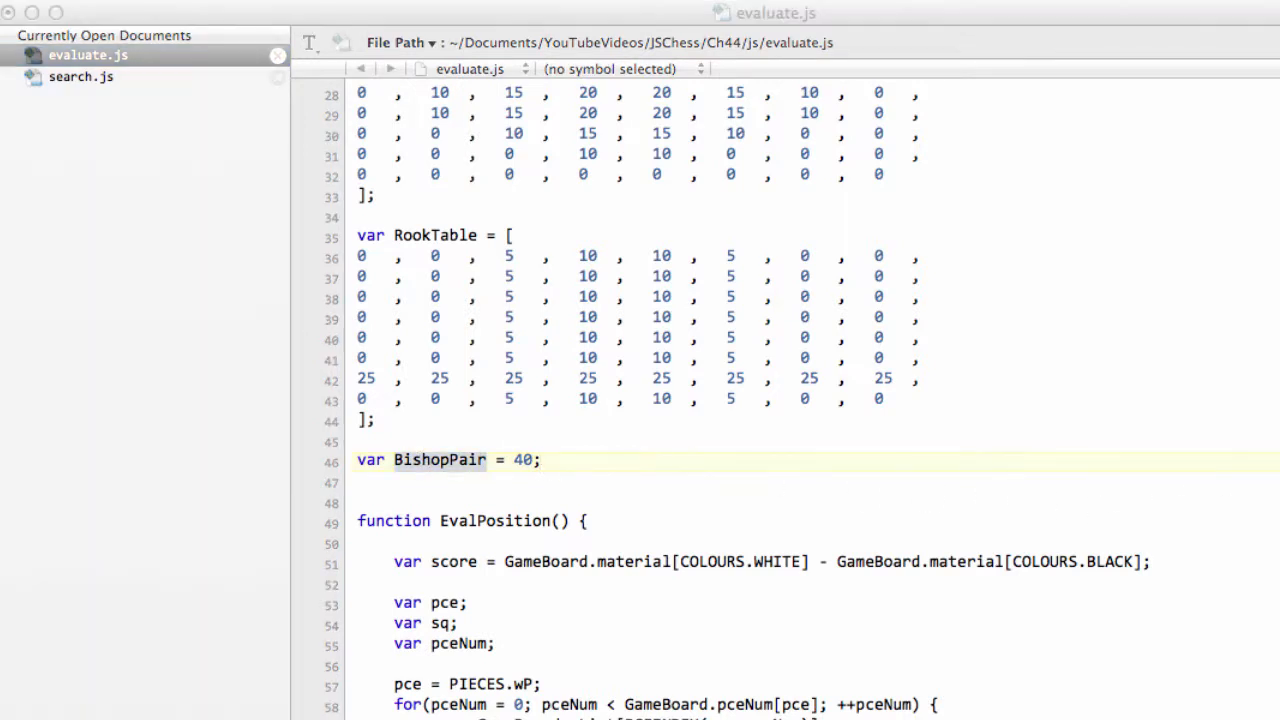
scroll(down, 3)
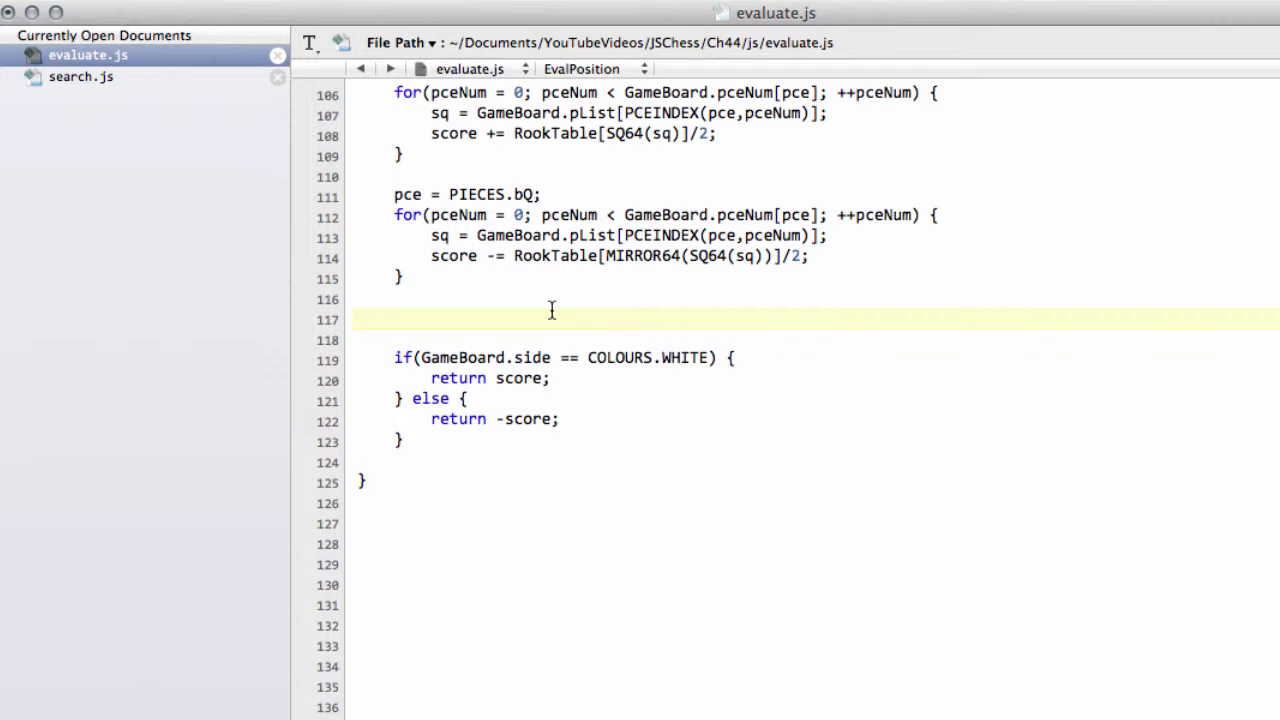
Write the condition if(GameBoard.pceNum[wB] >= 2) { before the side check
text(if(Gam)
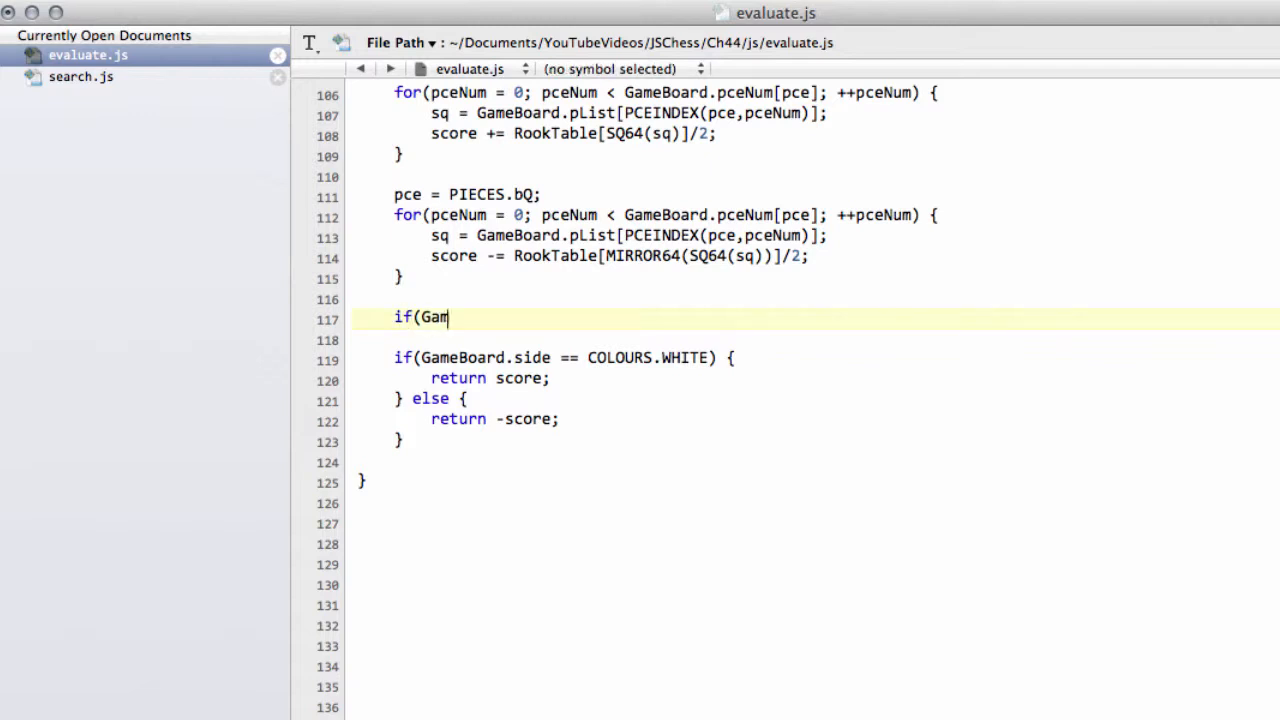
text(eBoar)
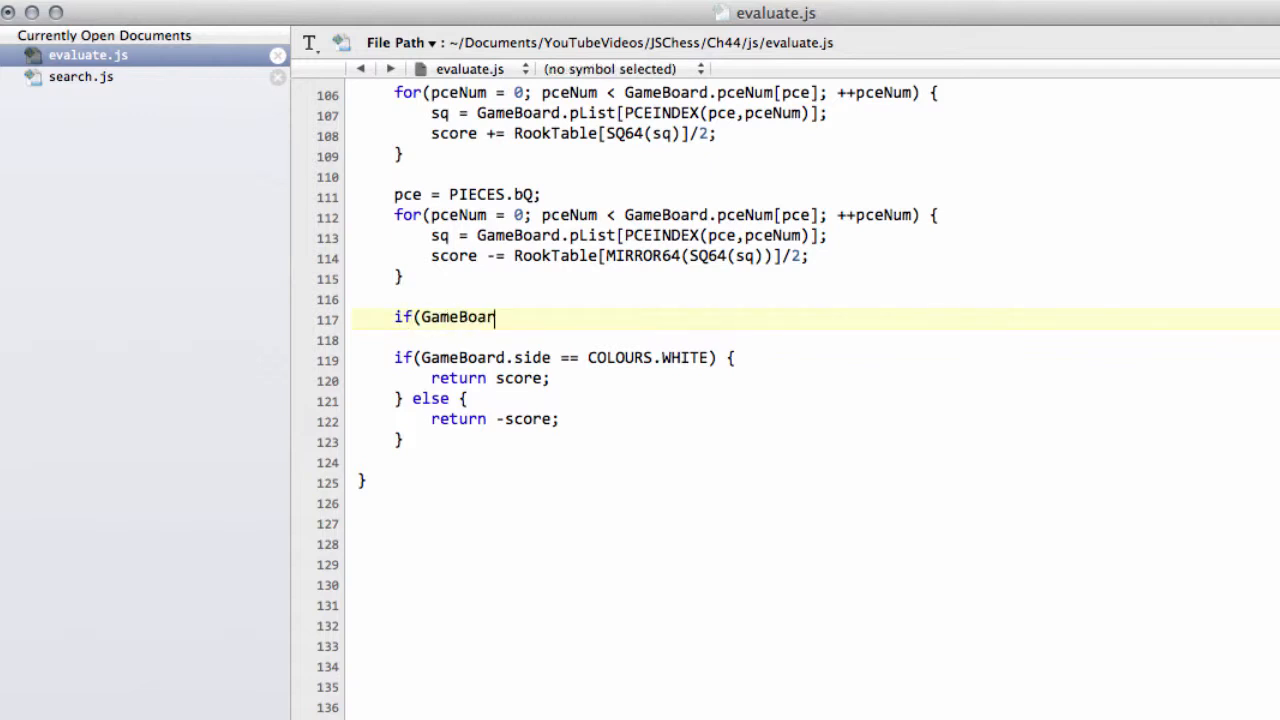
text(d.pceNum)
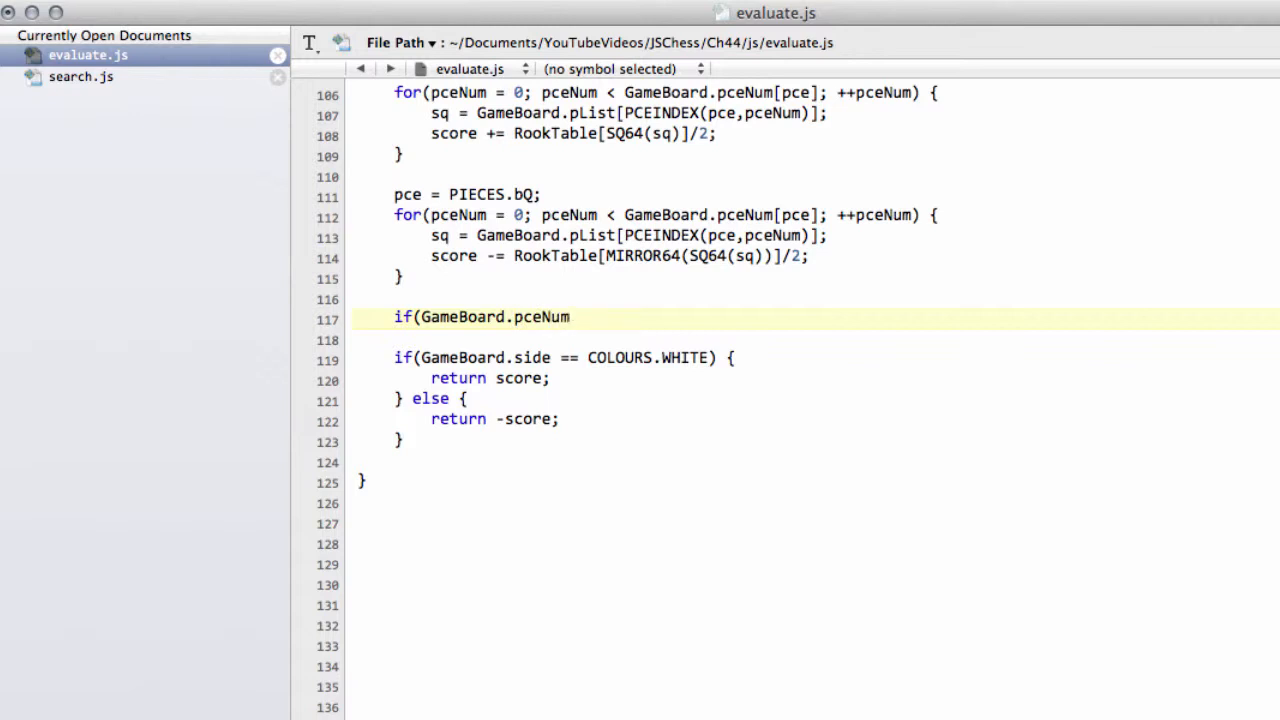
text([])
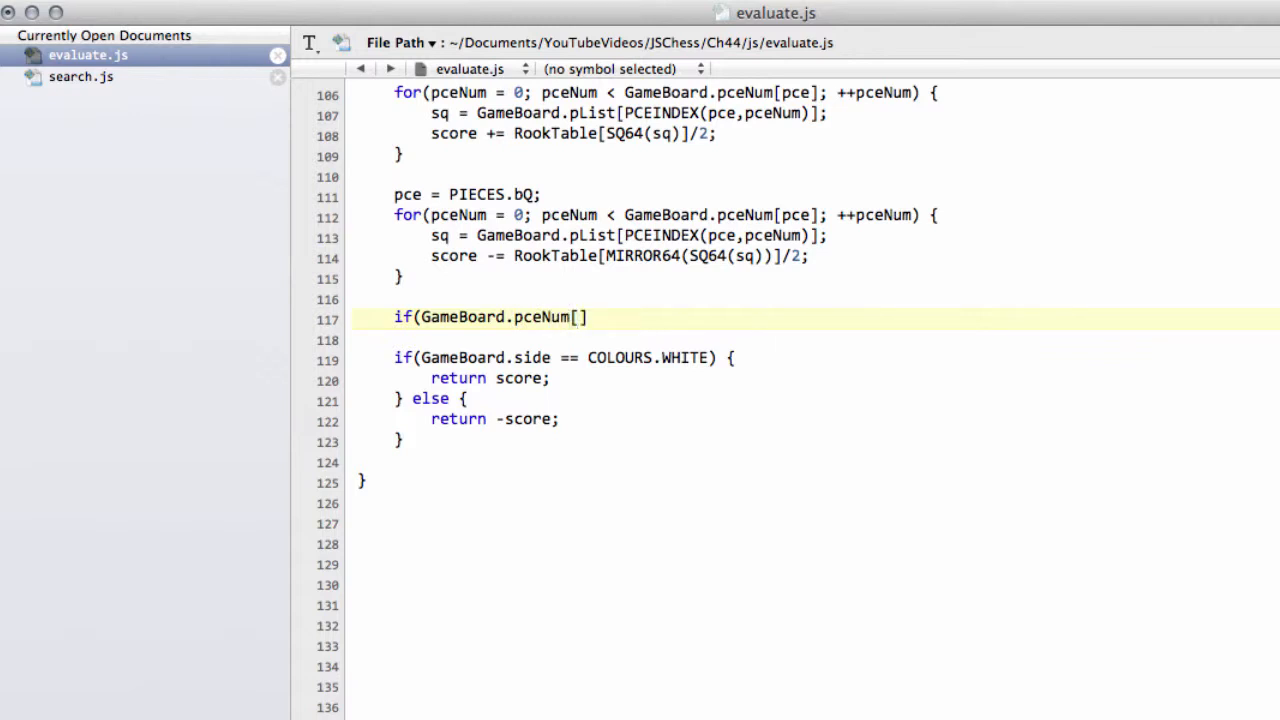
text(wB)
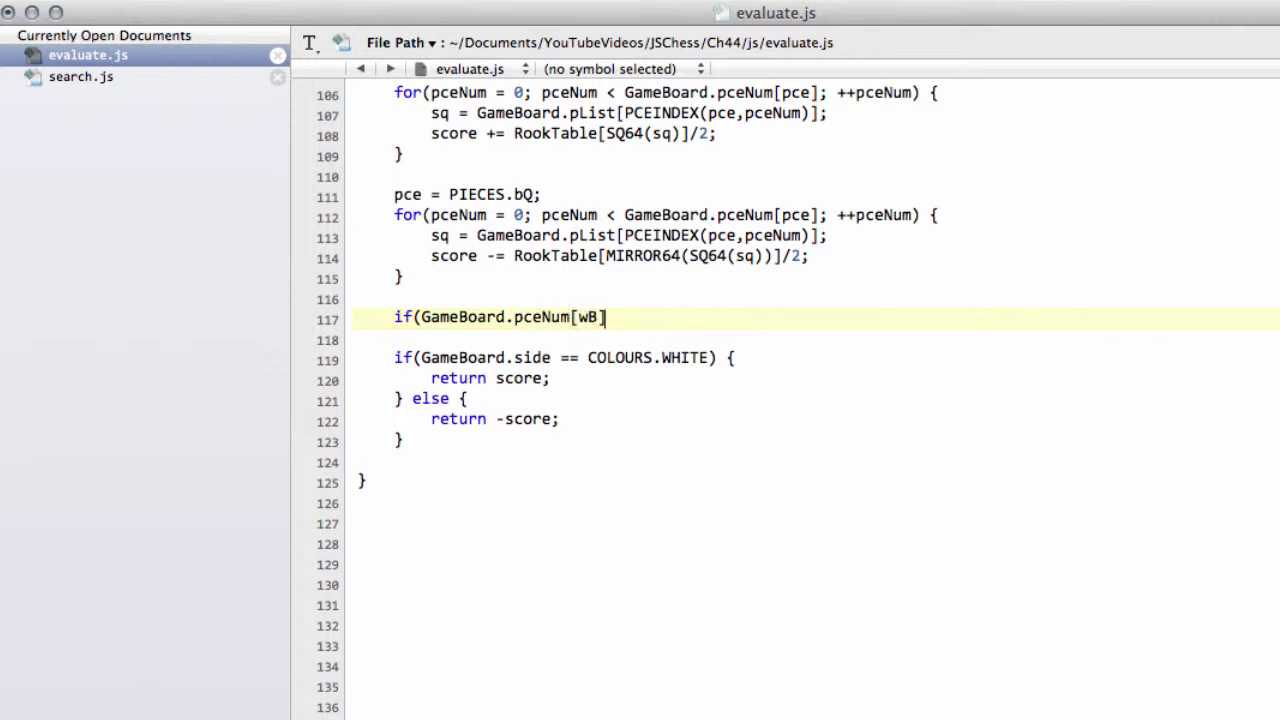
text(>)
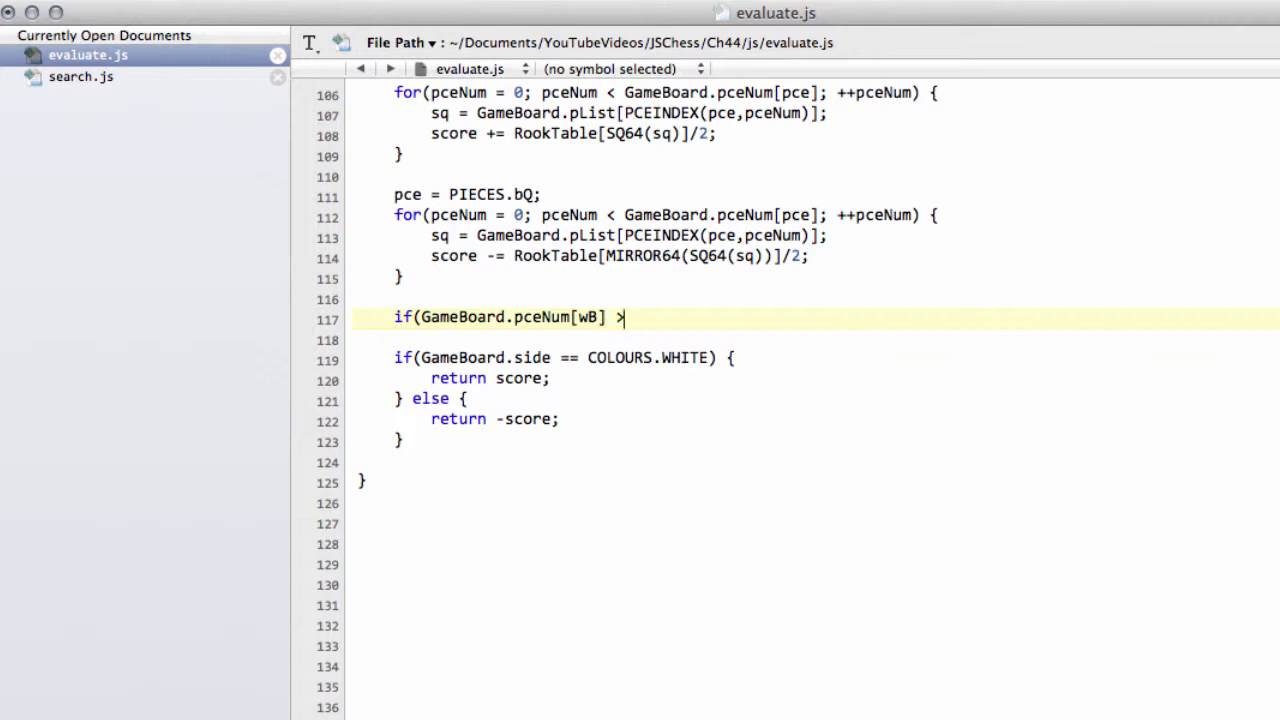
text(= 2))
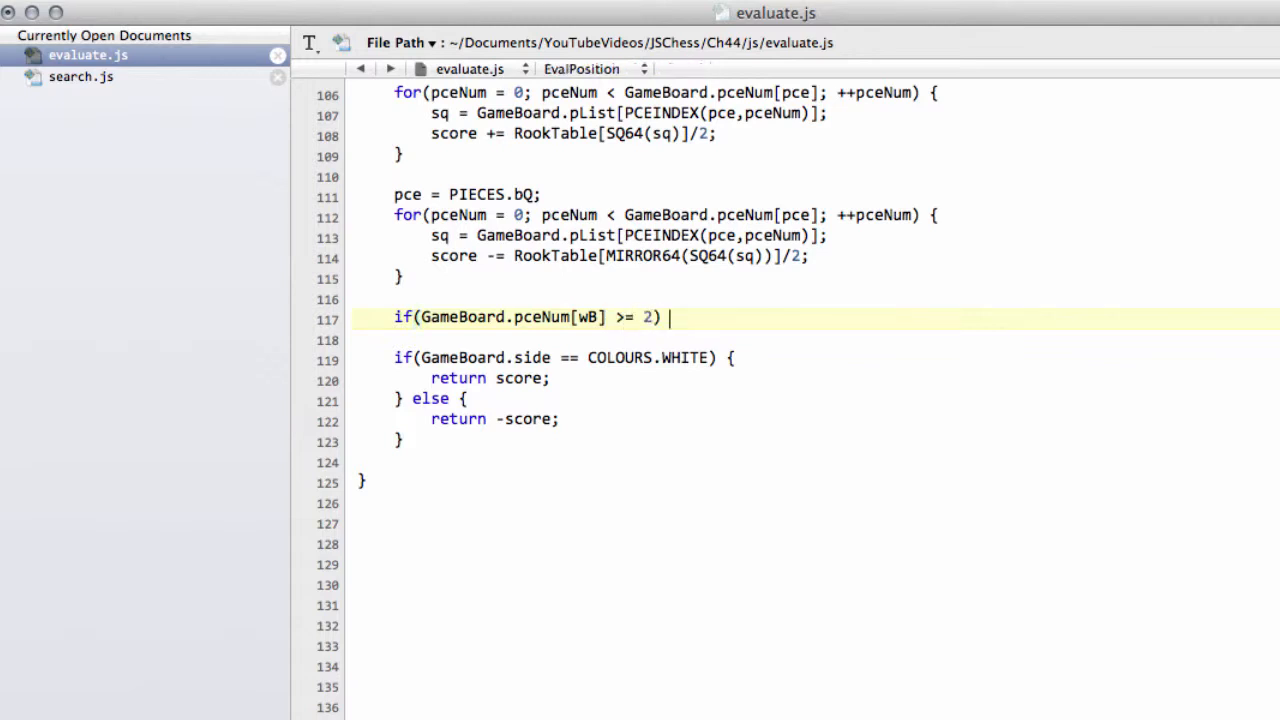
text({)
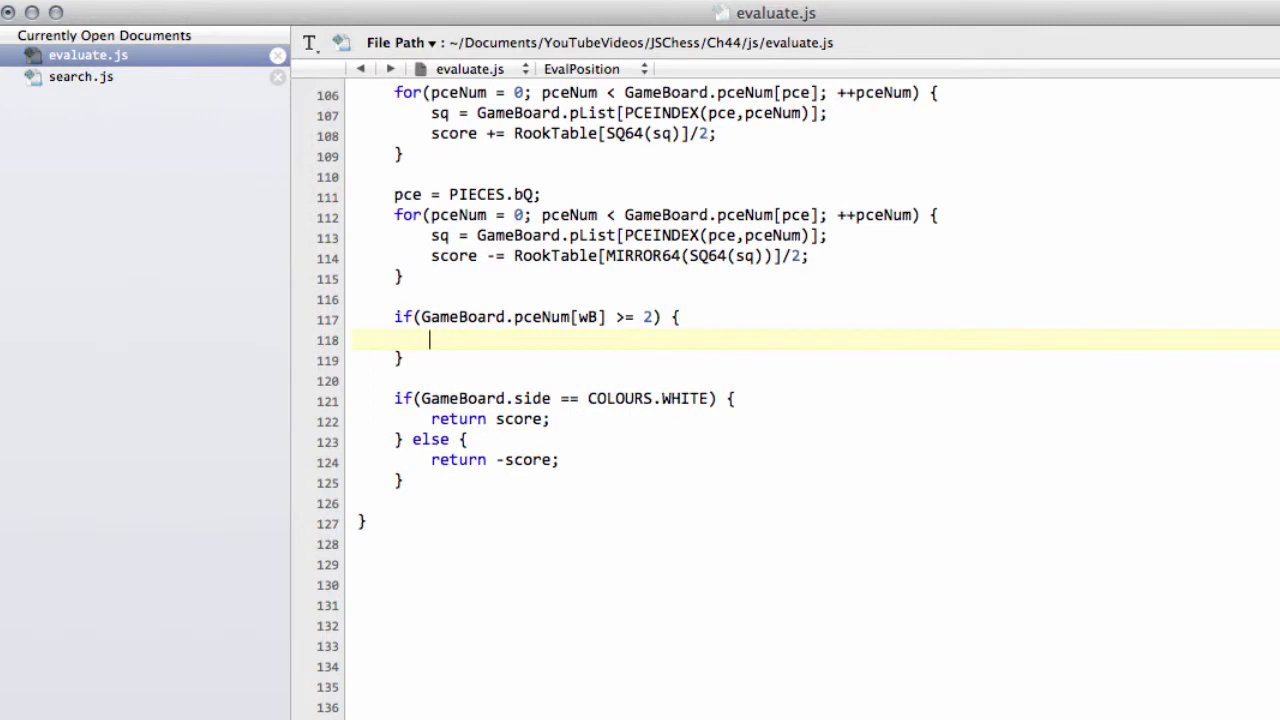
Add score += BishopPair; inside the white two-bishop check
text(scor)
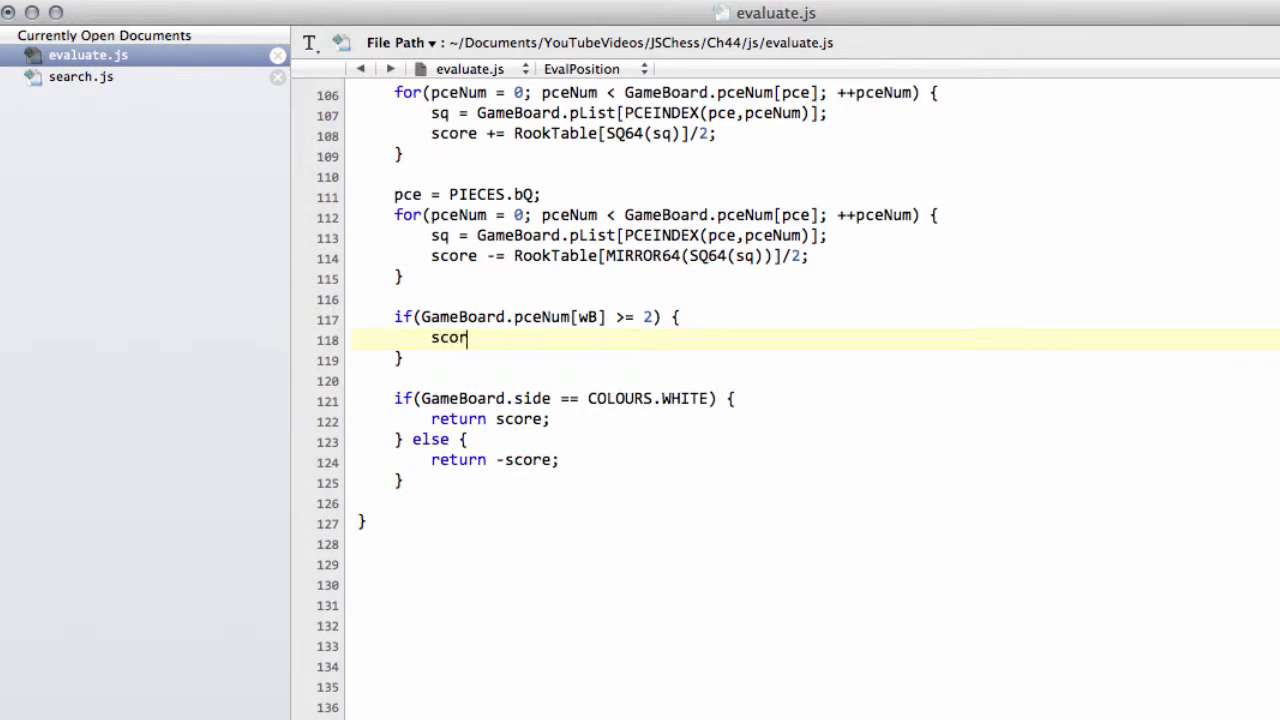
text(e +=)
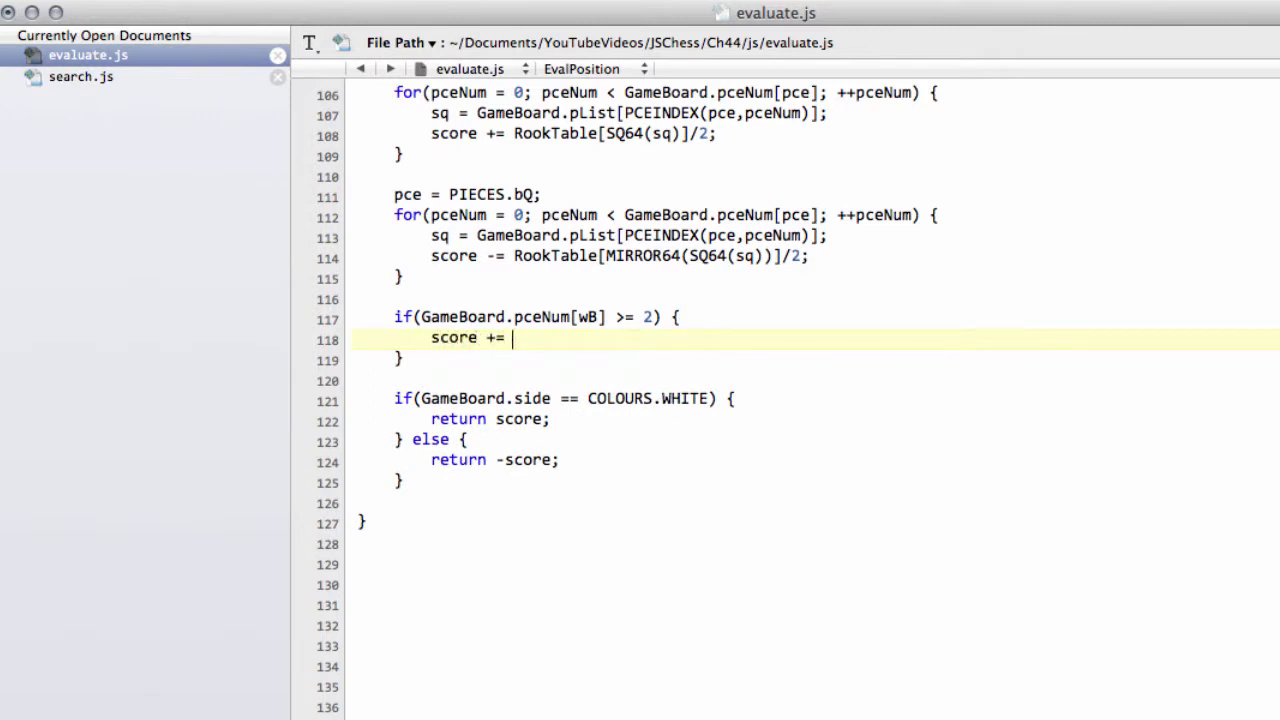
text(BishopP)
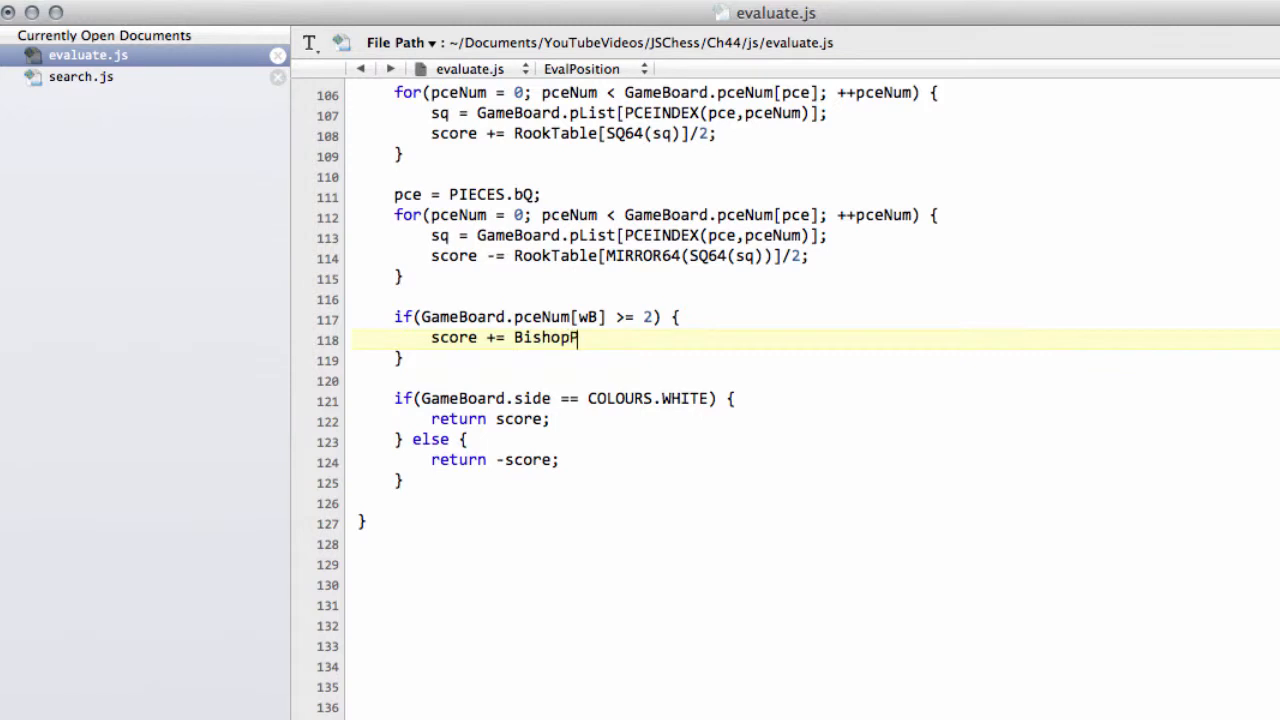
text(air;)
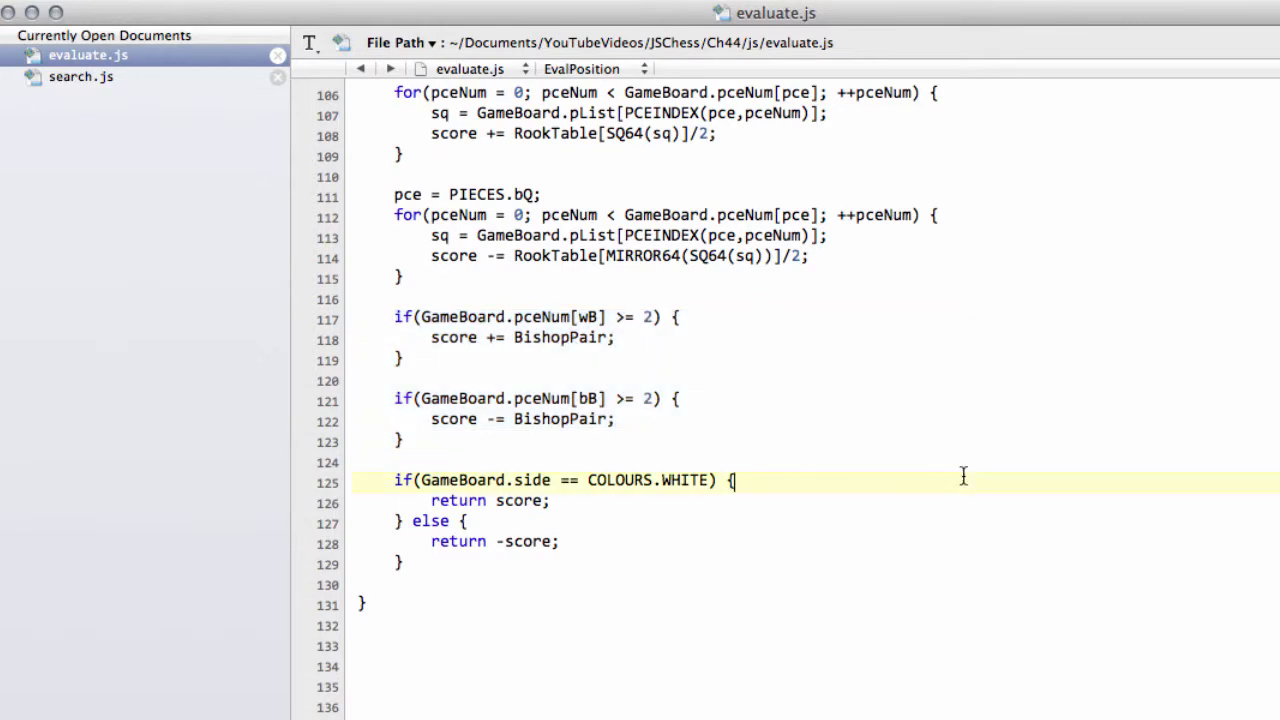
scroll(up, 3)
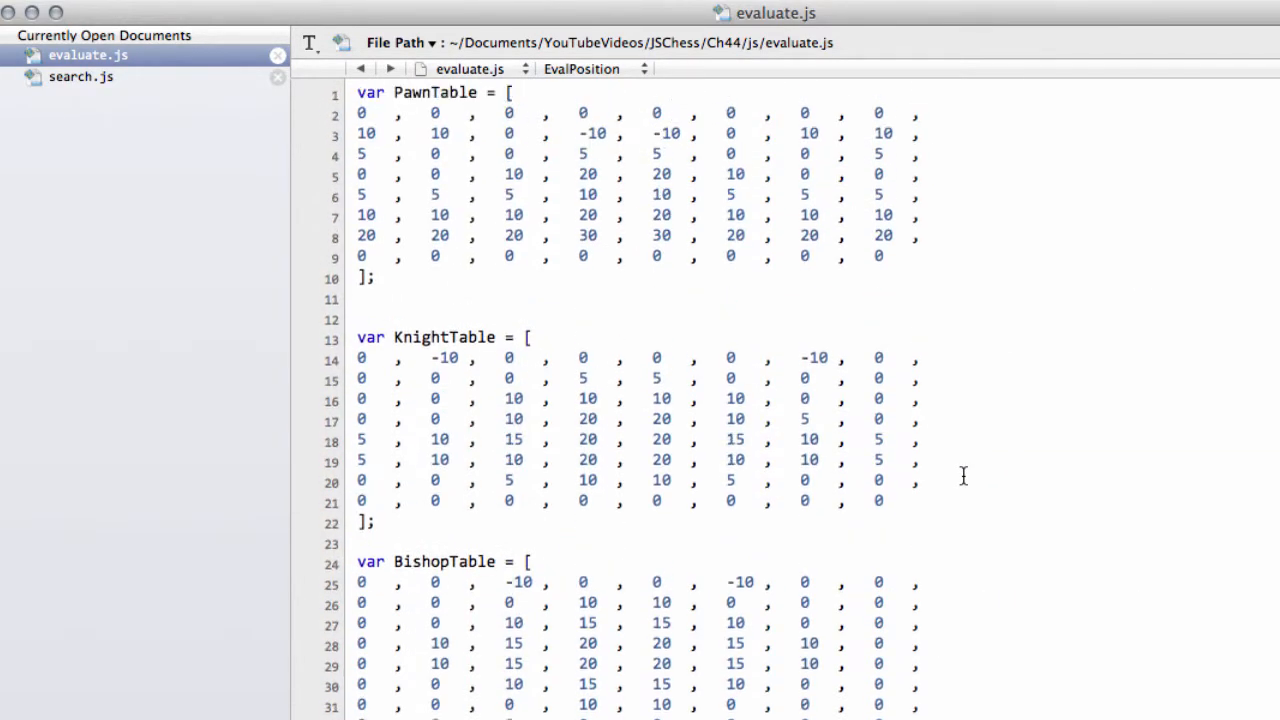
scroll(down, 3)
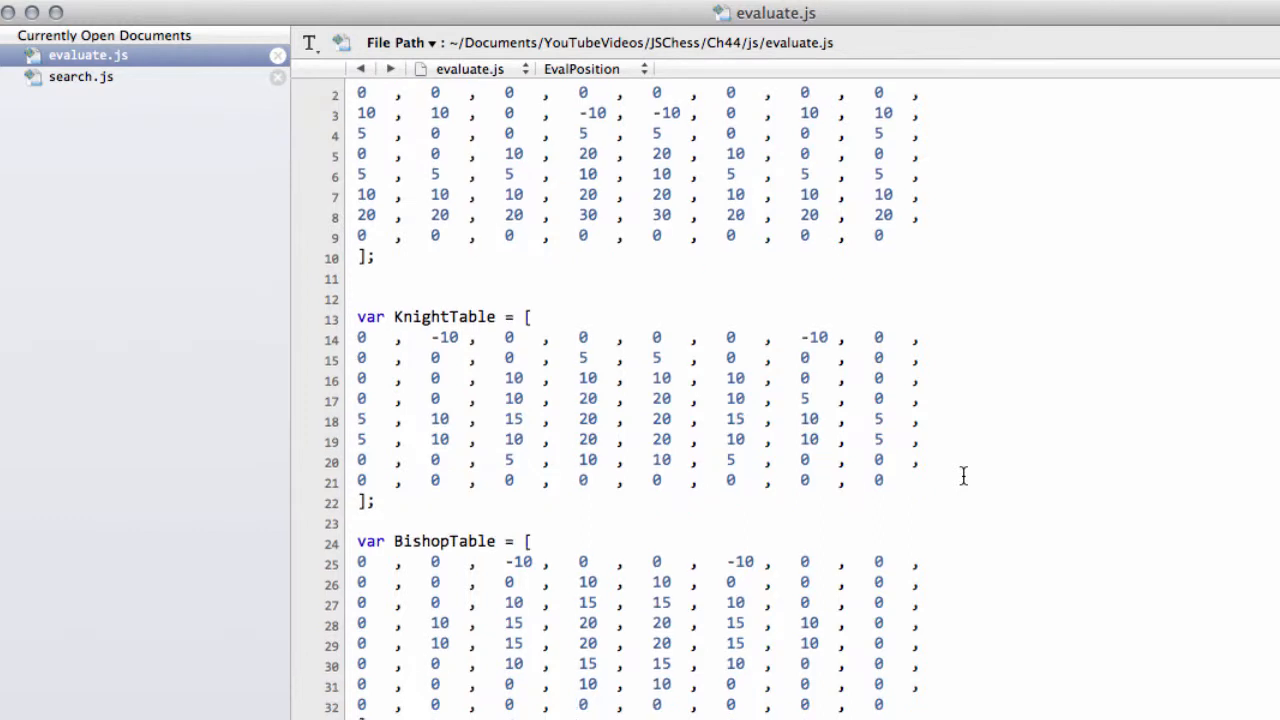
scroll(down, 3)
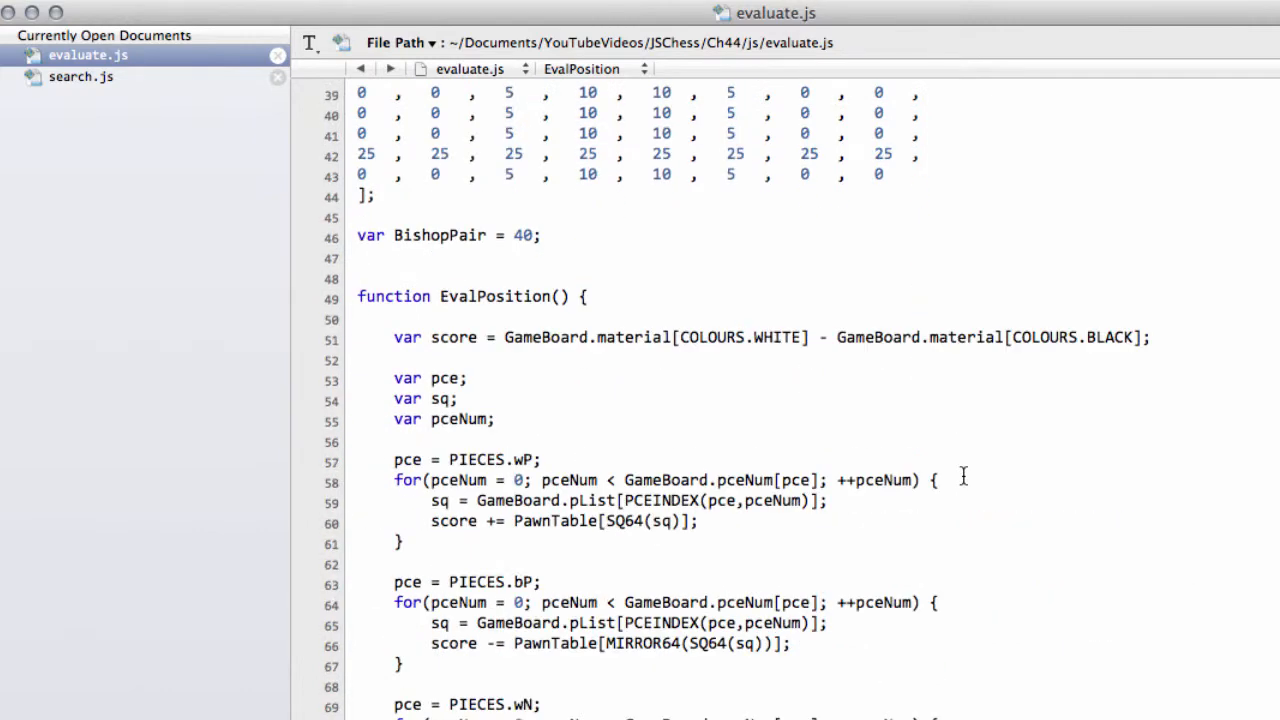
scroll(down, 3)
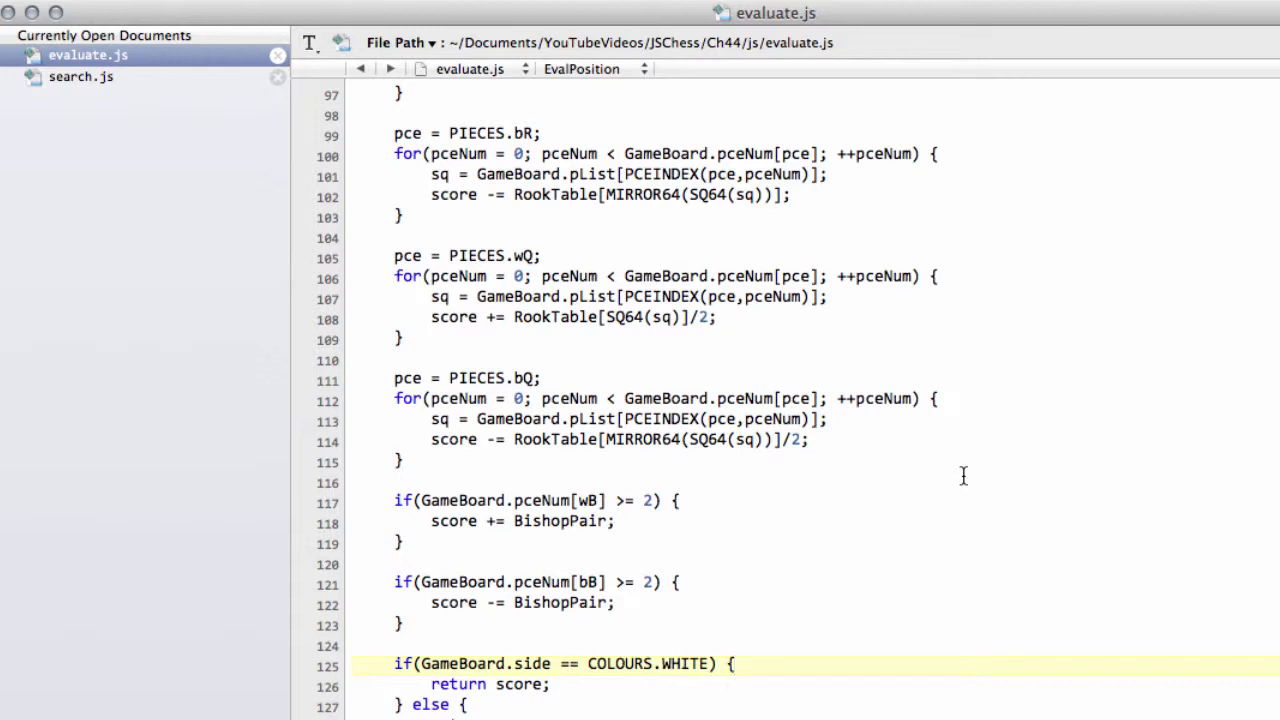
mouse_move(550, 476)
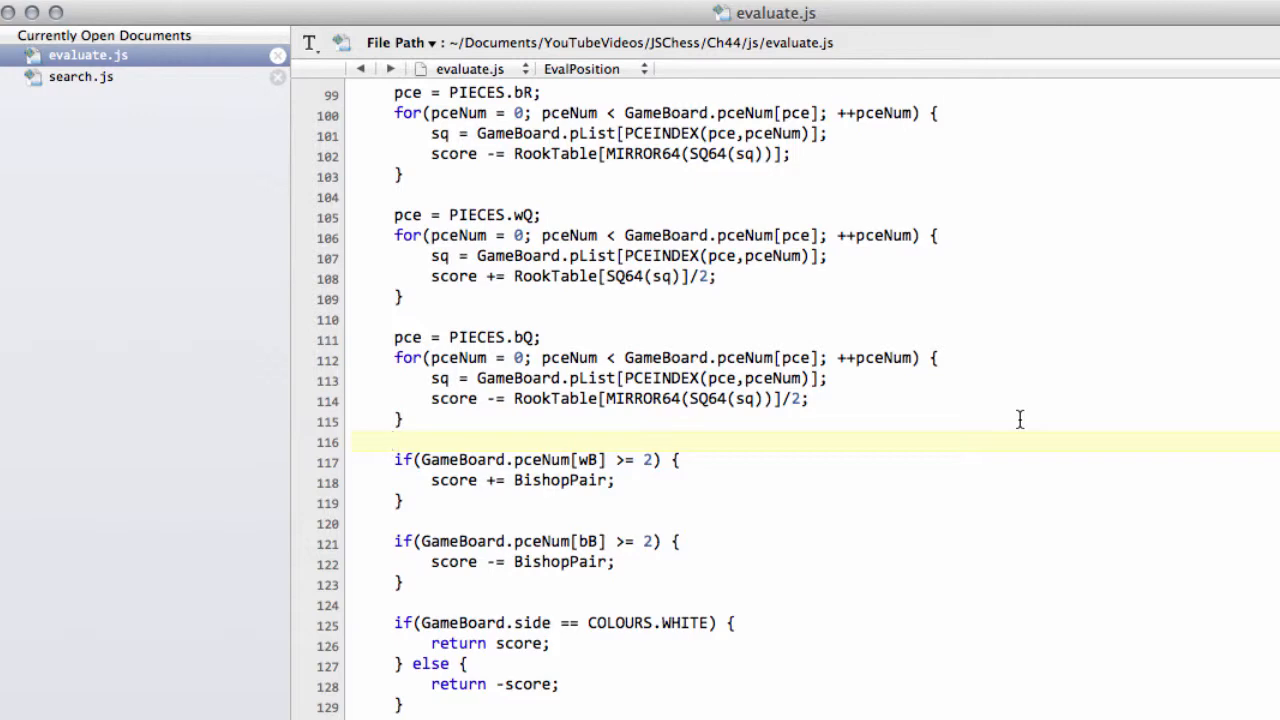
click(394, 442)
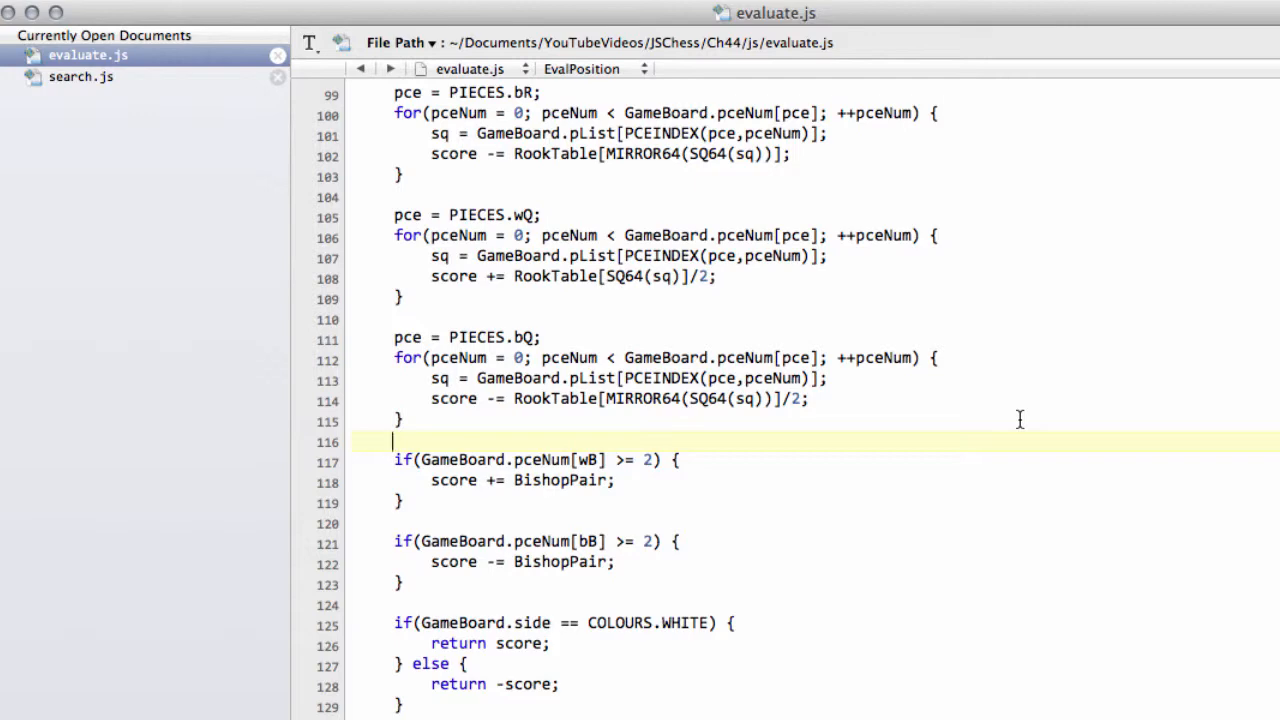